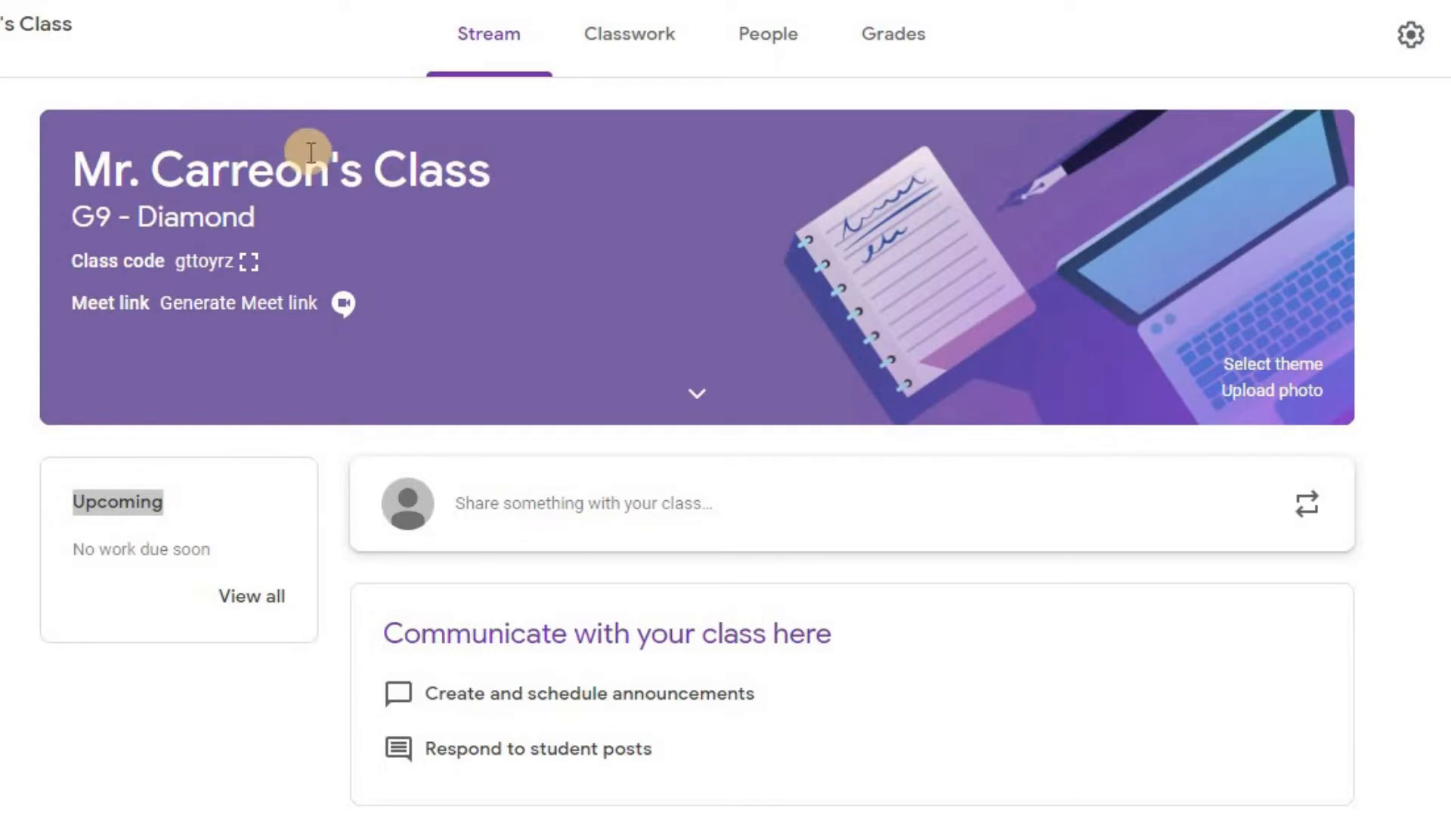
pyautogui.moveTo(487, 42)
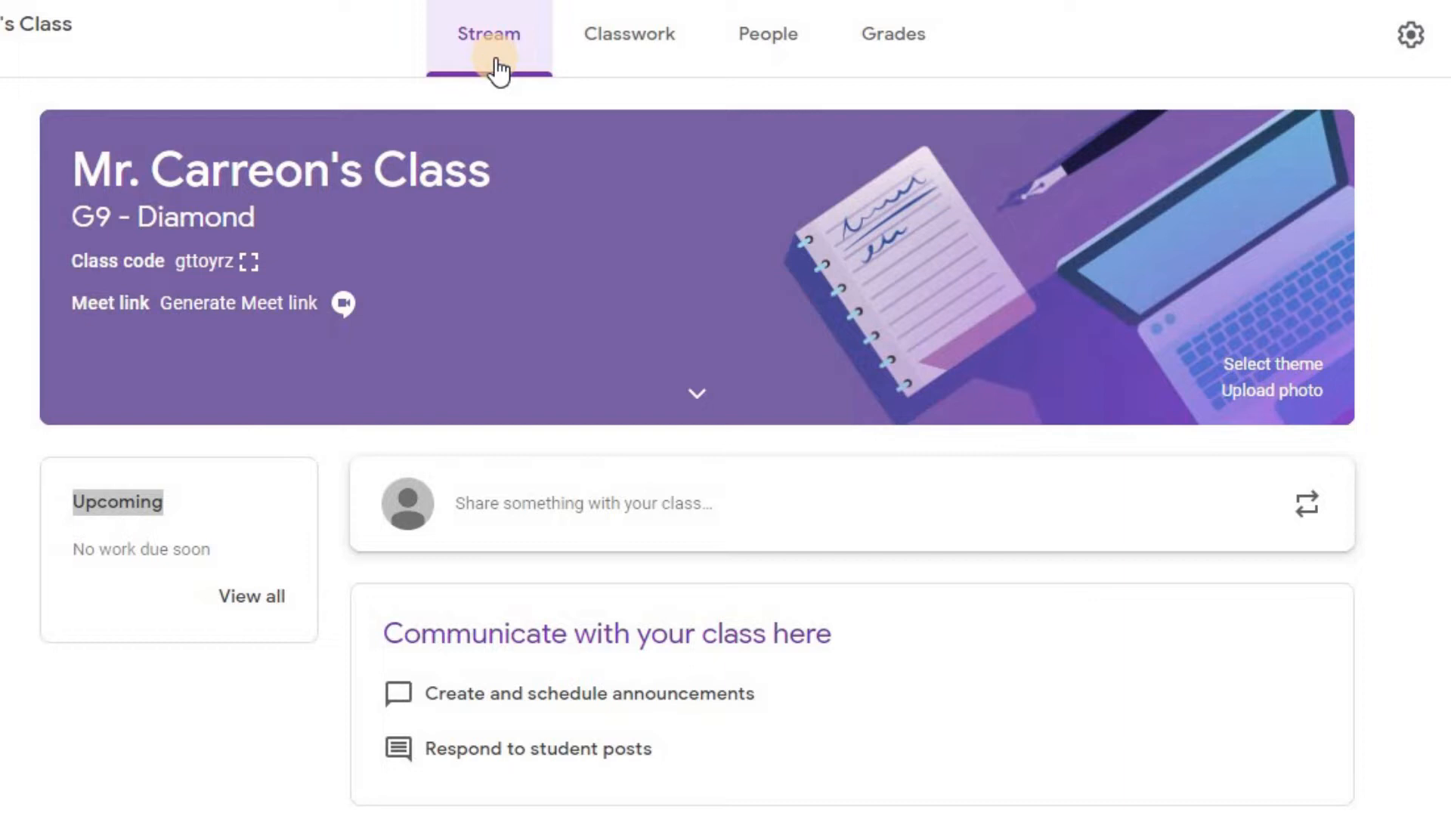
pyautogui.moveTo(616, 34)
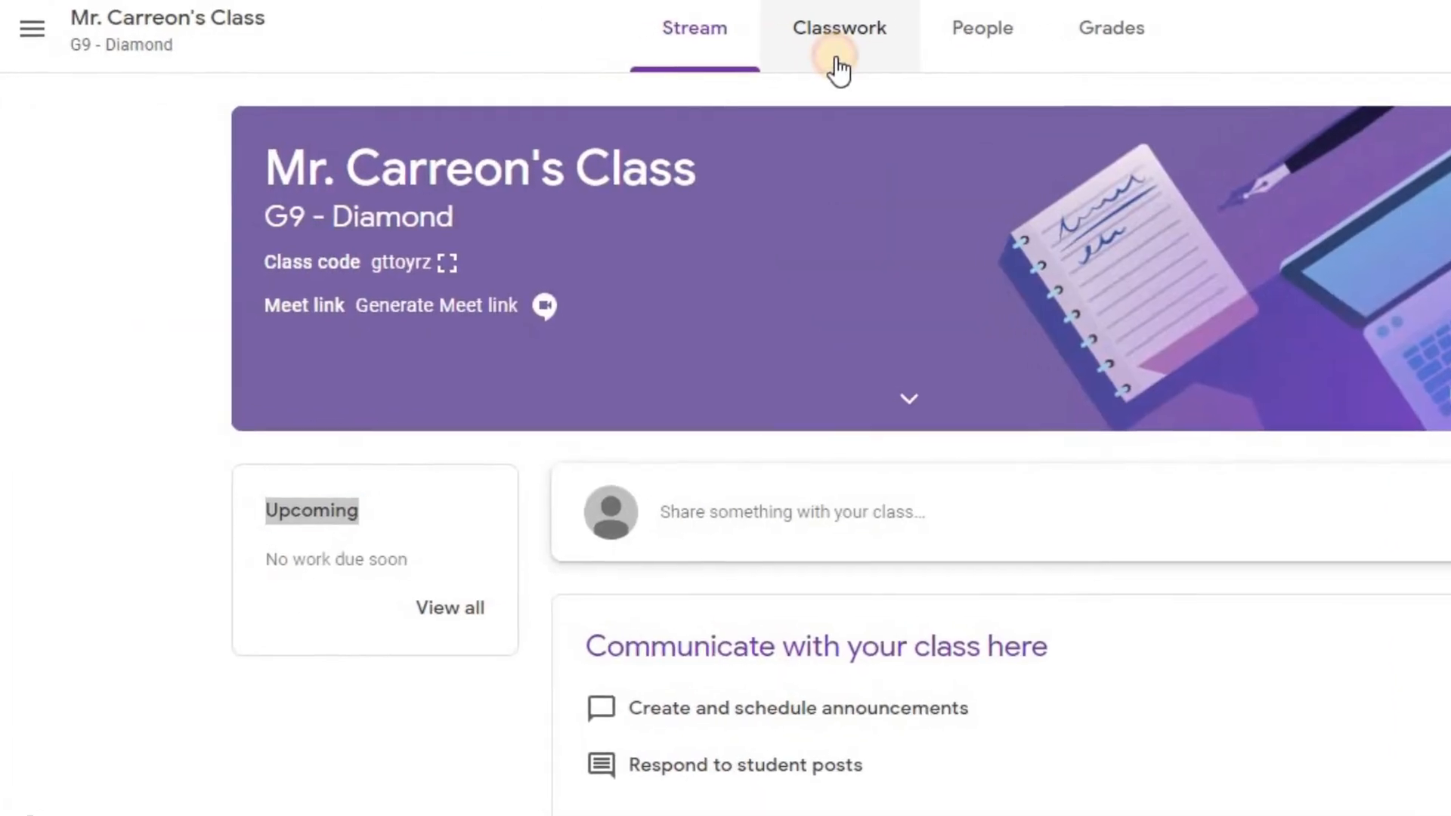
# - Go to the Classwork page of Mr. Carreon's G9 - Diamond class
pyautogui.click(837, 28)
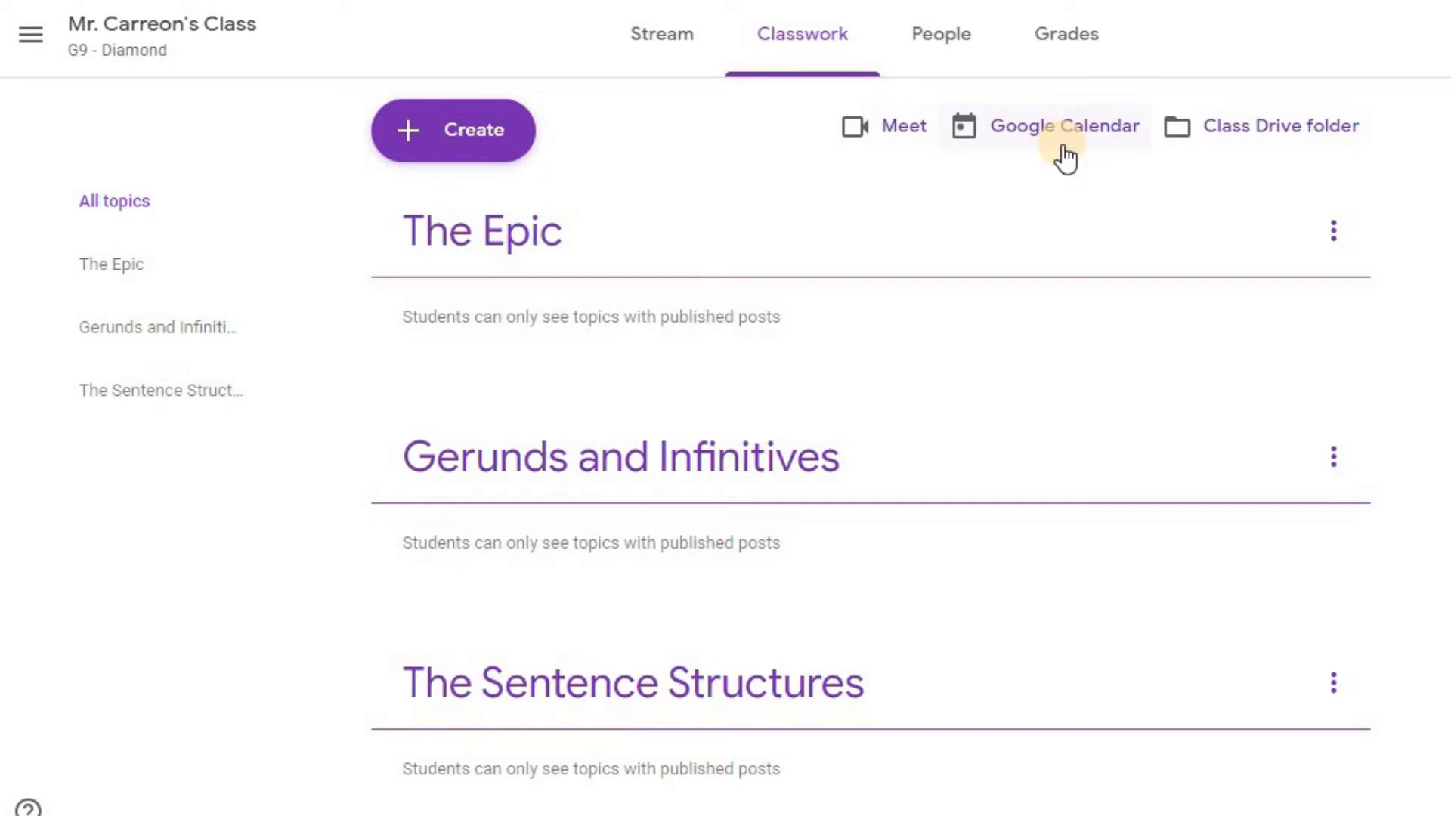
pyautogui.moveTo(1116, 149)
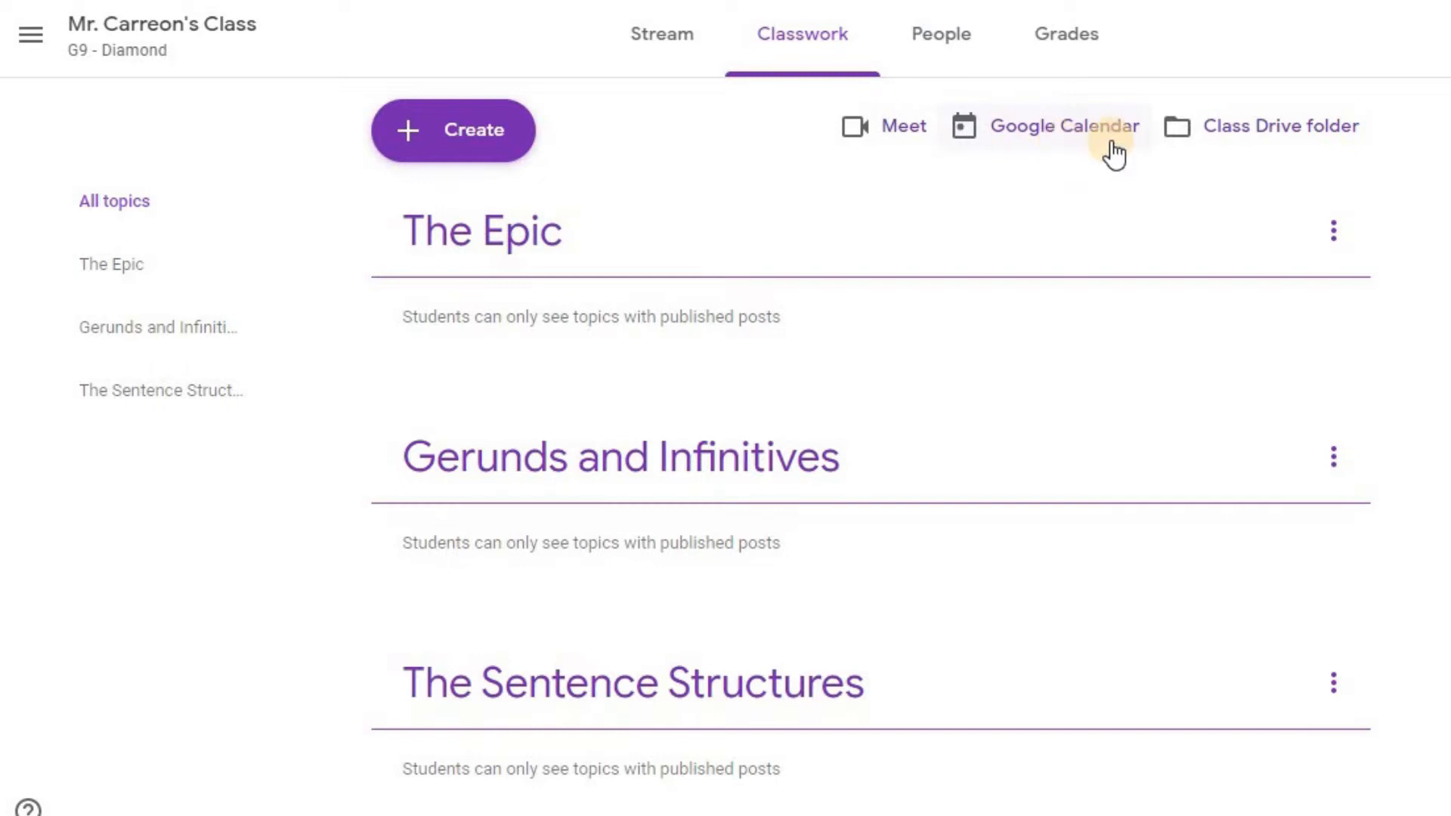
pyautogui.moveTo(1279, 148)
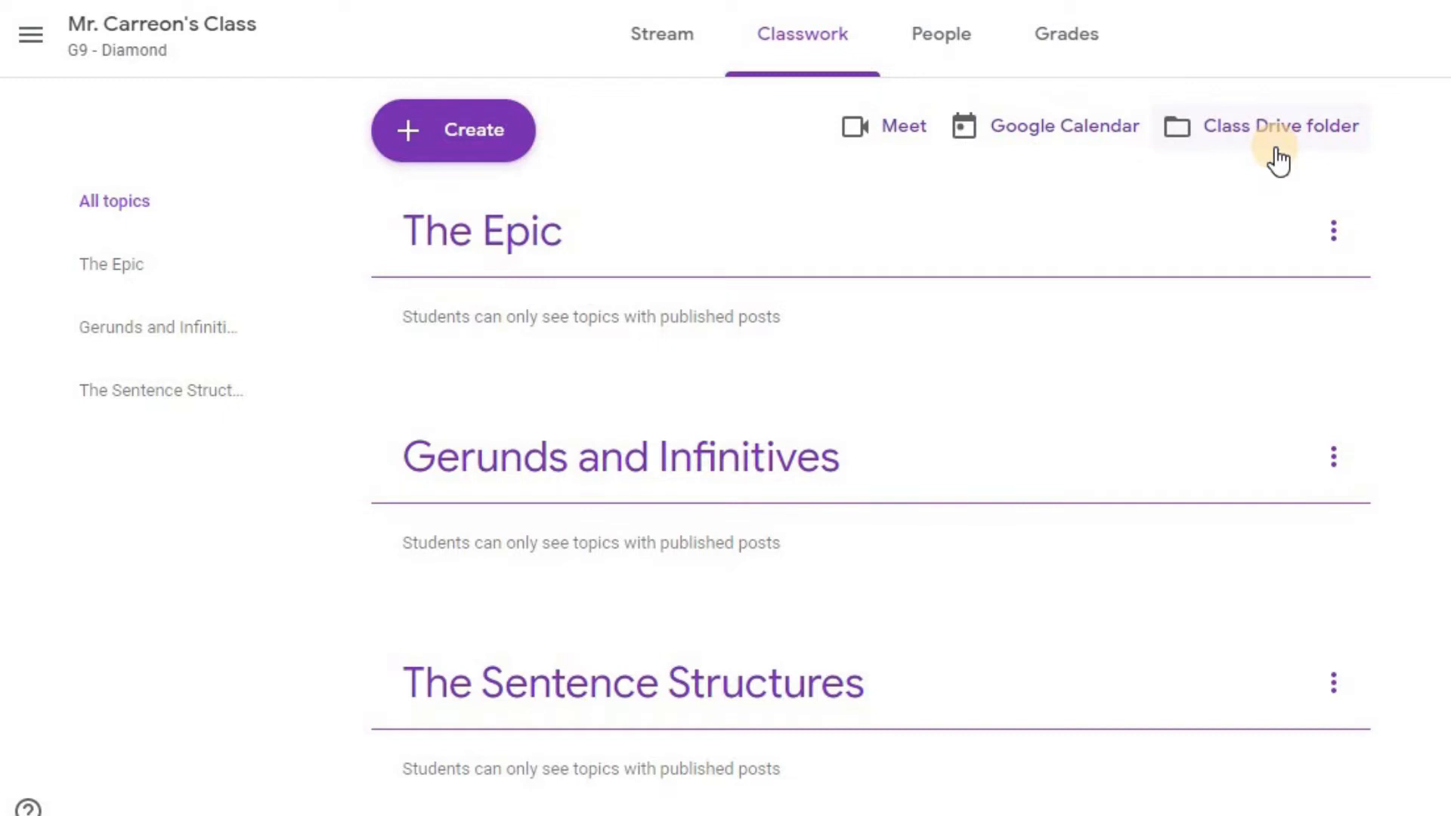
pyautogui.moveTo(1110, 166)
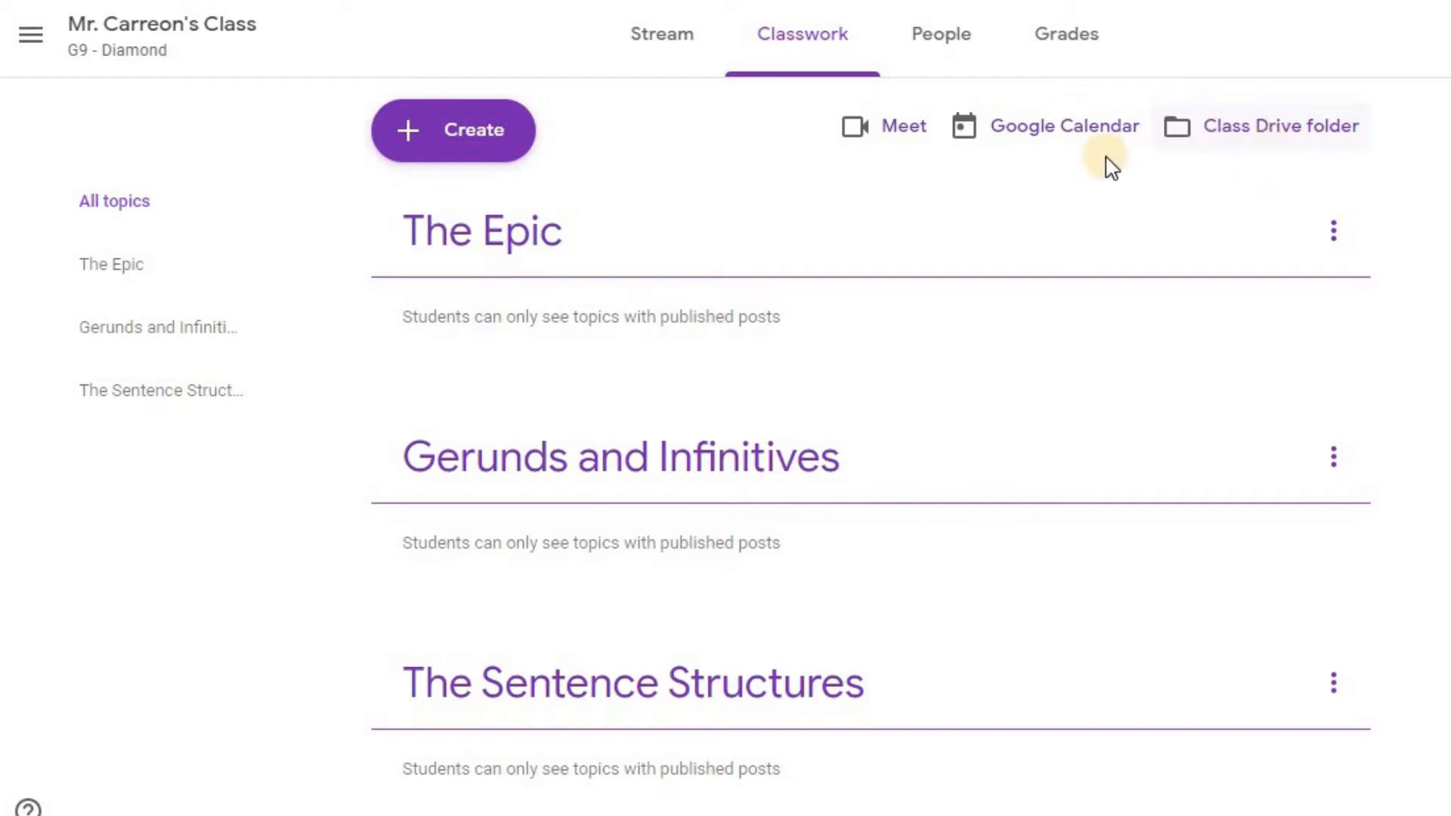
pyautogui.moveTo(900, 127)
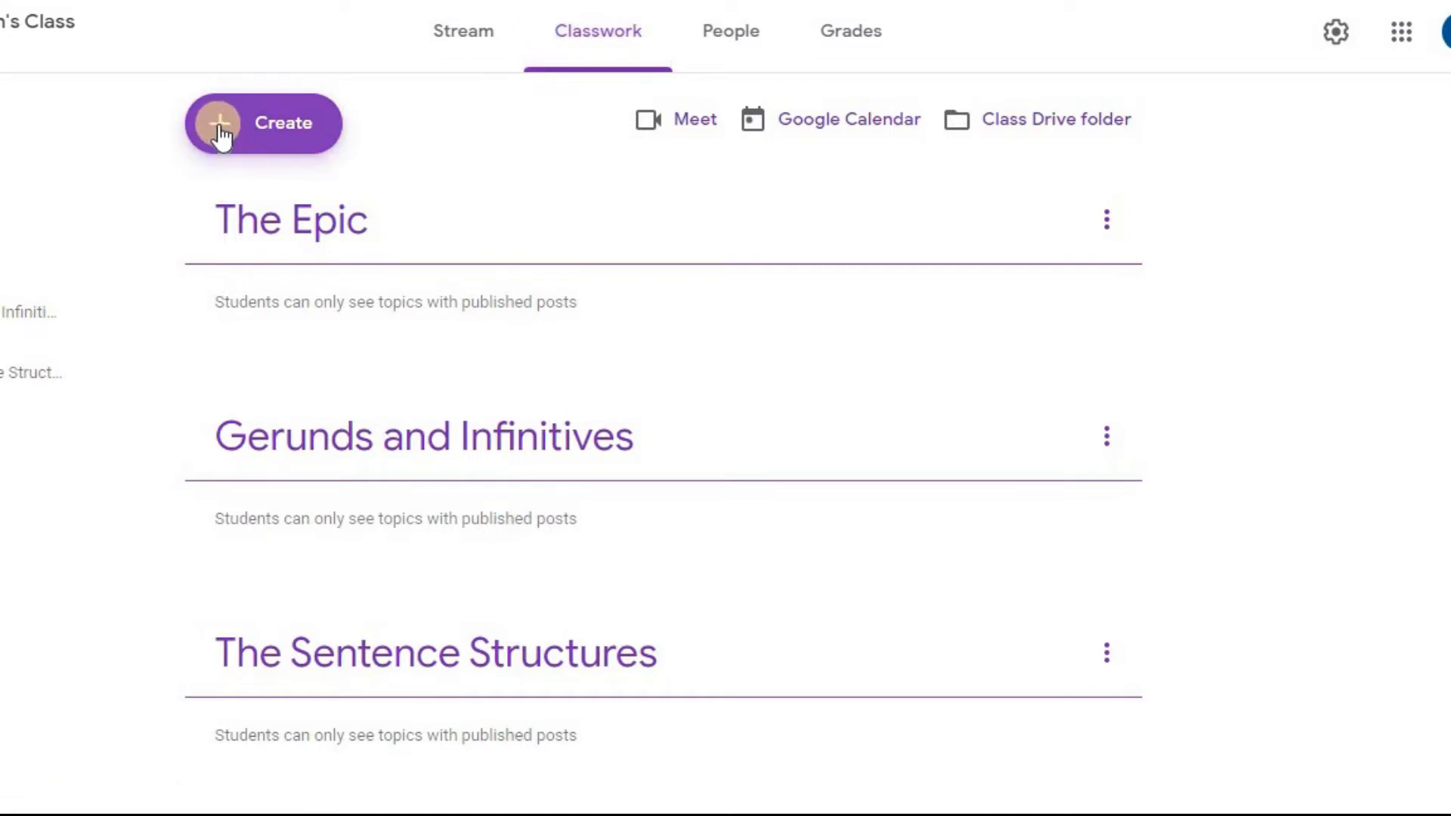
# - Create a new assignment titled 'The Epic of Beowulf'
pyautogui.click(263, 122)
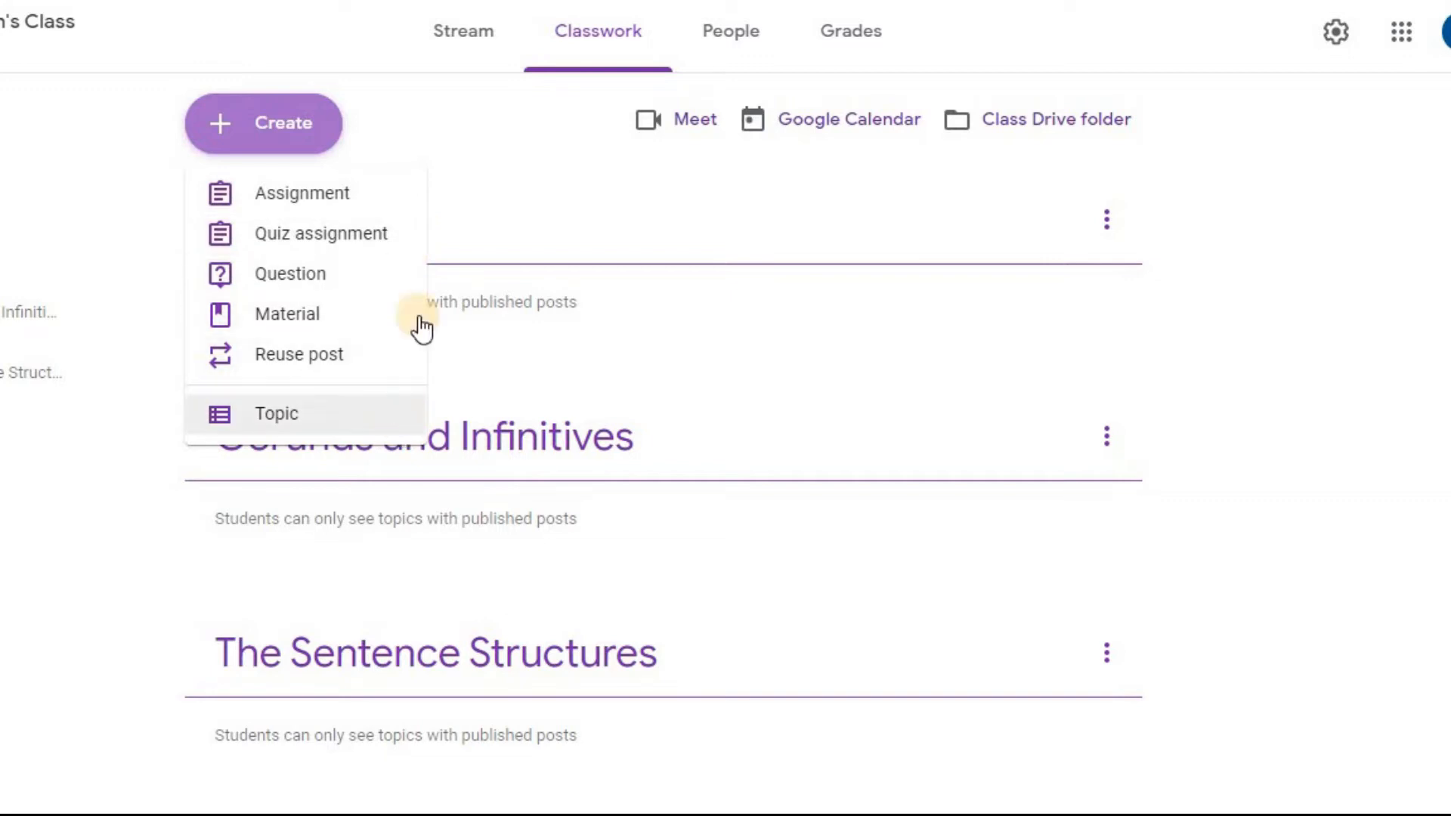
pyautogui.click(302, 192)
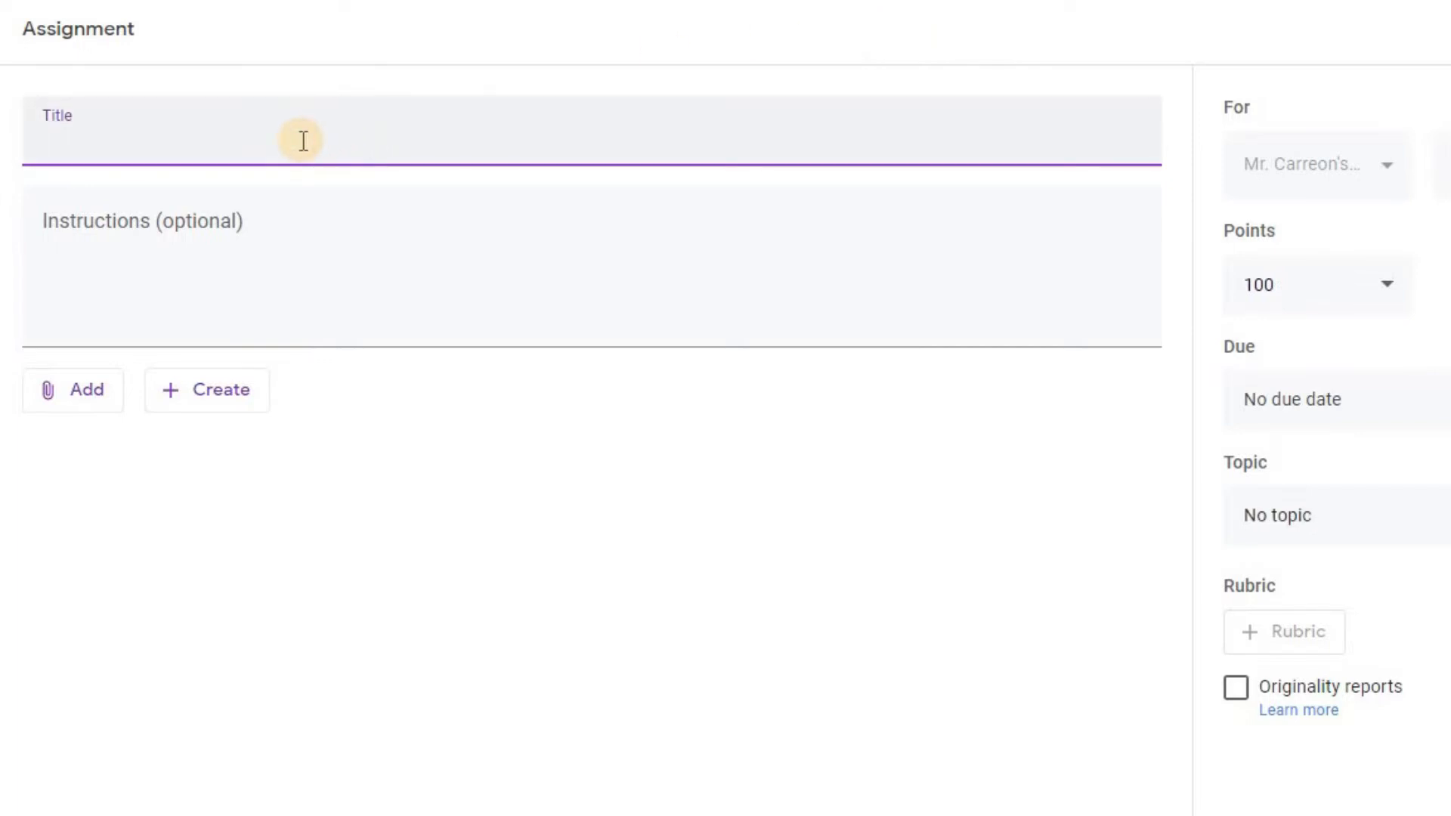
pyautogui.write('Th')
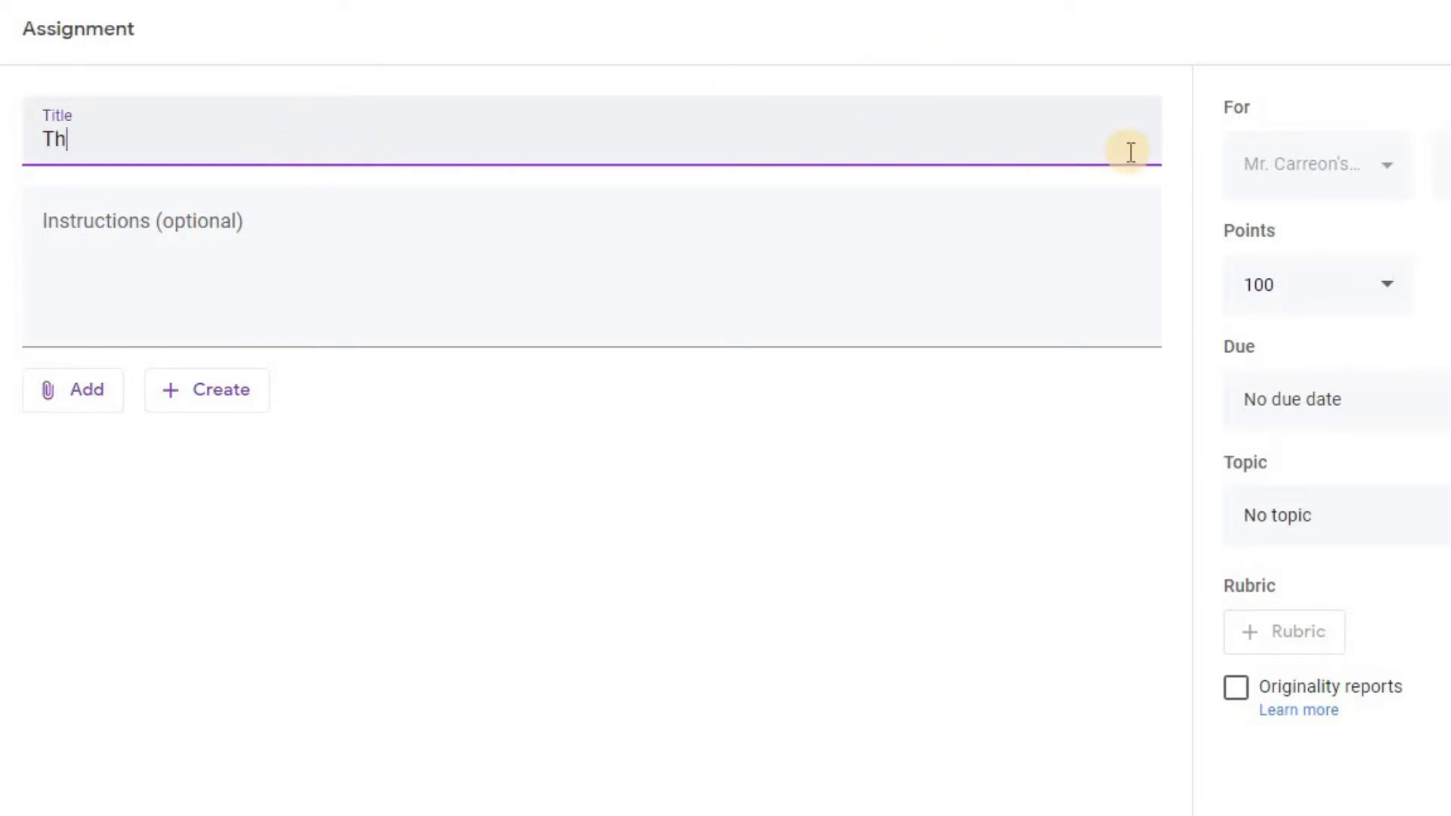
pyautogui.write('e Epic of Beowul')
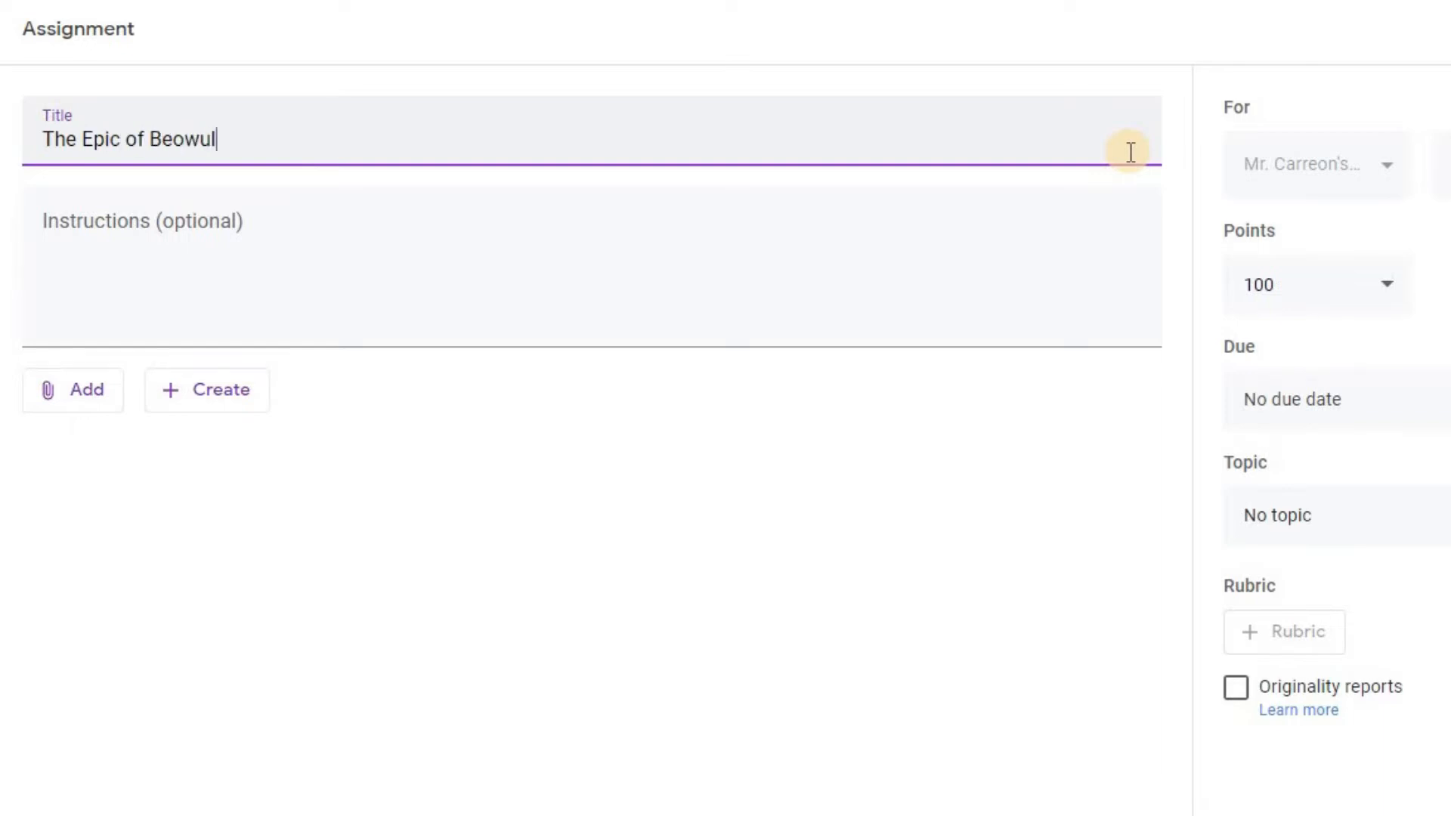
pyautogui.write('f')
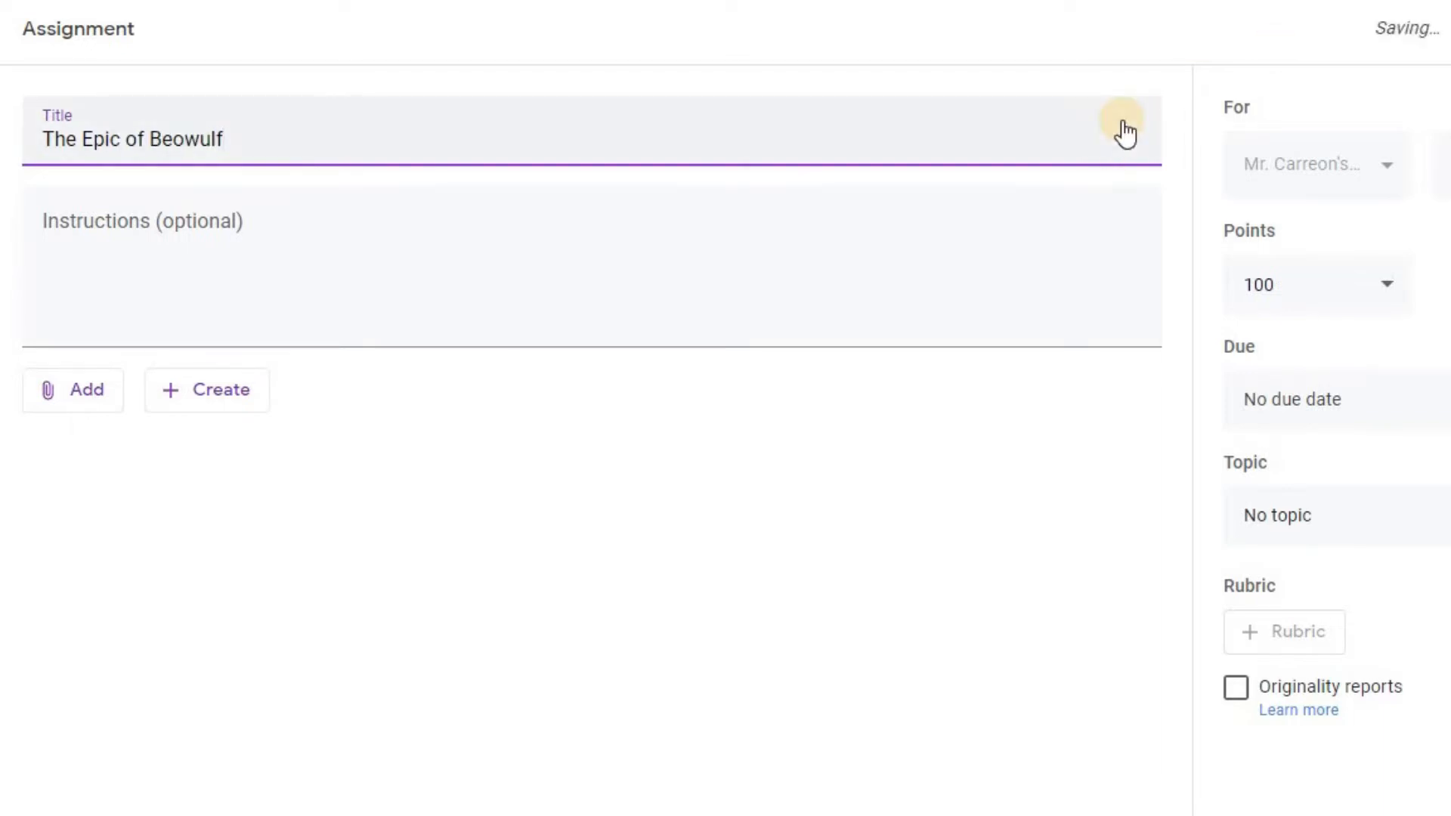
# - Add instructions: 'Please click on the link below to view the assignment.'
pyautogui.click(593, 267)
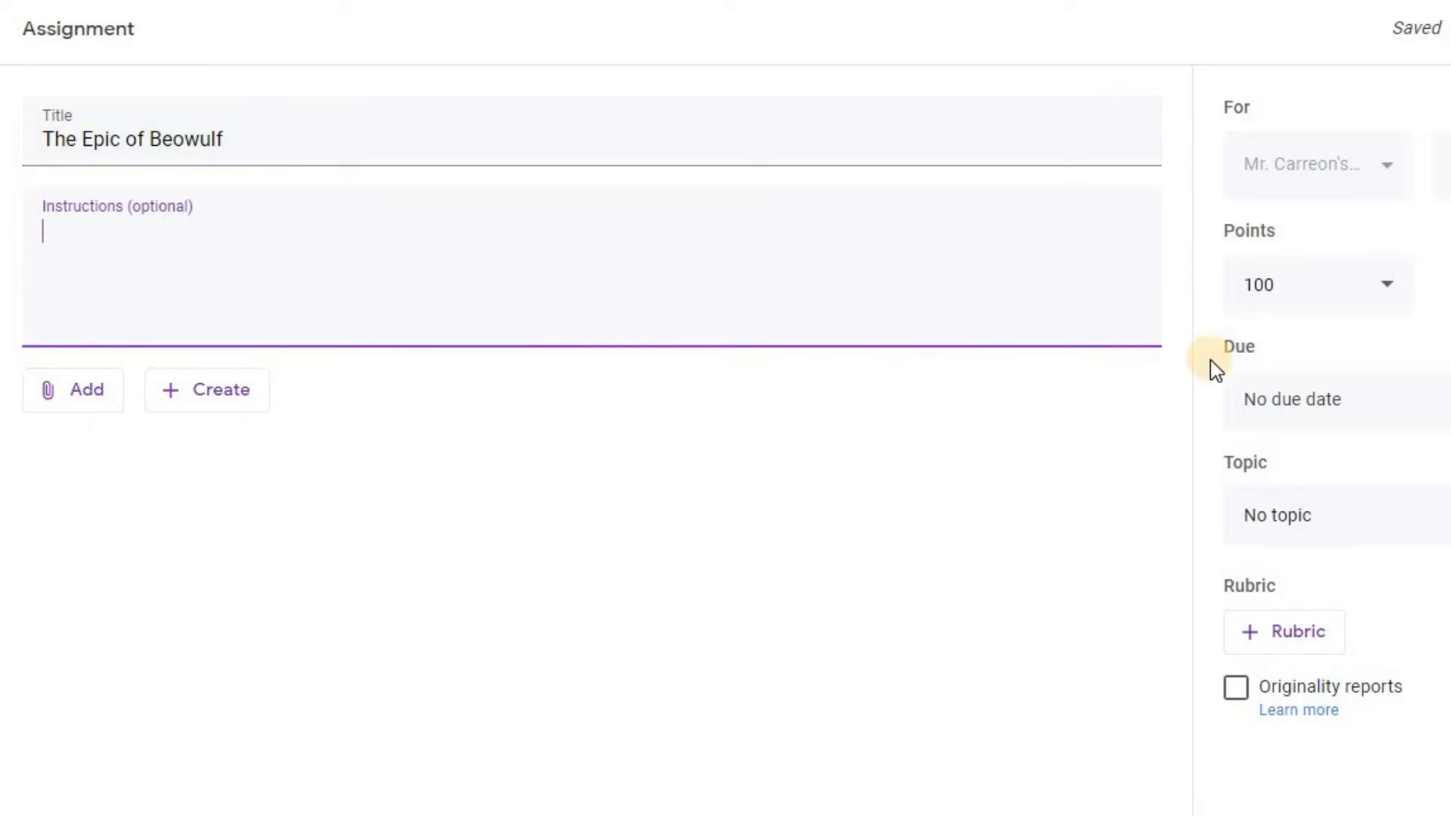
pyautogui.write('Please click o')
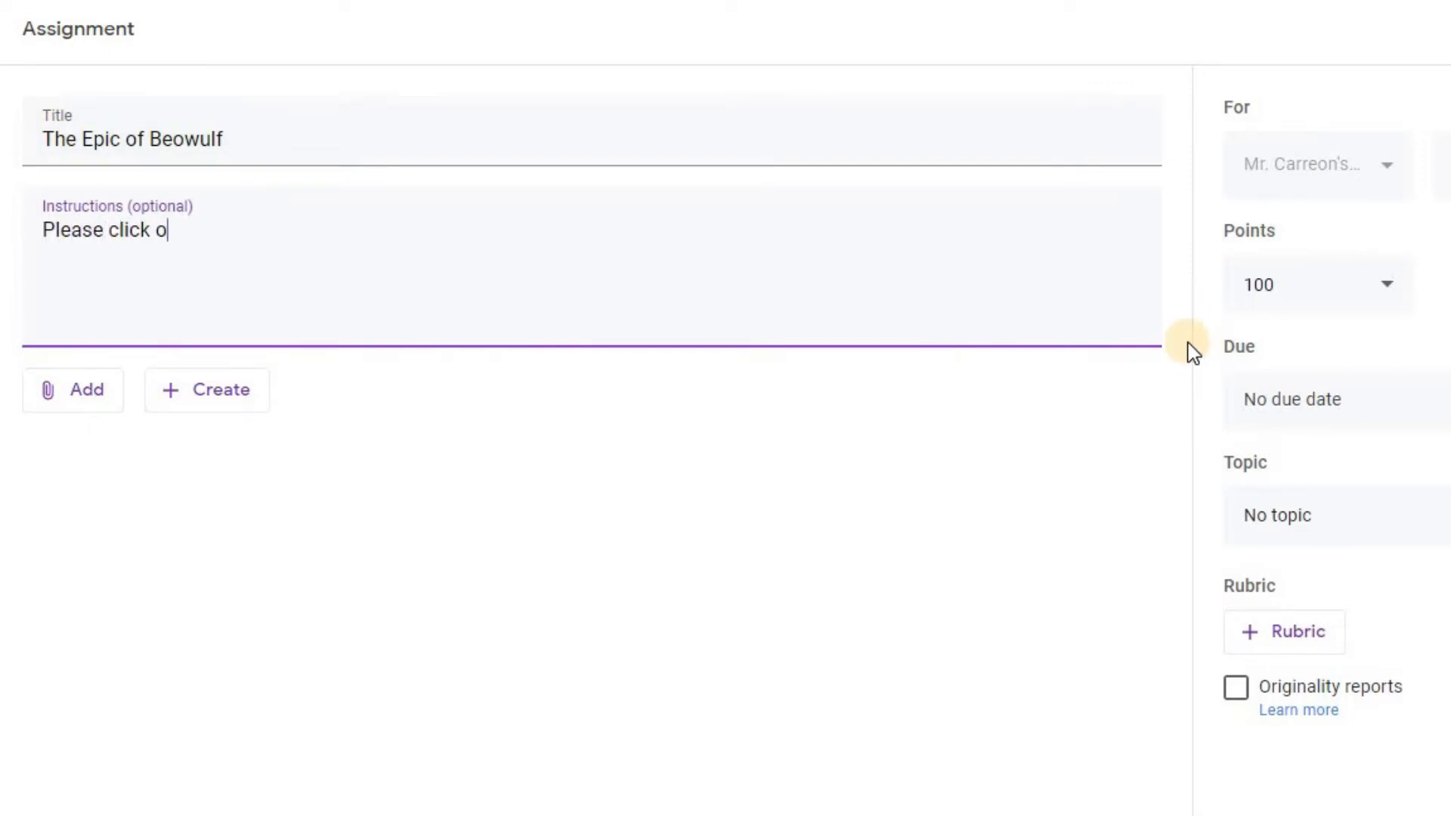
pyautogui.write('n the link below to v')
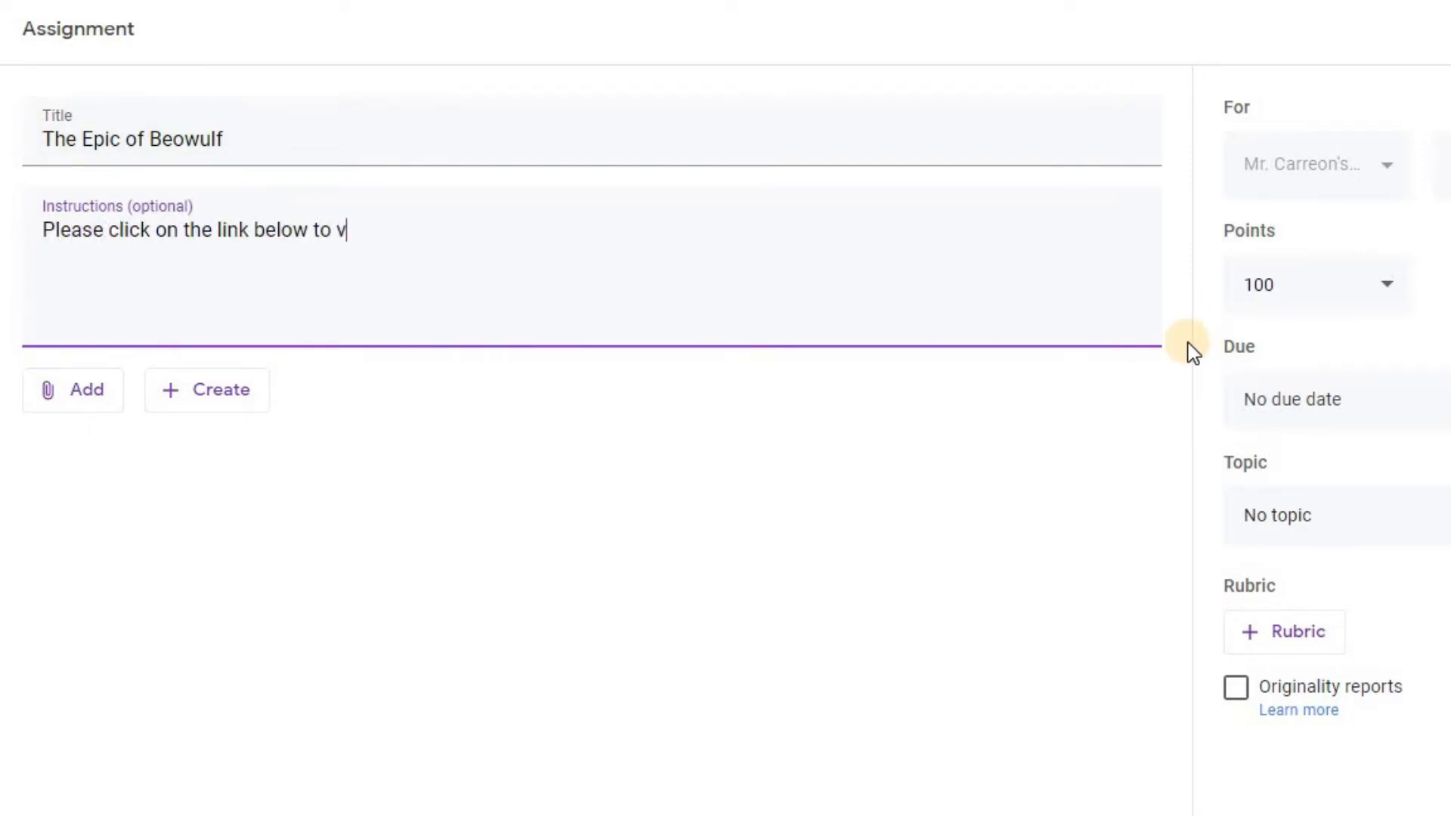
pyautogui.write('iew the assignment.')
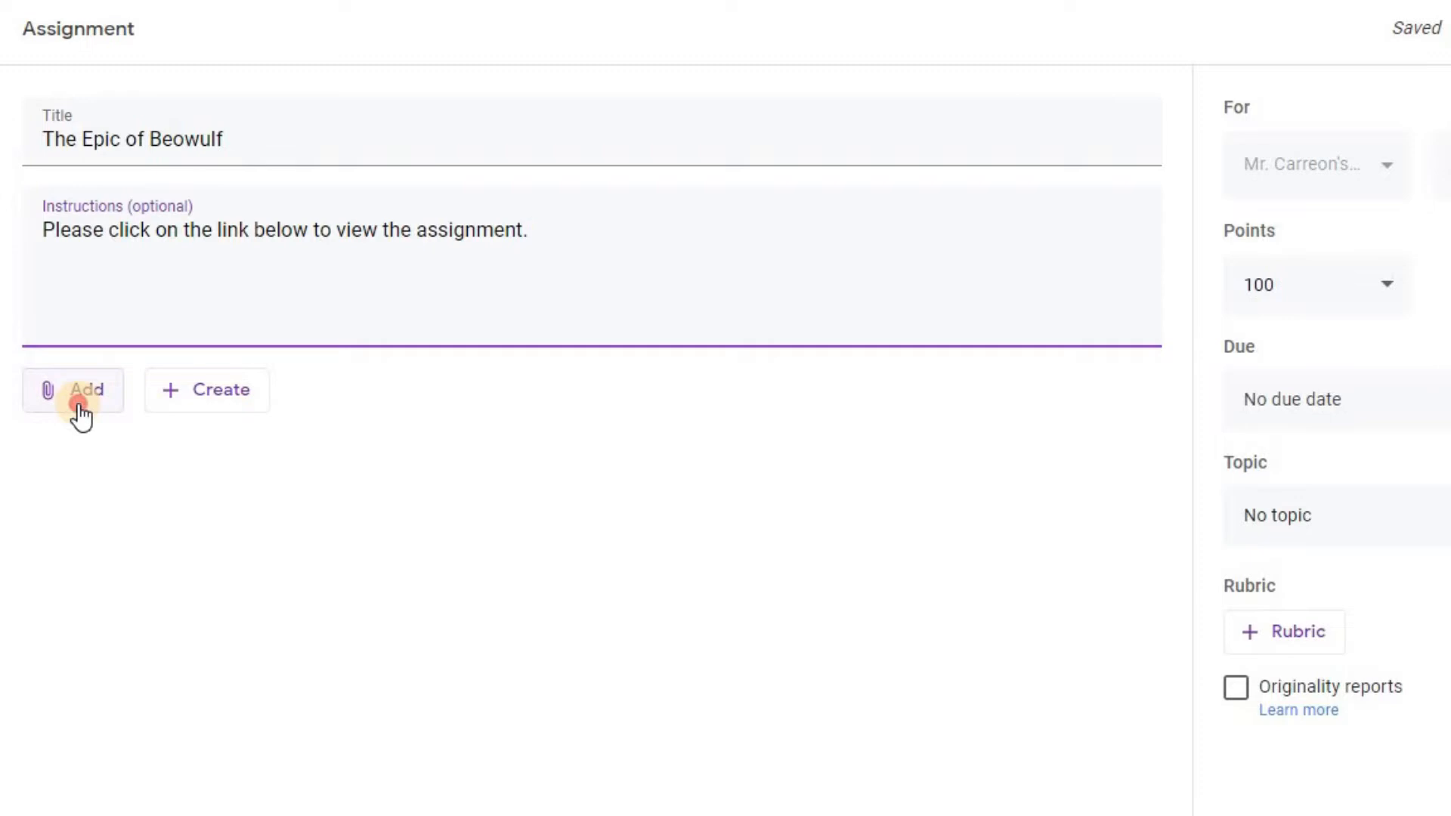
# - Show the Docs, Slides, Sheets, Drawings and Forms choices for attaching a new file
pyautogui.click(73, 390)
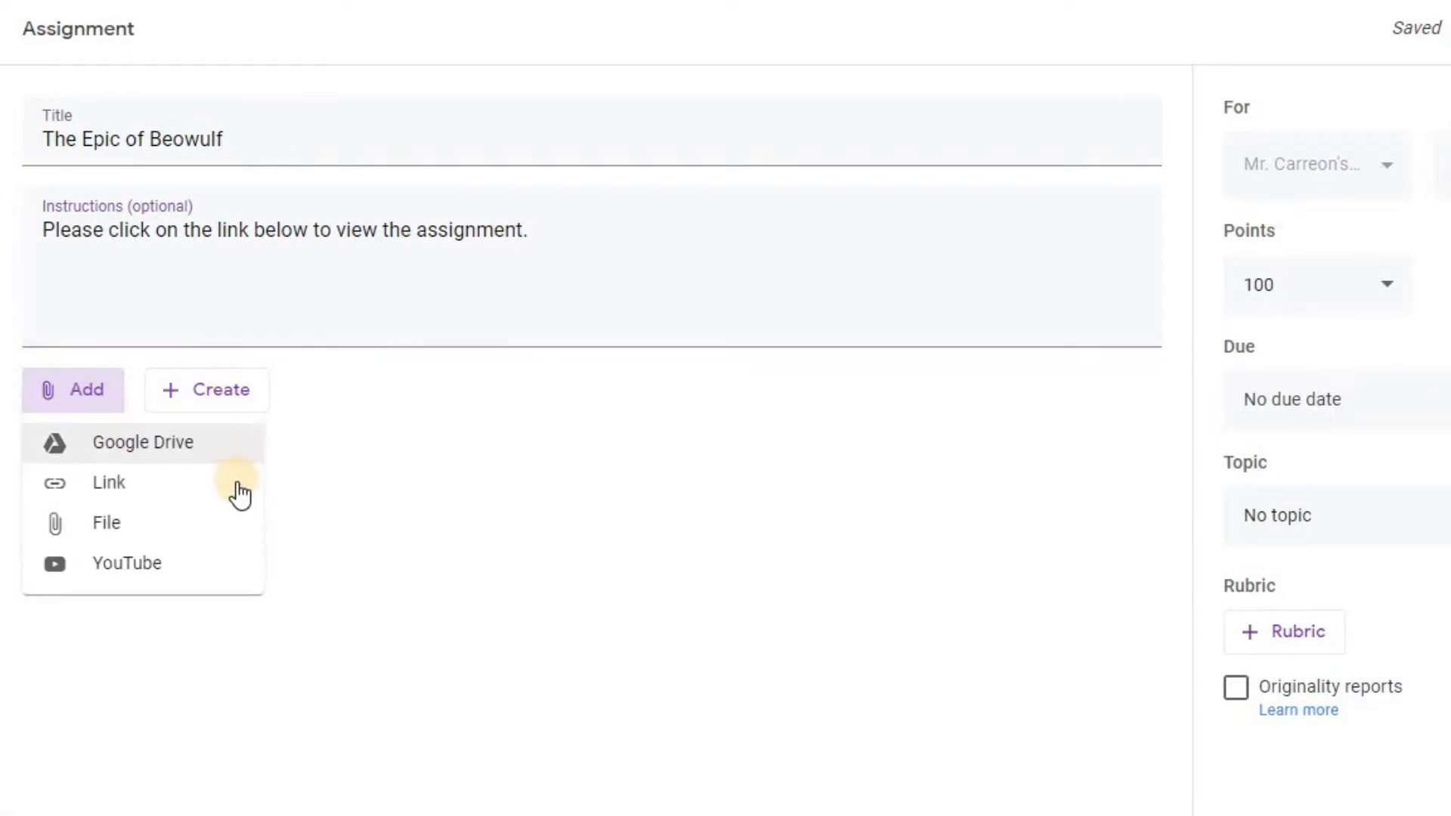
pyautogui.moveTo(232, 532)
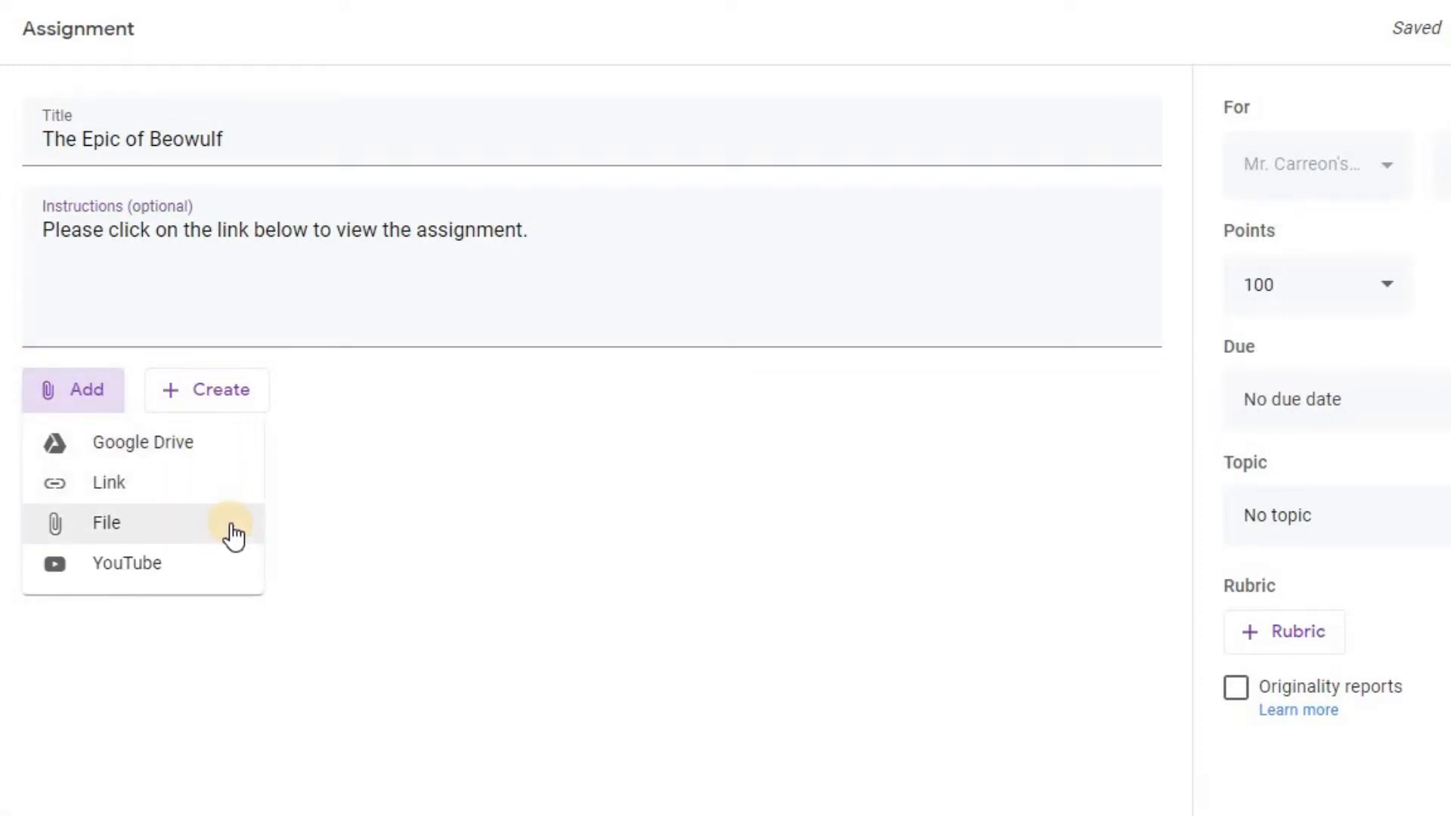
pyautogui.moveTo(232, 573)
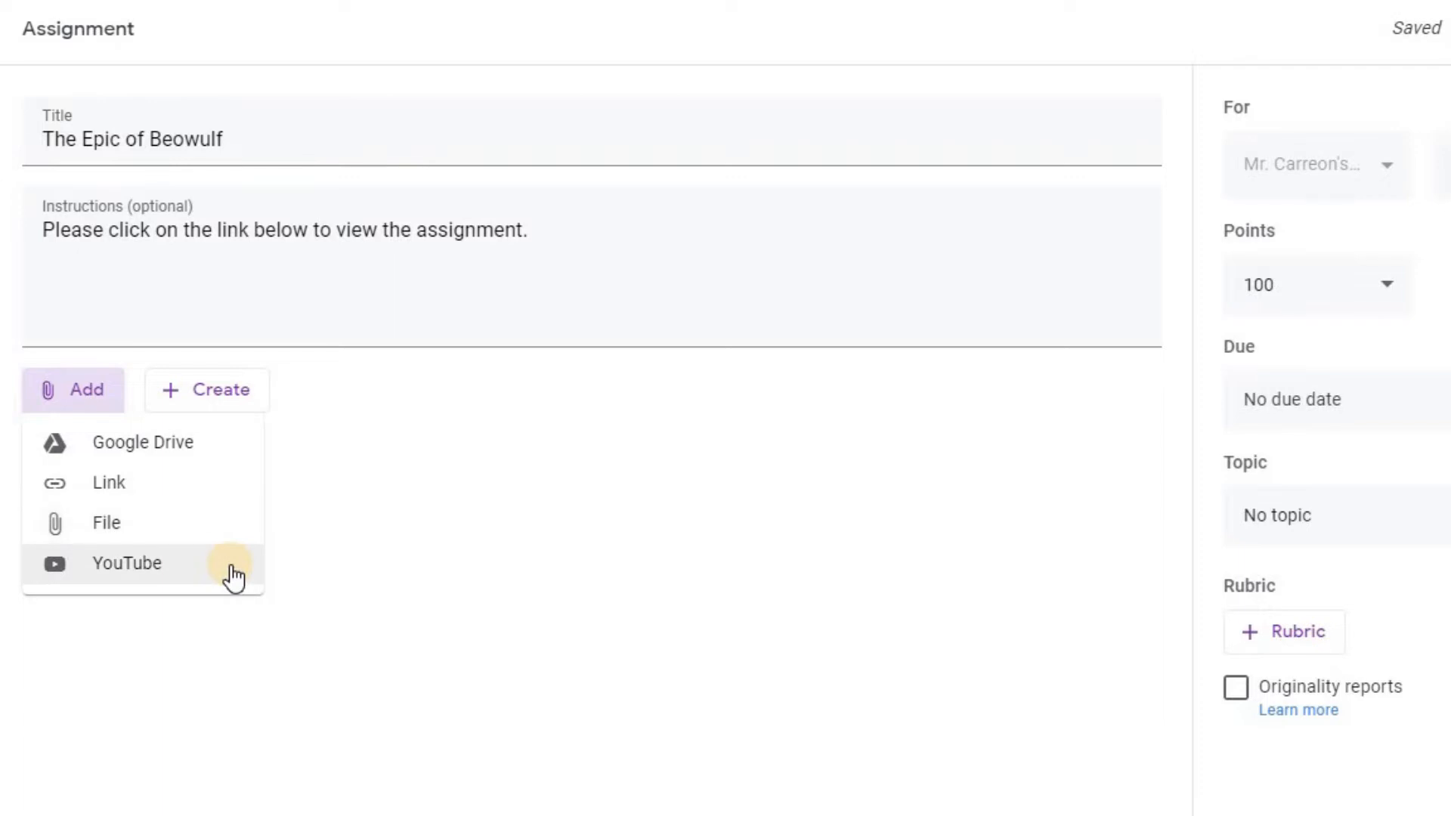
pyautogui.click(379, 540)
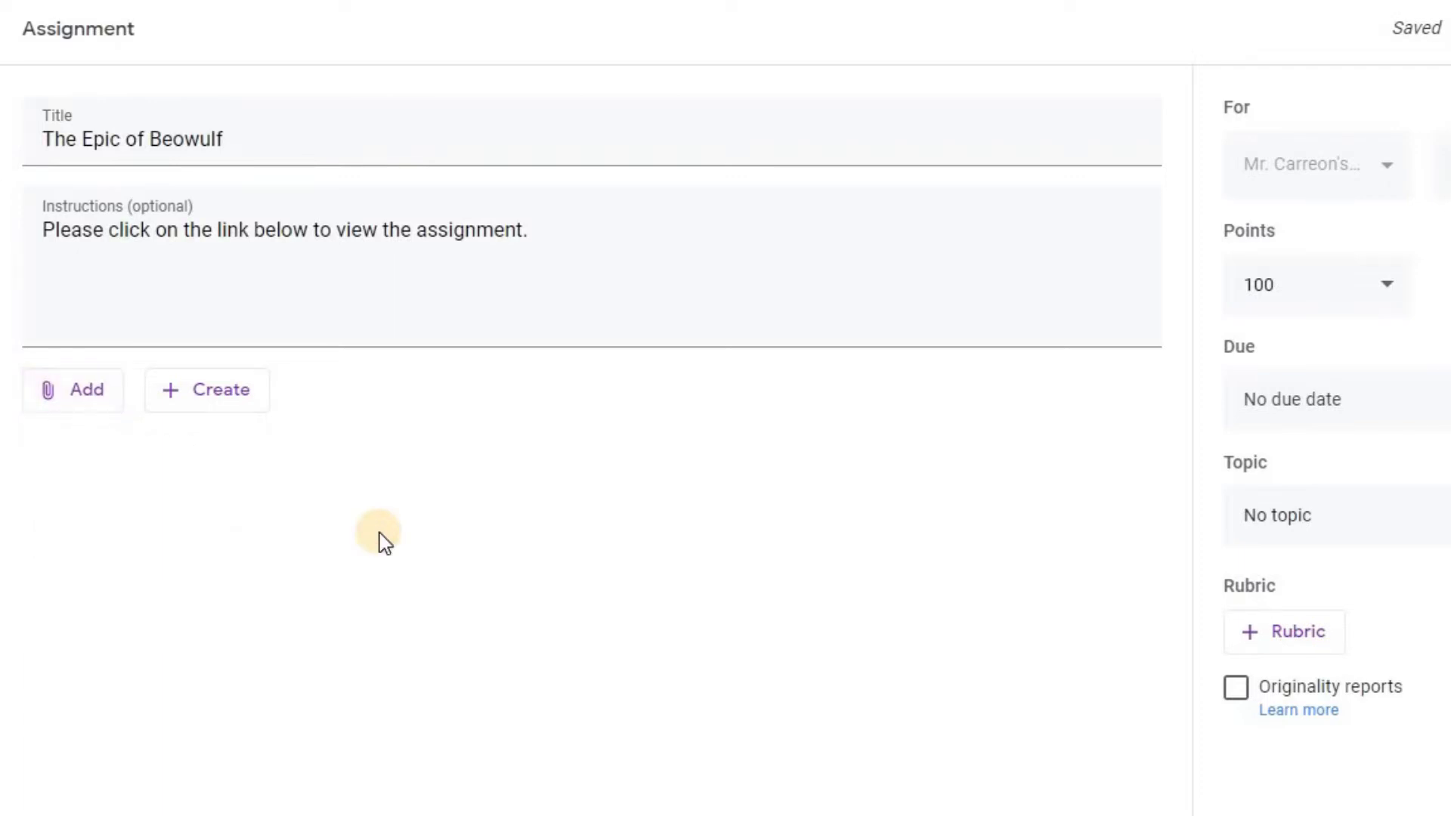
pyautogui.moveTo(236, 417)
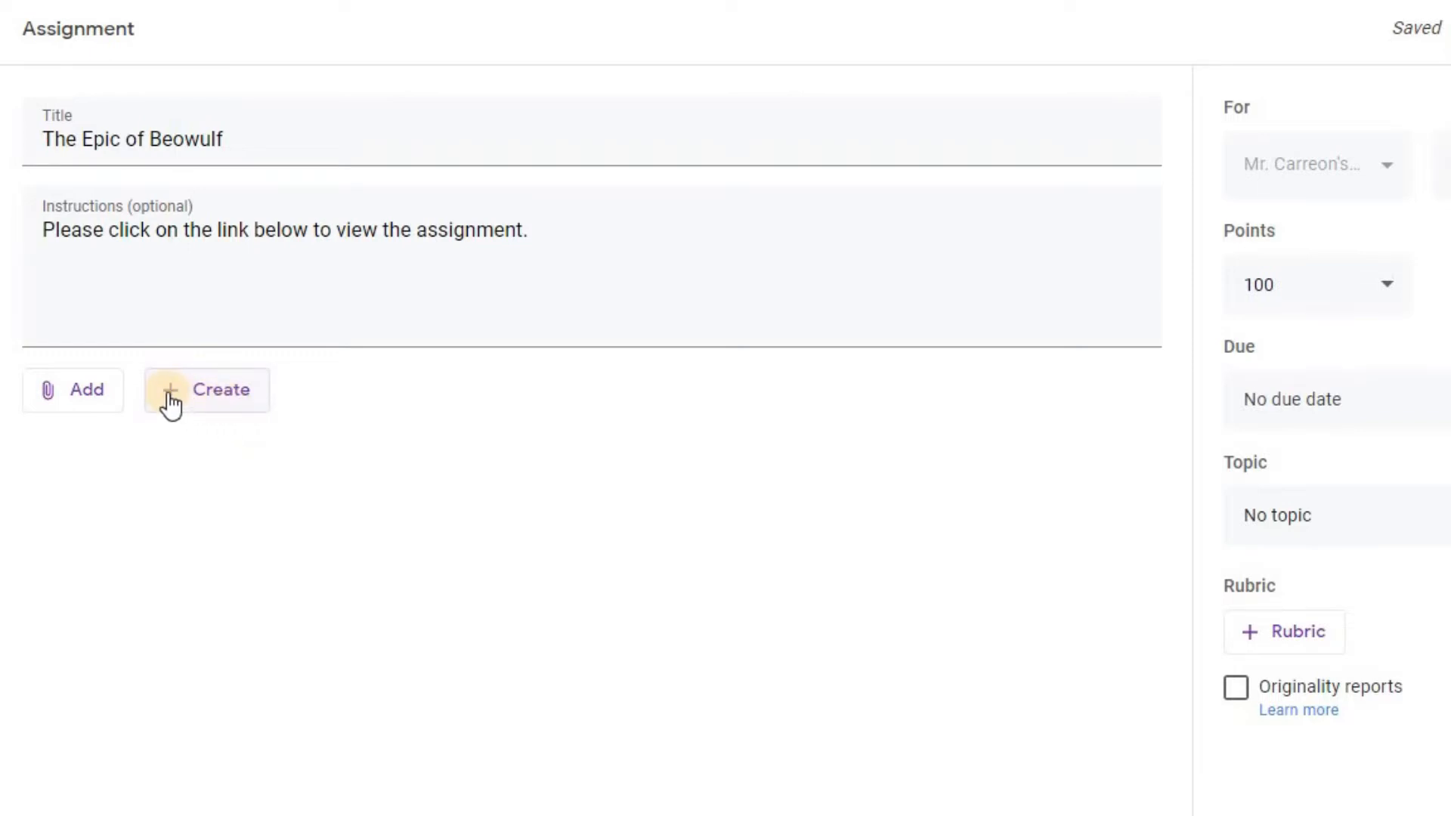
pyautogui.click(206, 390)
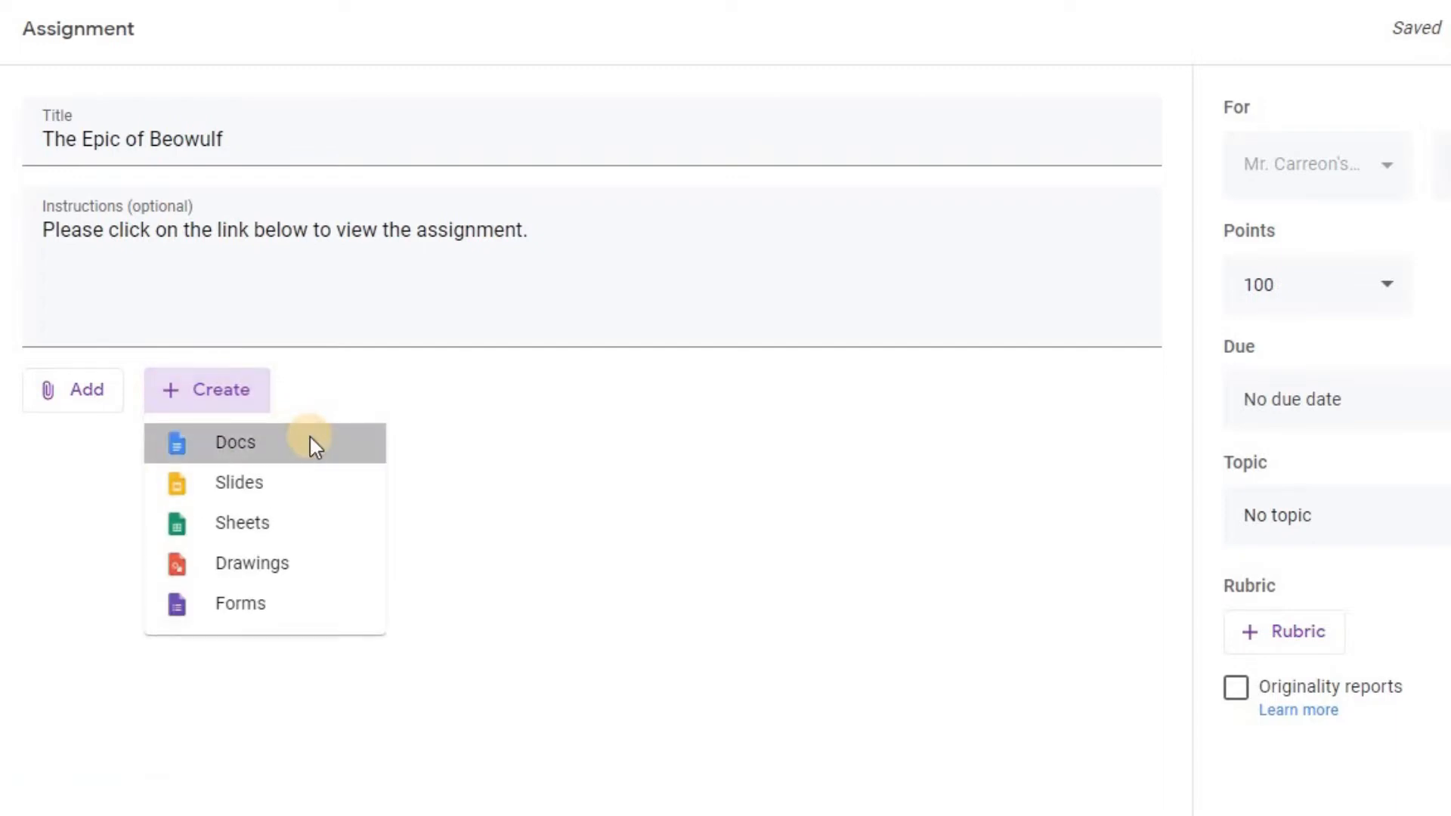
# - Create a new Google Doc attachment and name it 'The Epic of Beowulf'
pyautogui.click(235, 442)
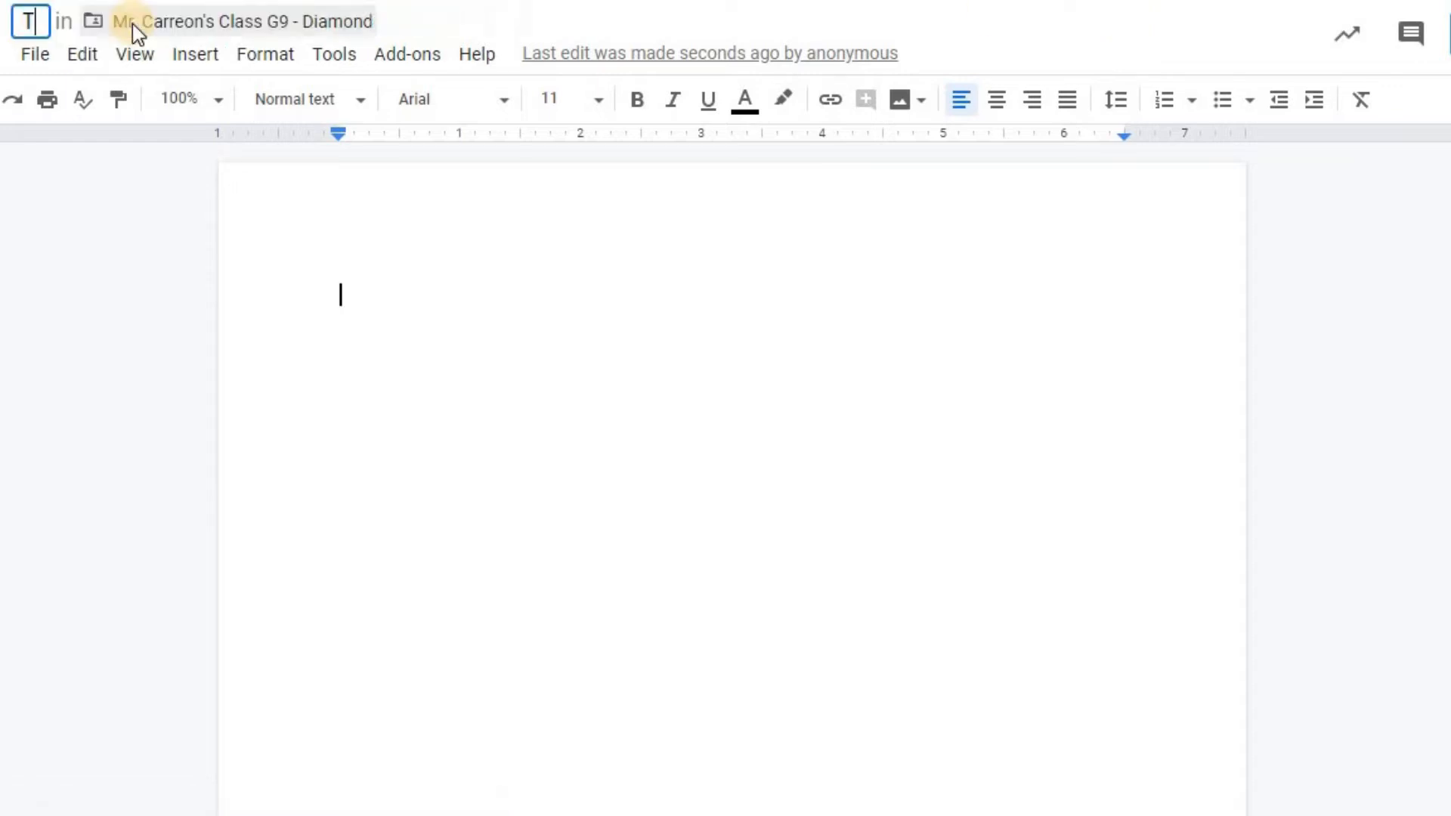
pyautogui.write('The Epic of')
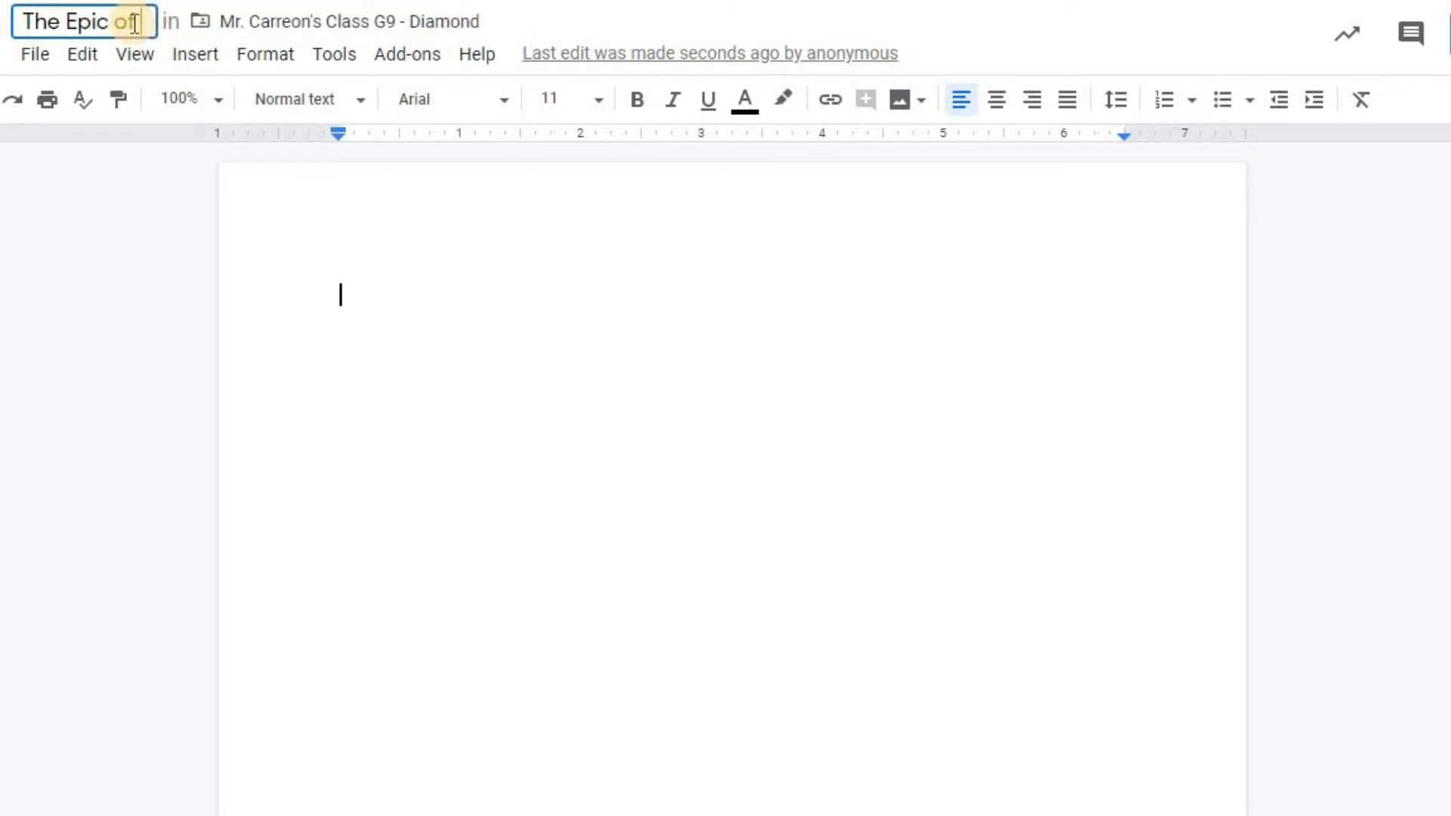
pyautogui.write('Beowulf')
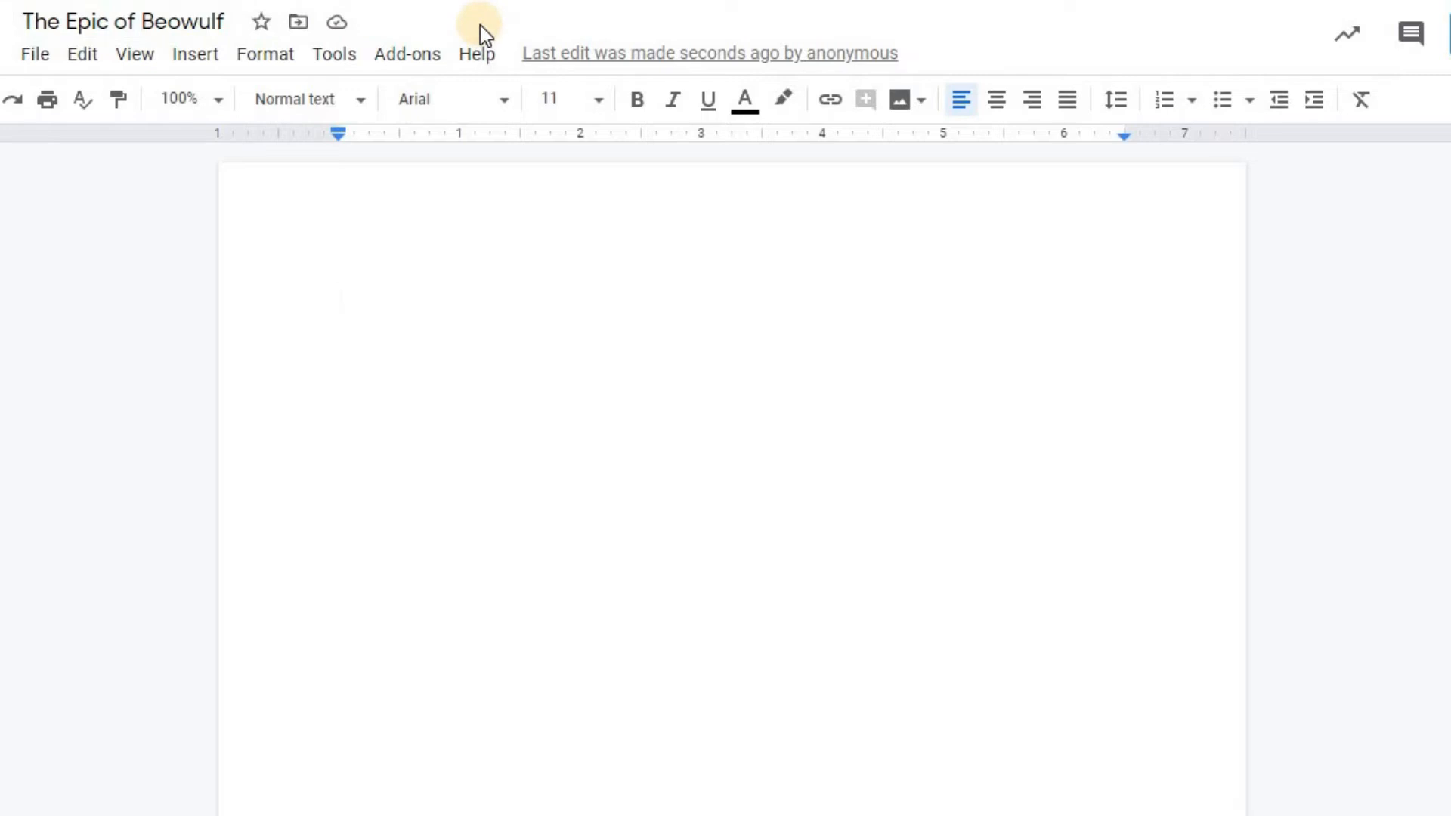
pyautogui.click(339, 294)
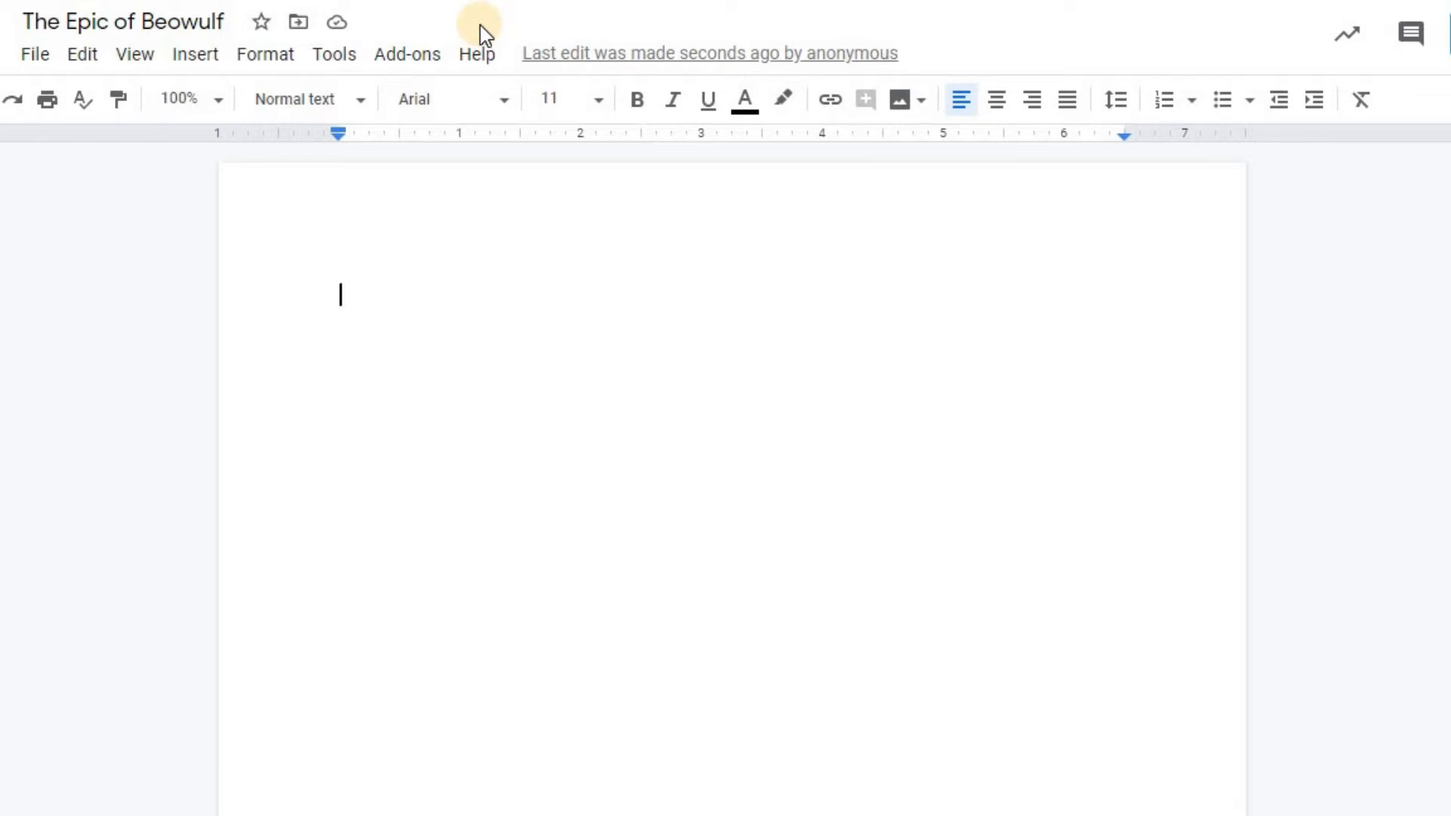
pyautogui.moveTo(391, 321)
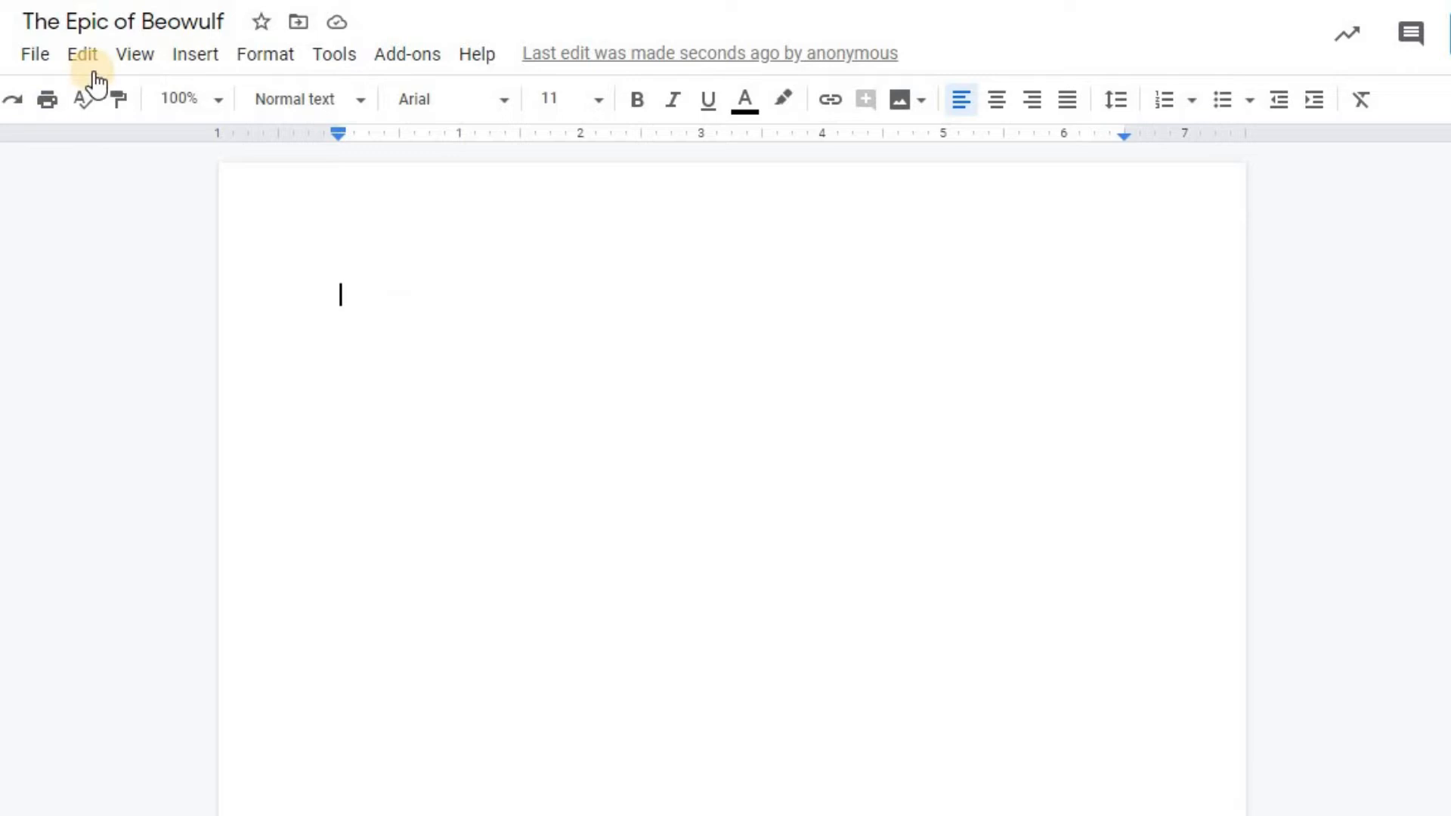
pyautogui.moveTo(265, 54)
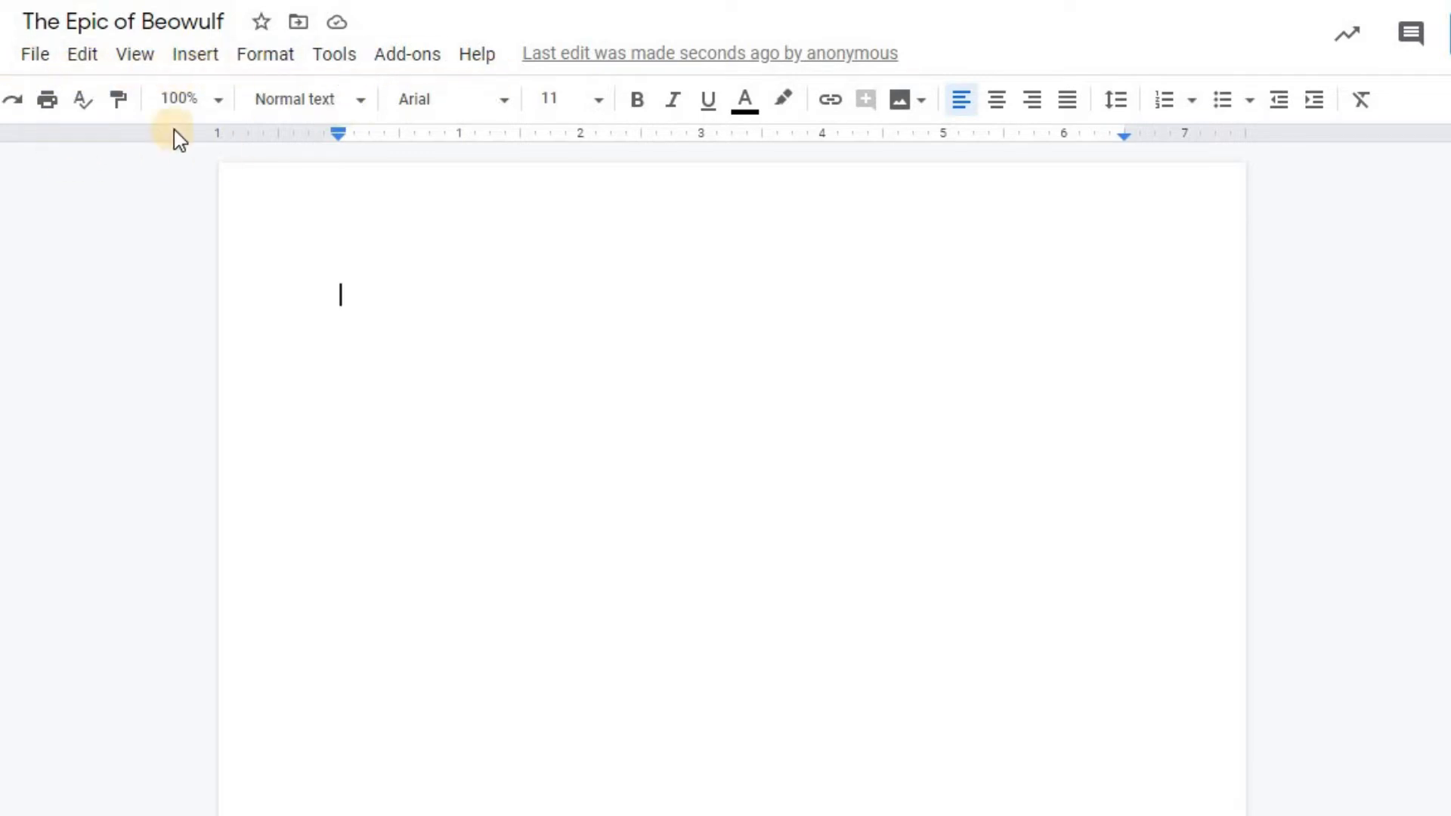
pyautogui.moveTo(822, 134)
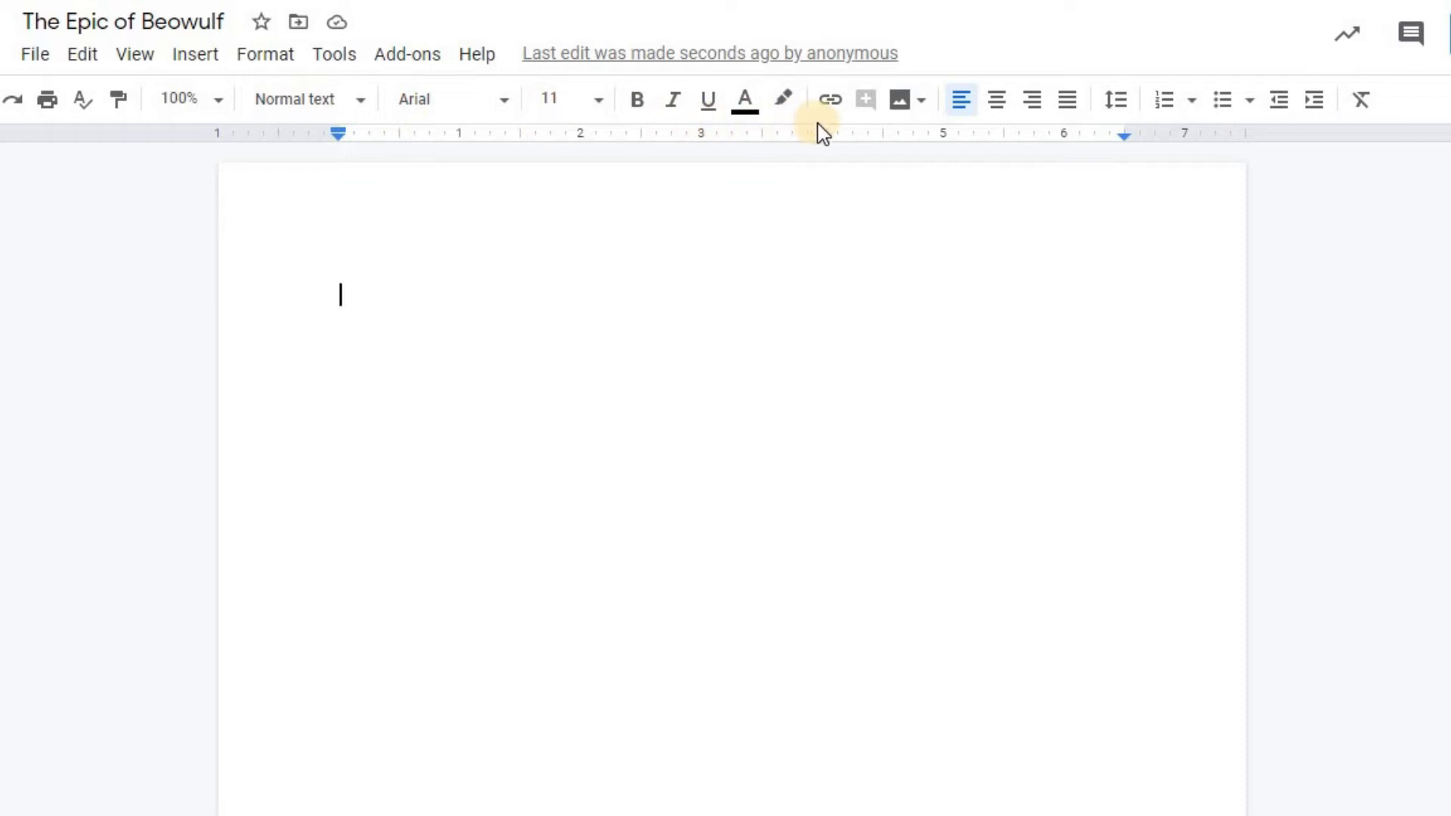
pyautogui.moveTo(1201, 196)
pyautogui.write('The Epic of Beowulf')
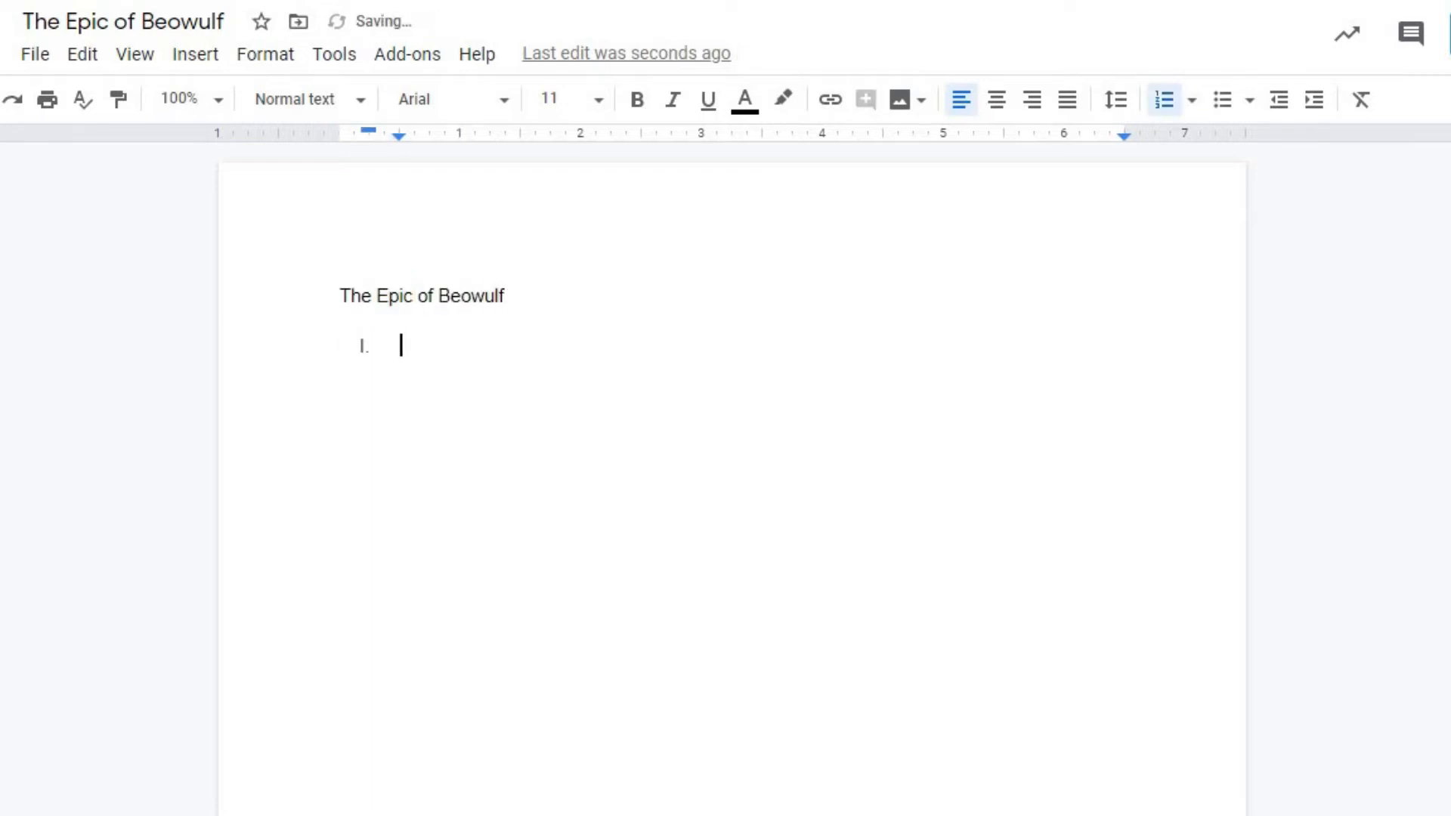
# - Write the kennings identification directions and insert a 2 x 6 table below them
pyautogui.write('Directions: Study the sele')
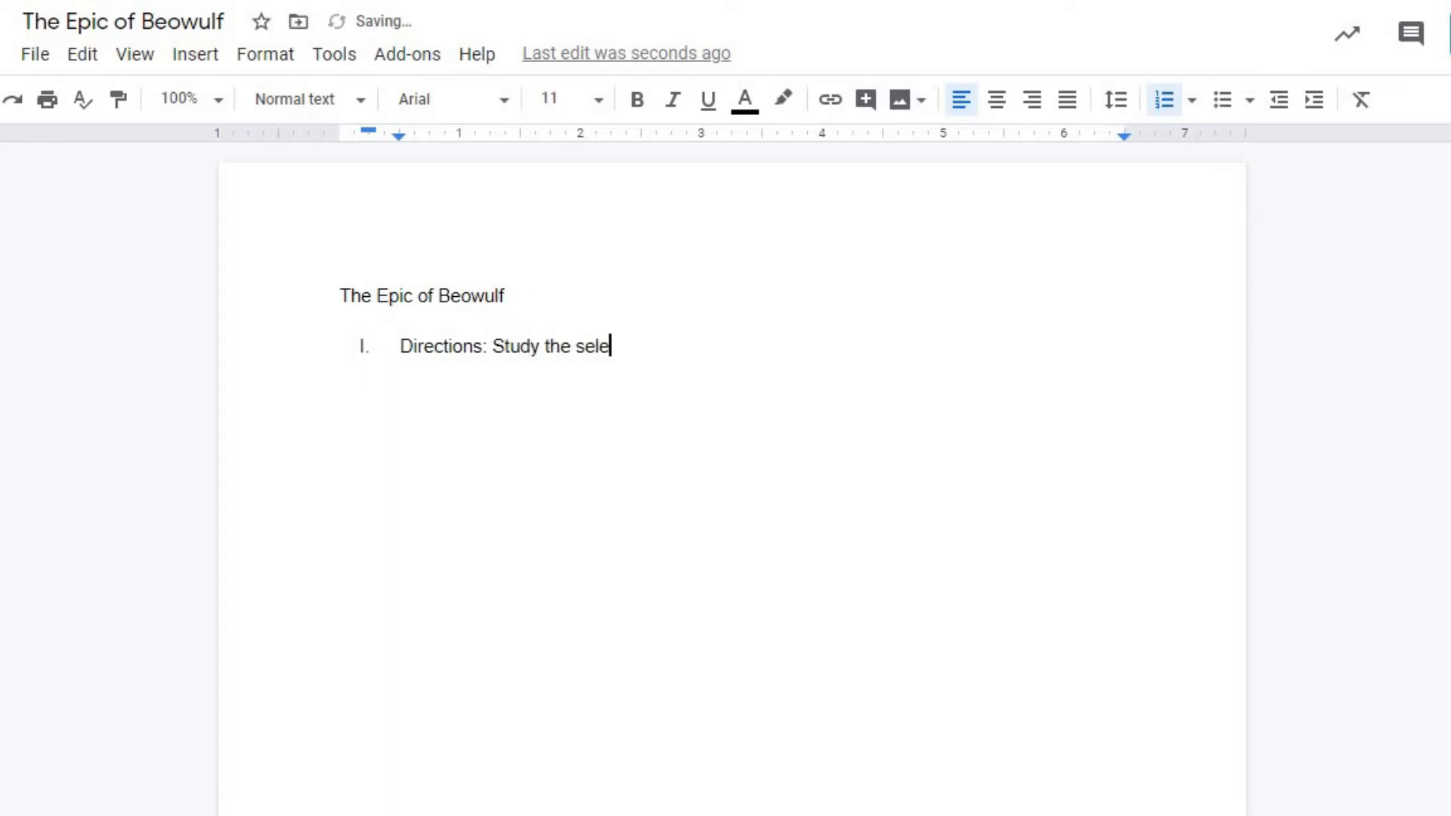
pyautogui.write('ction Beowulf versus Grendel and')
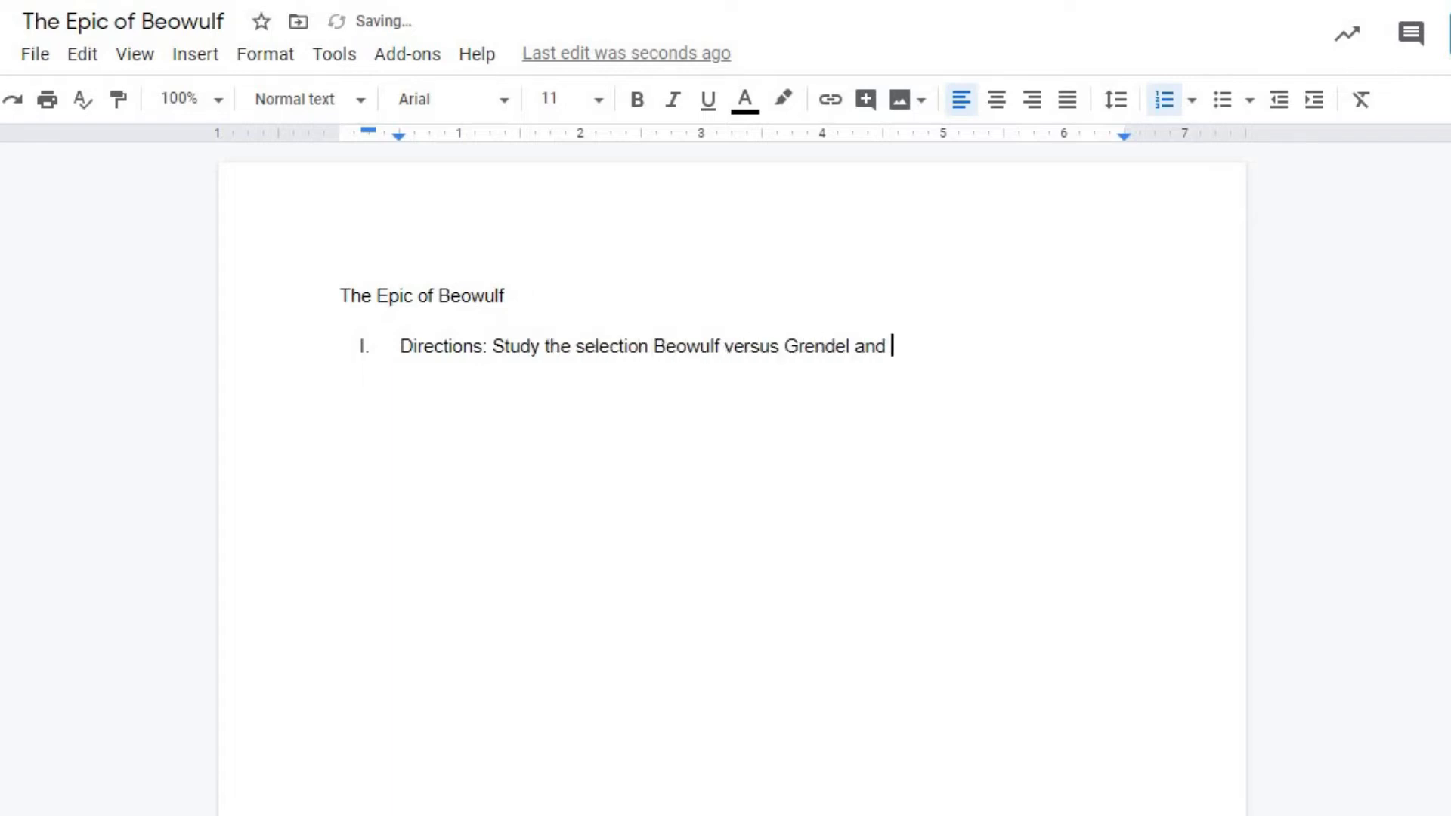
pyautogui.write('identify the English words')
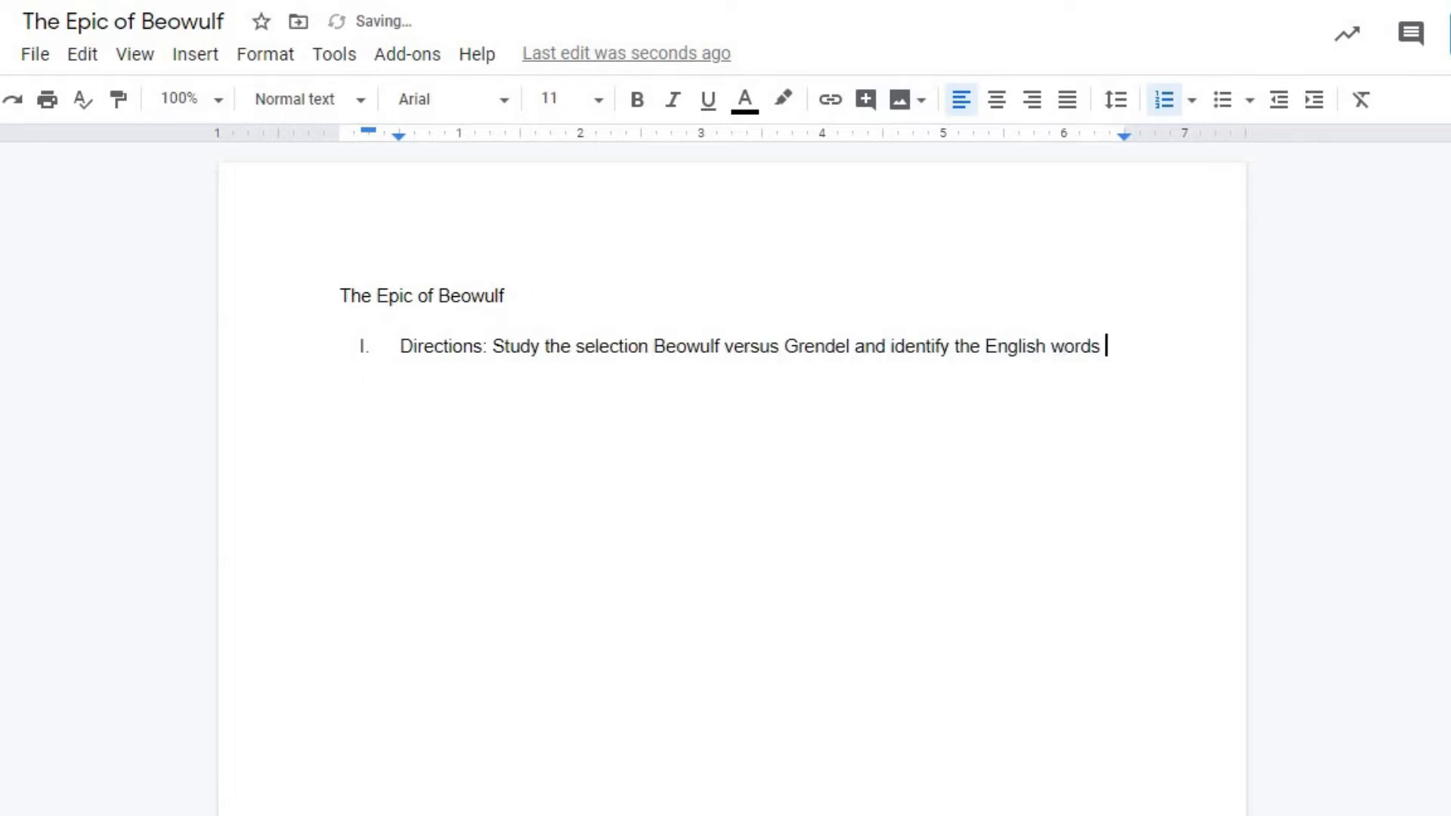
pyautogui.write('that the following kennings refer to:')
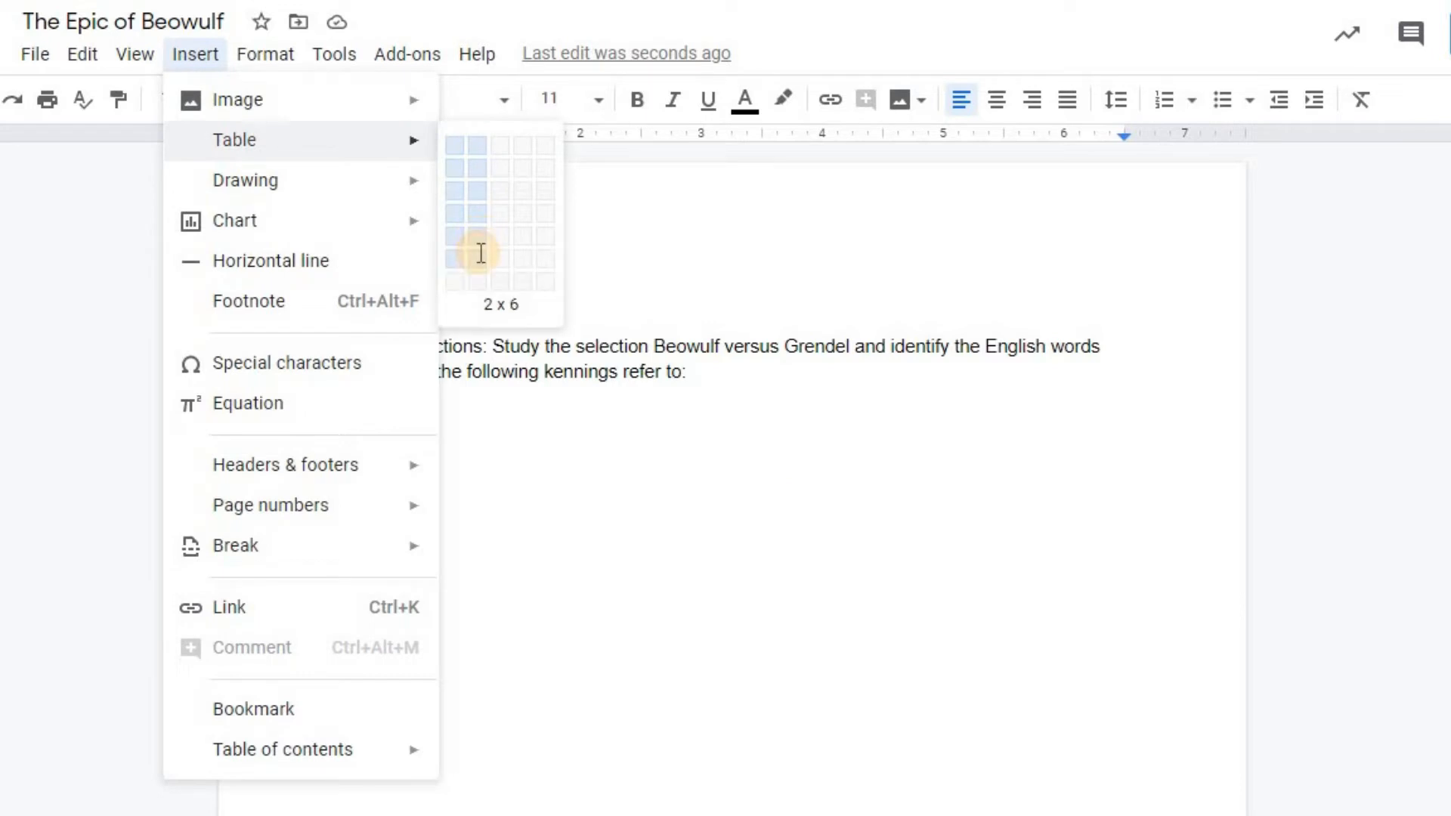
pyautogui.click(479, 252)
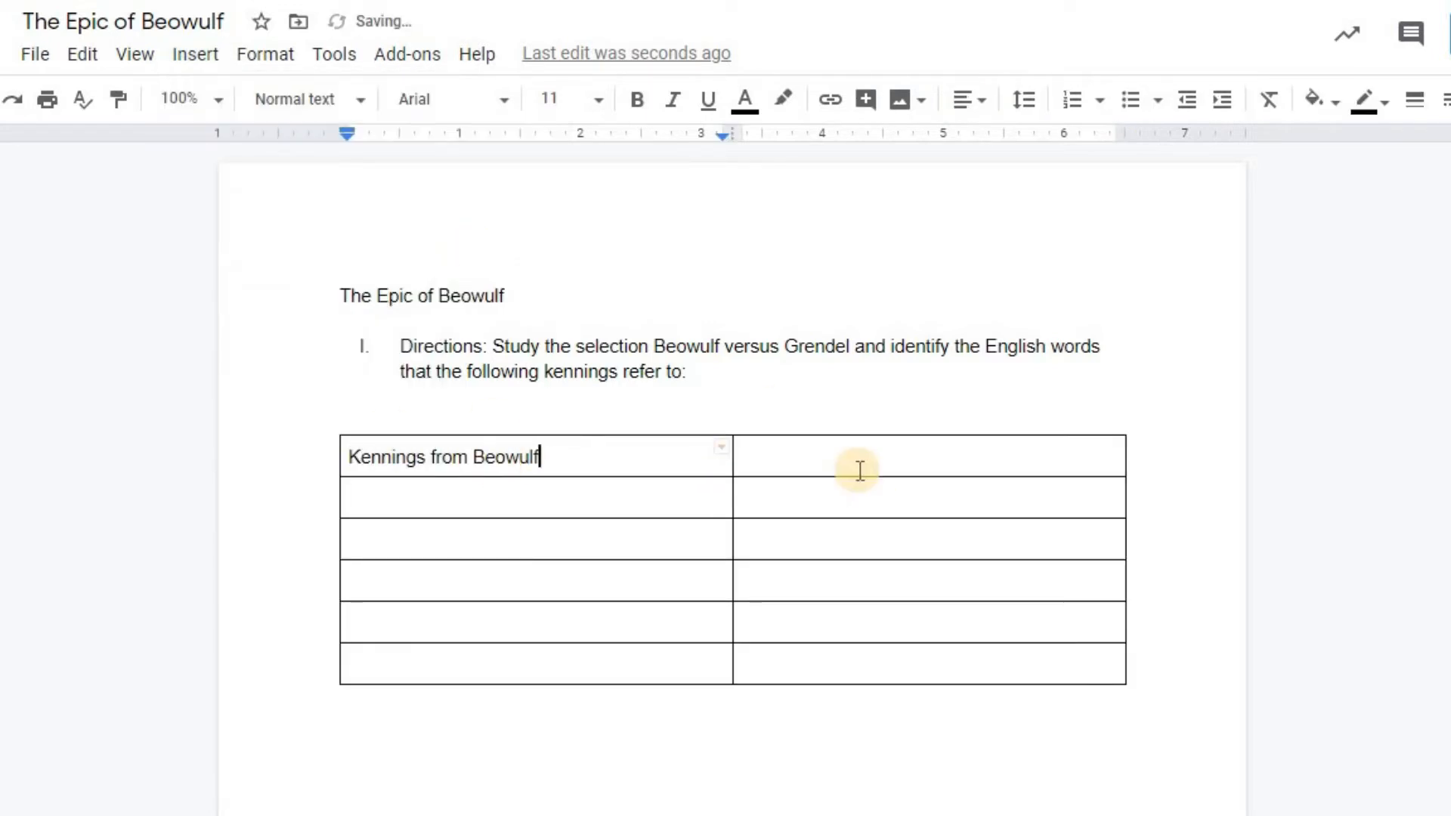
# - Fill the table with headers and five kennings, centre the kennings, and start item II
pyautogui.write('Modern English word equivalent')
pyautogui.click(536, 622)
pyautogui.write('Whale ro')
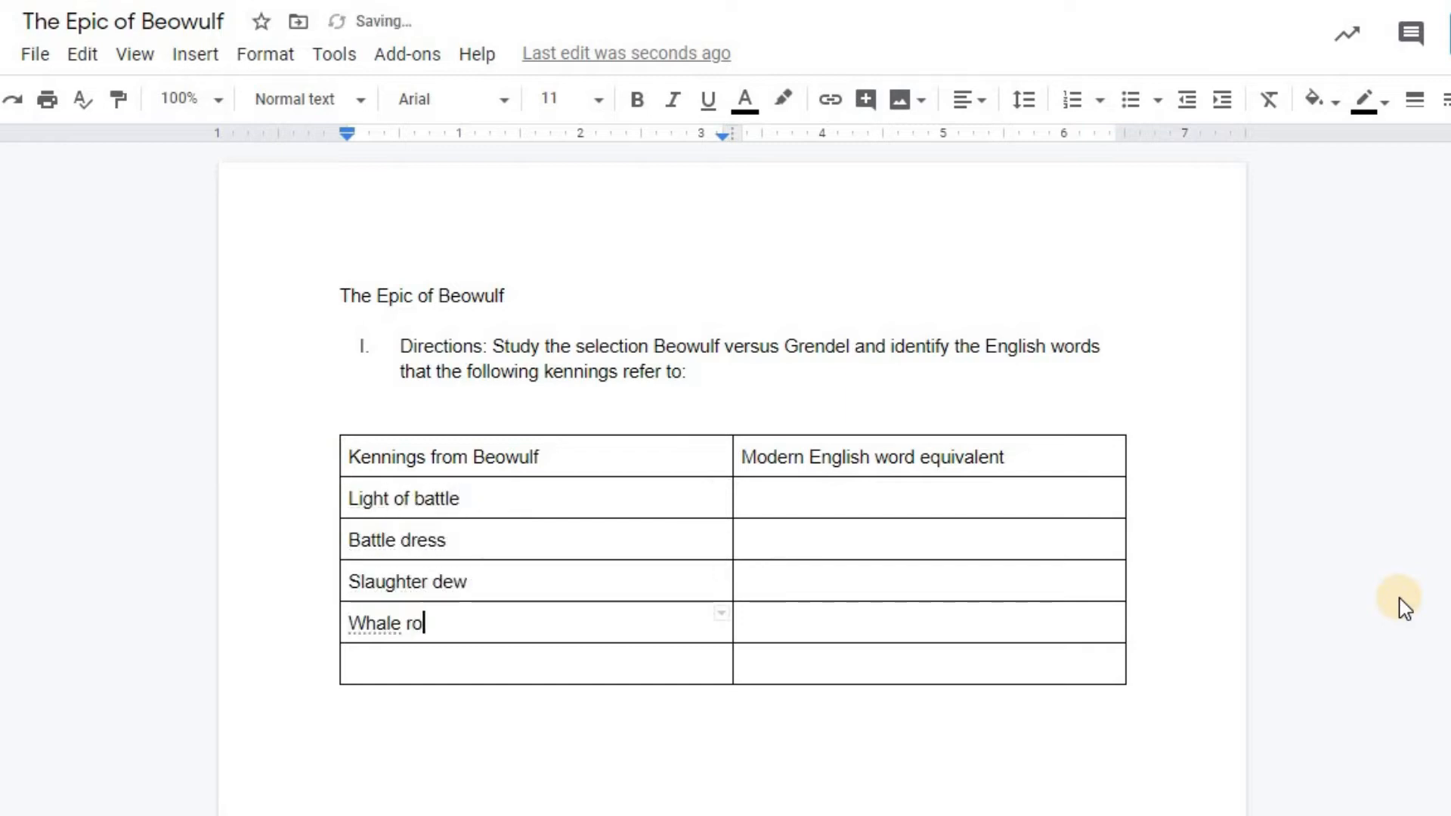
pyautogui.write('ad')
pyautogui.click(535, 663)
pyautogui.write('Wave floater')
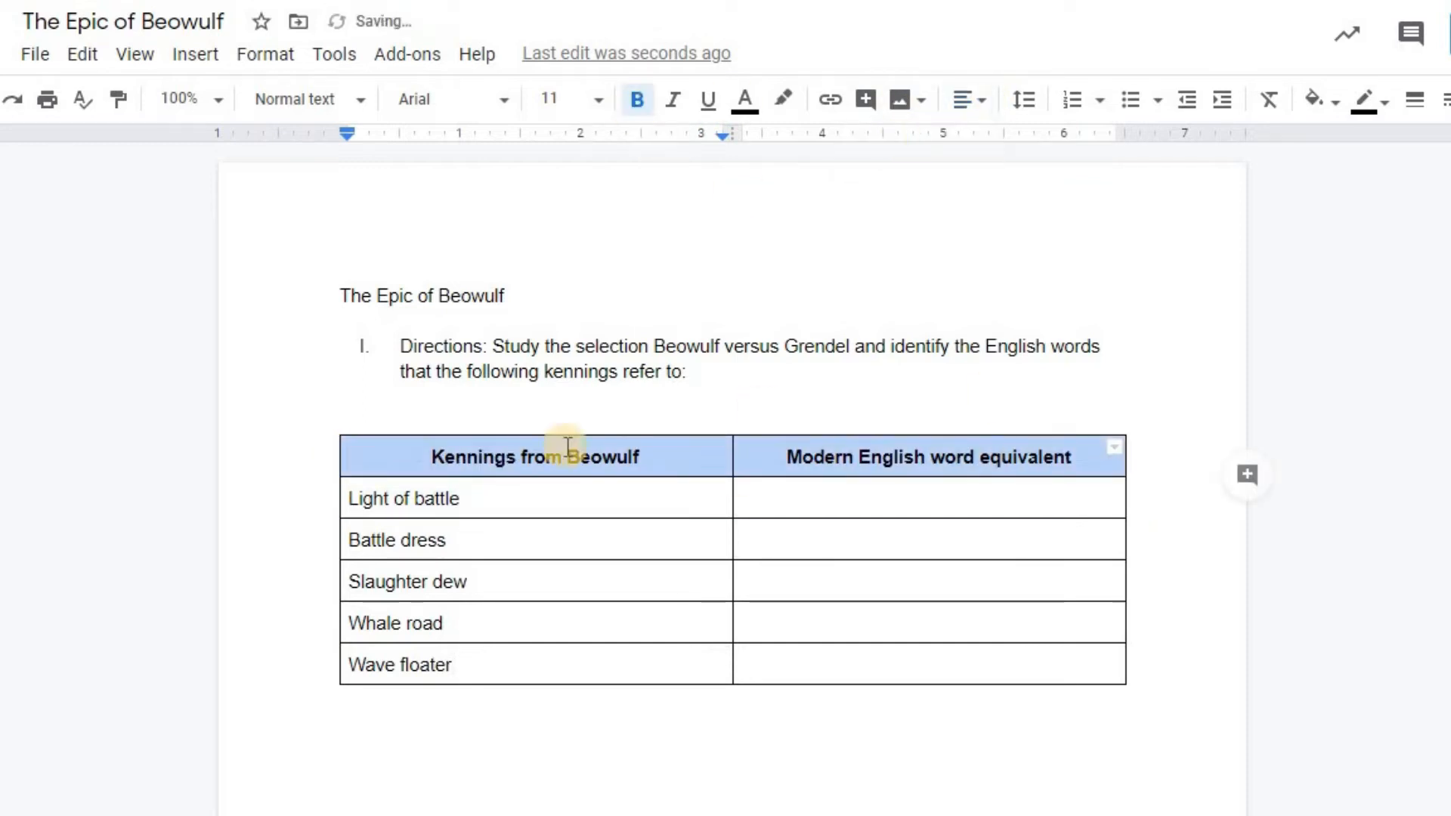
pyautogui.click(965, 99)
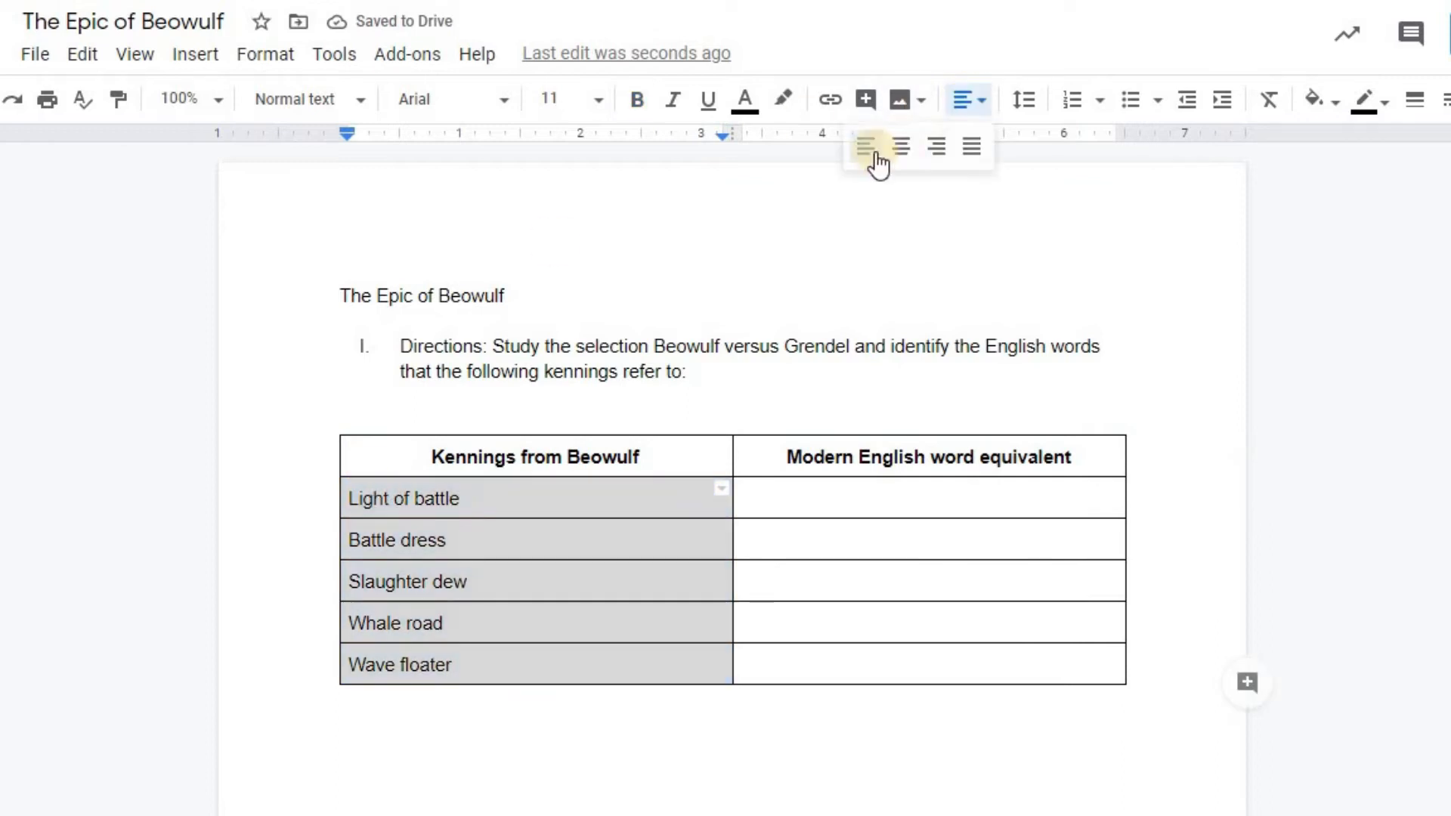
pyautogui.click(898, 148)
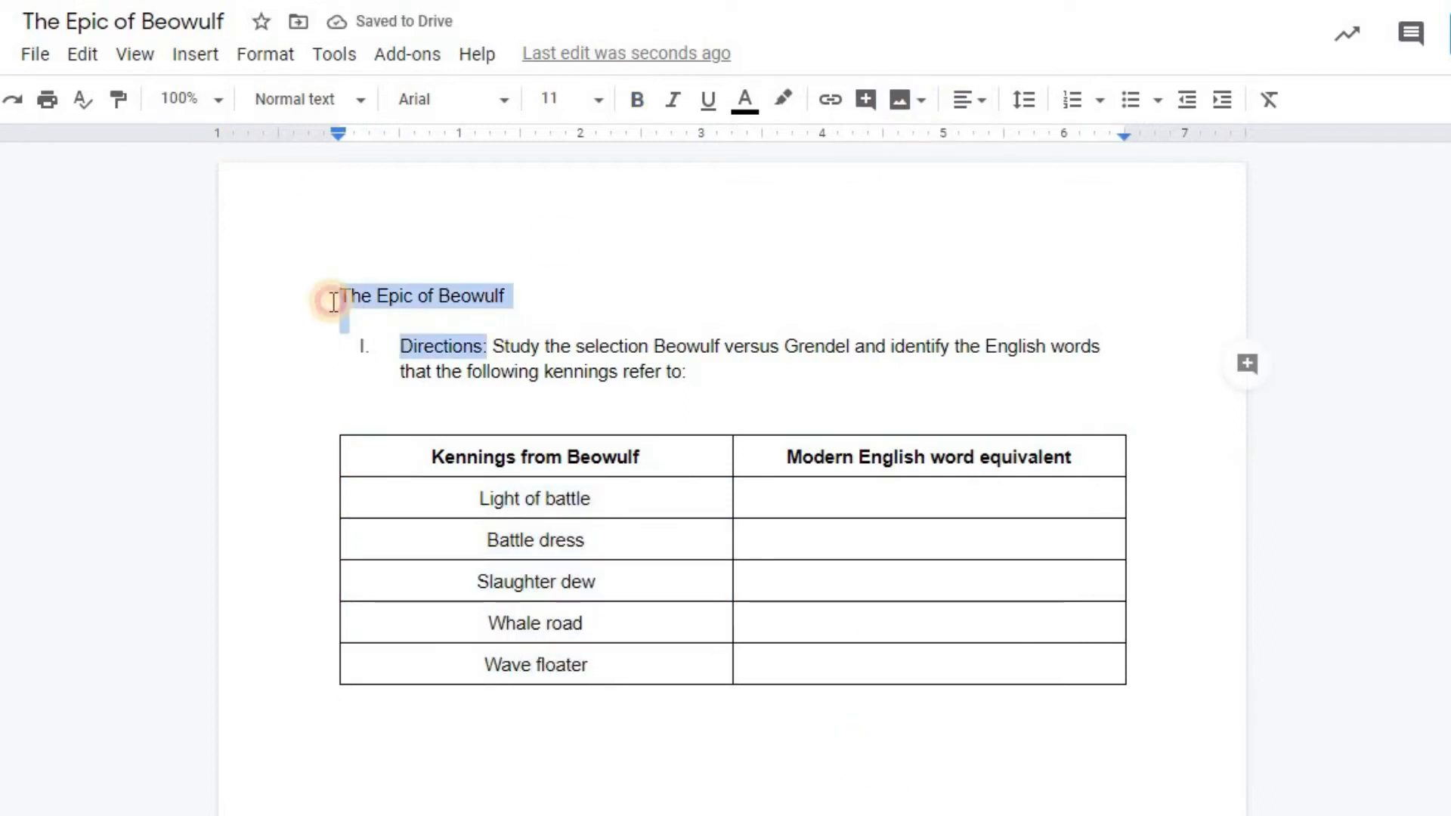
pyautogui.write('Direc')
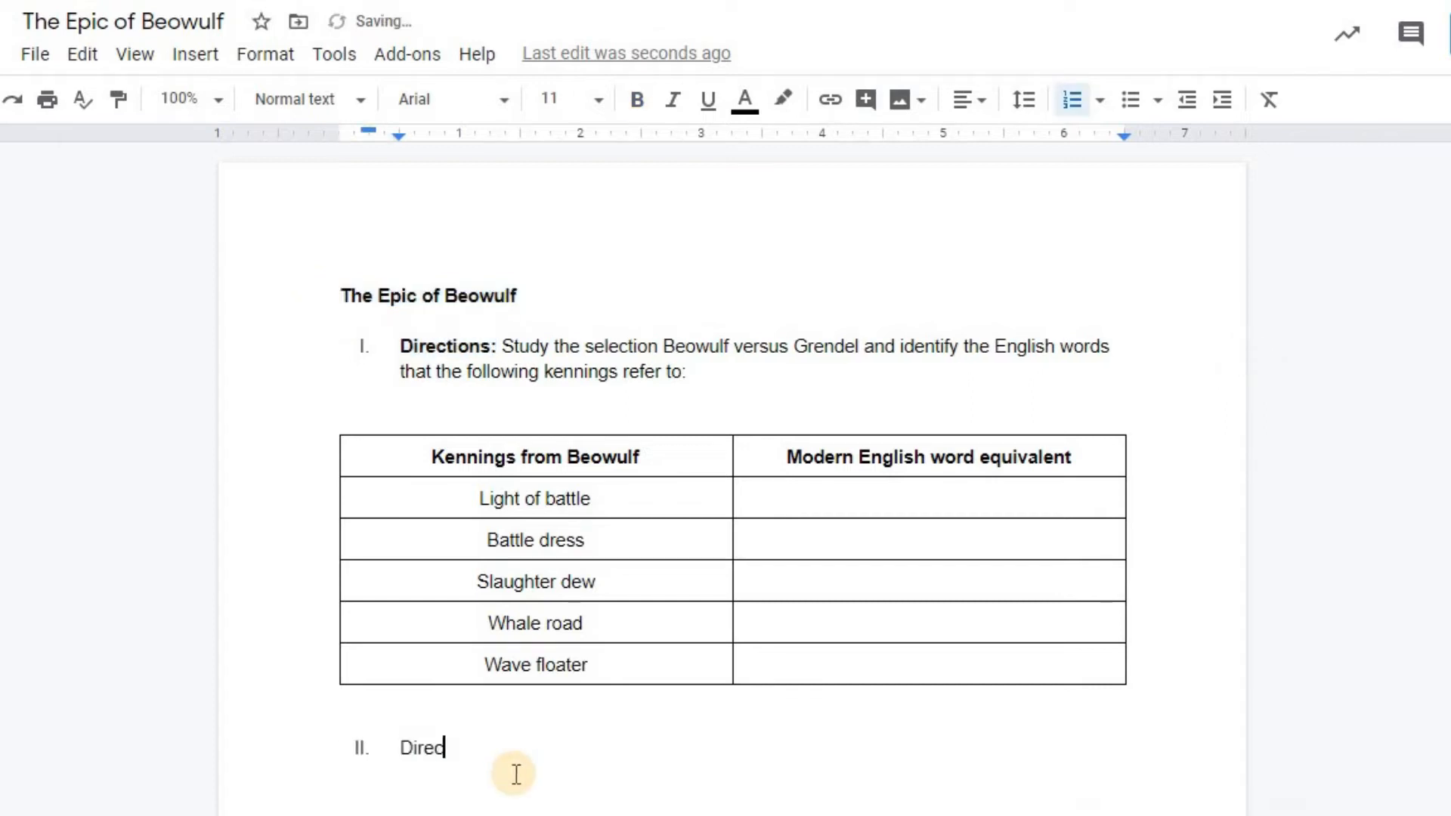
# - Write item II directions to compare Beowulf and Grendel using the Venn diagram below
pyautogui.write('tions: Identify the similarities and differences between Beowulf and Grendel by')
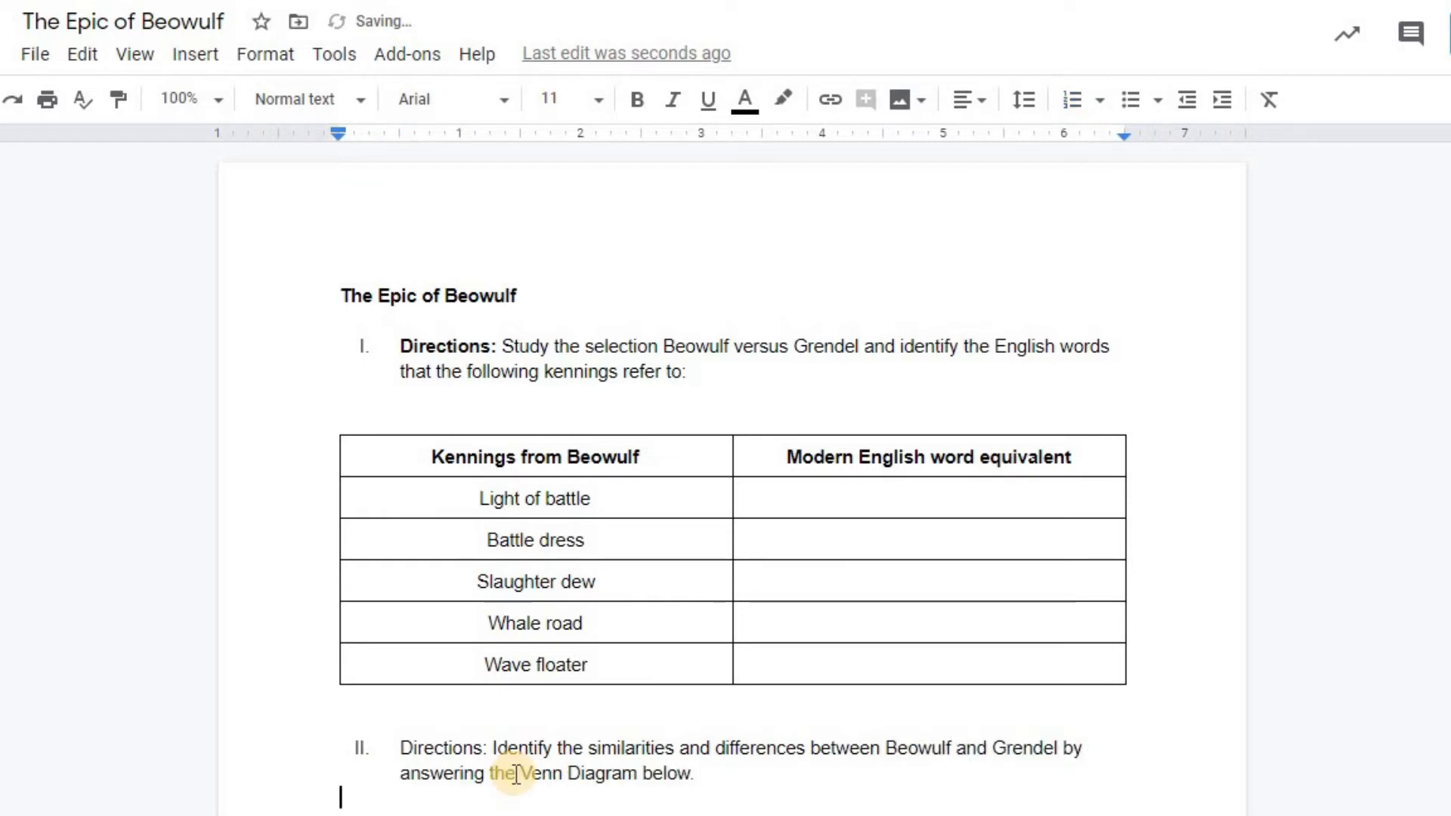
pyautogui.click(194, 53)
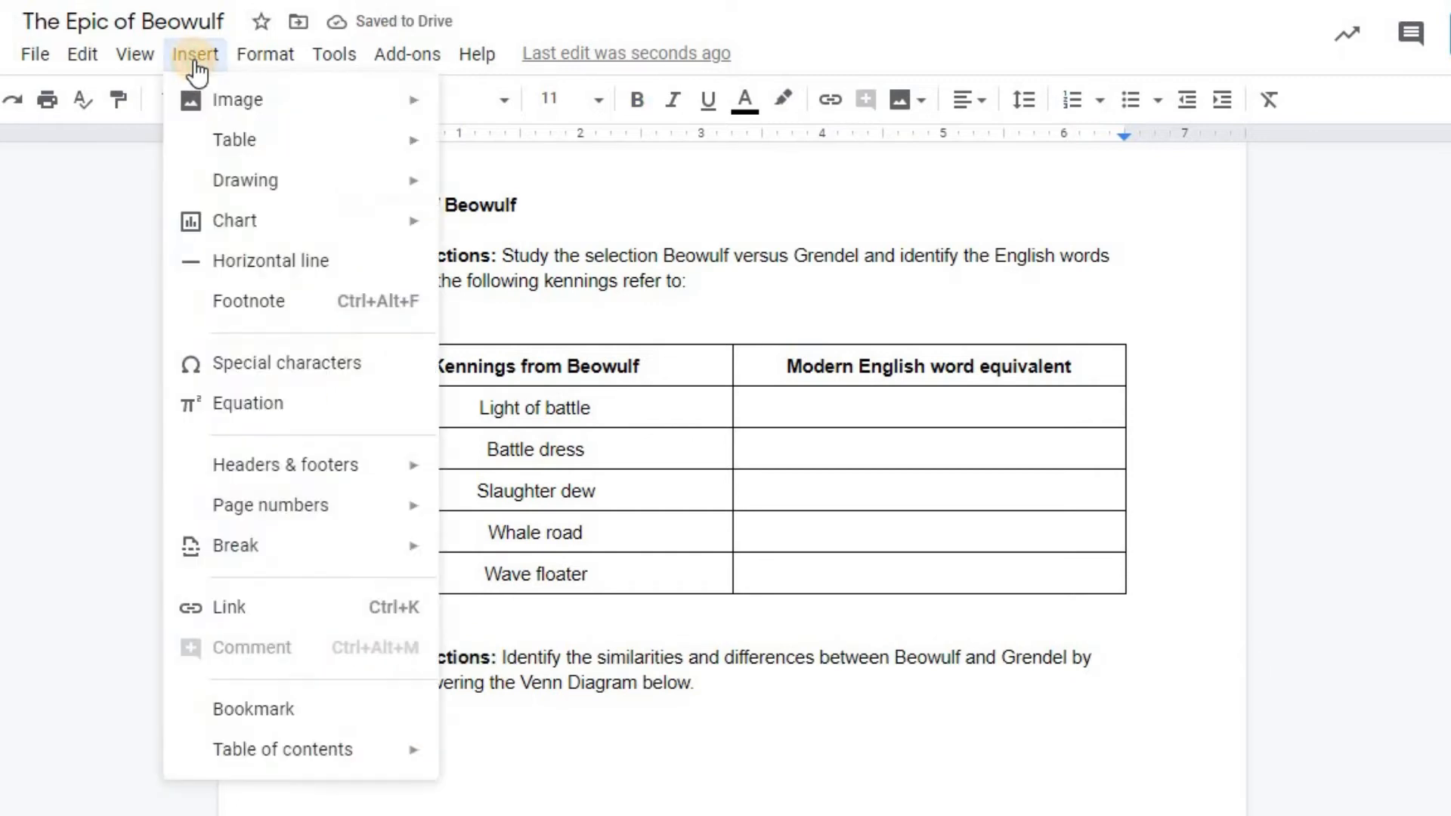
# - Draw two overlapping transparent ovals labelled Beowulf and Grendel and save the drawing
pyautogui.click(245, 181)
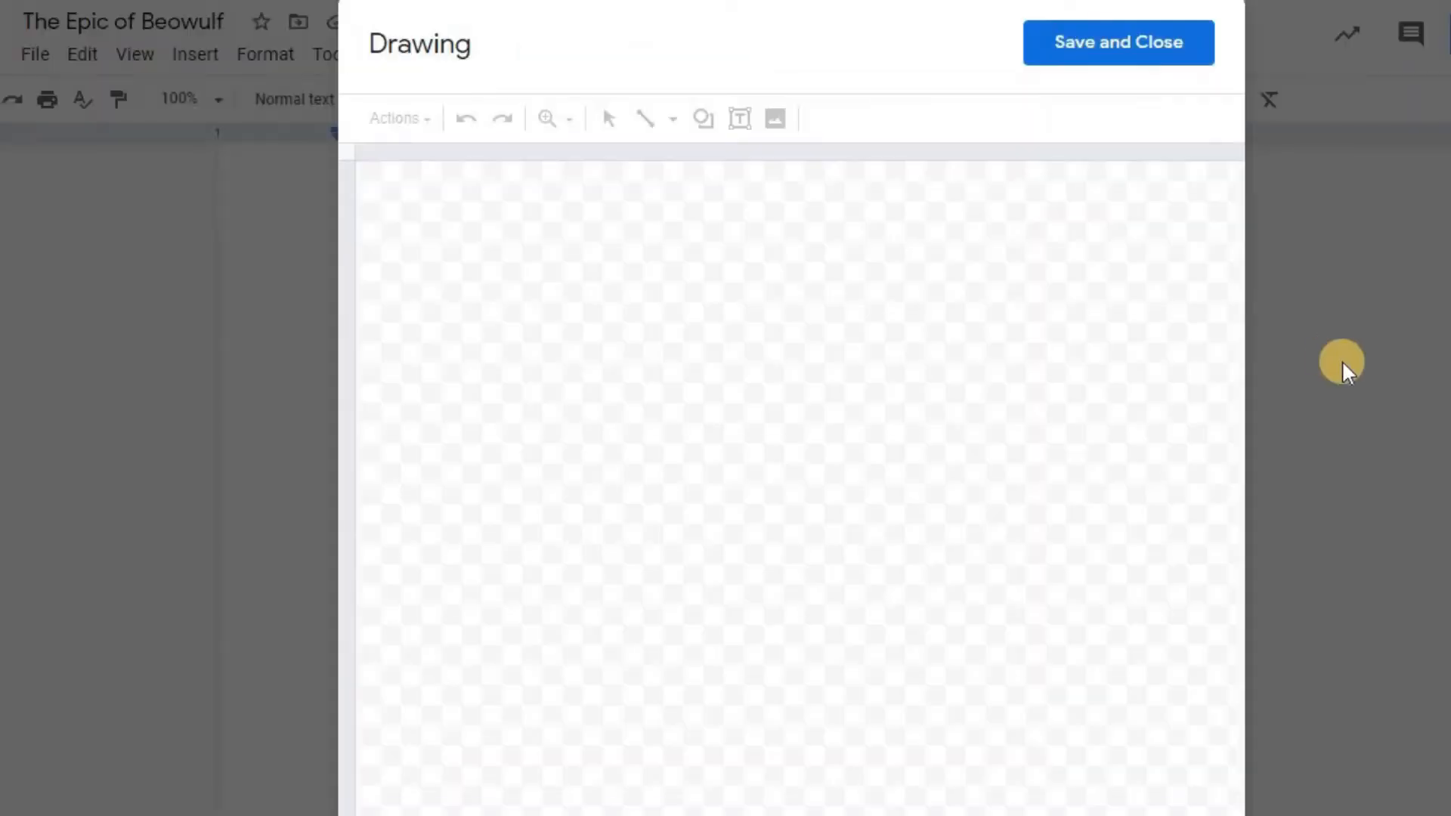
pyautogui.click(703, 118)
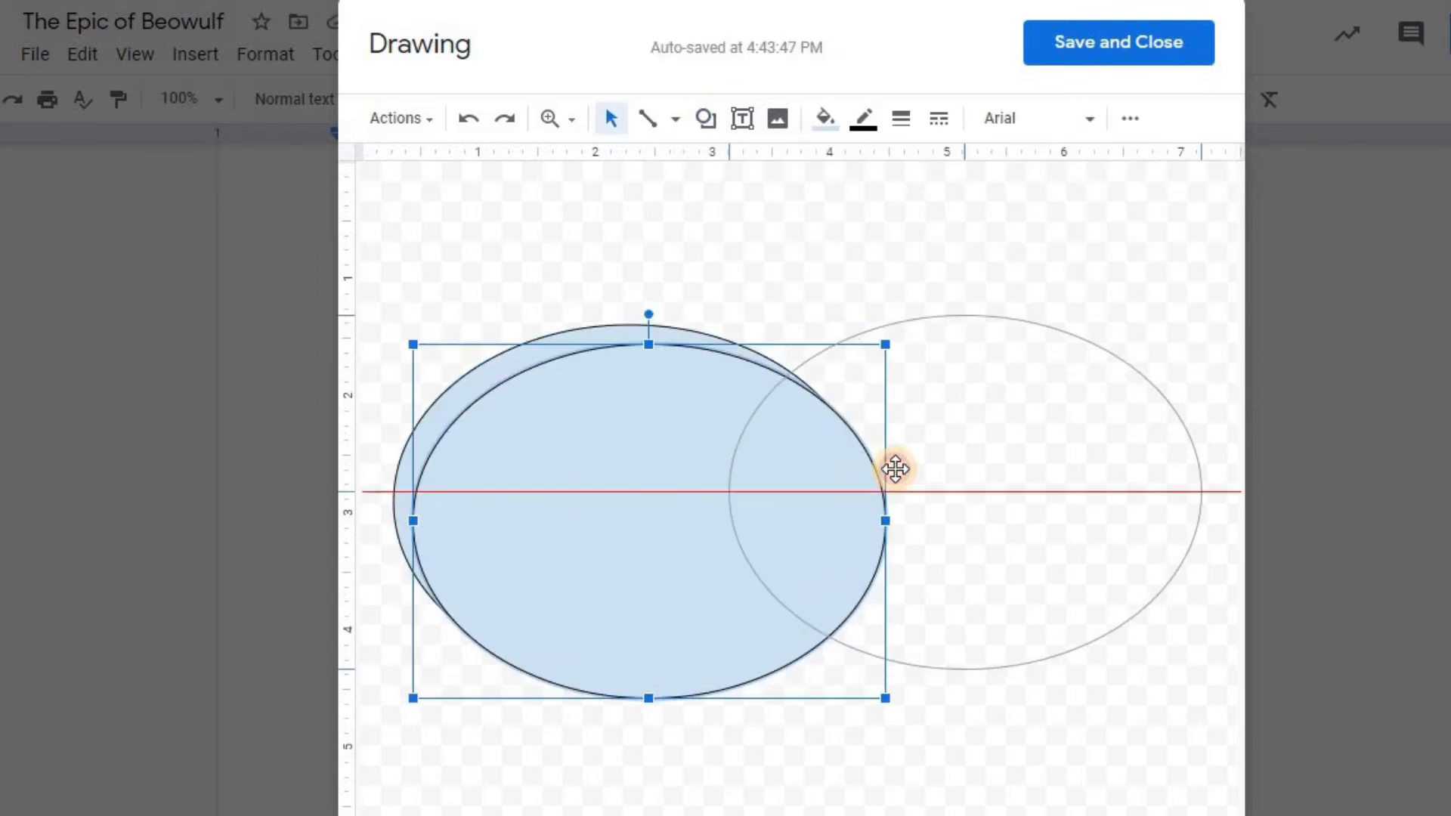
pyautogui.click(821, 117)
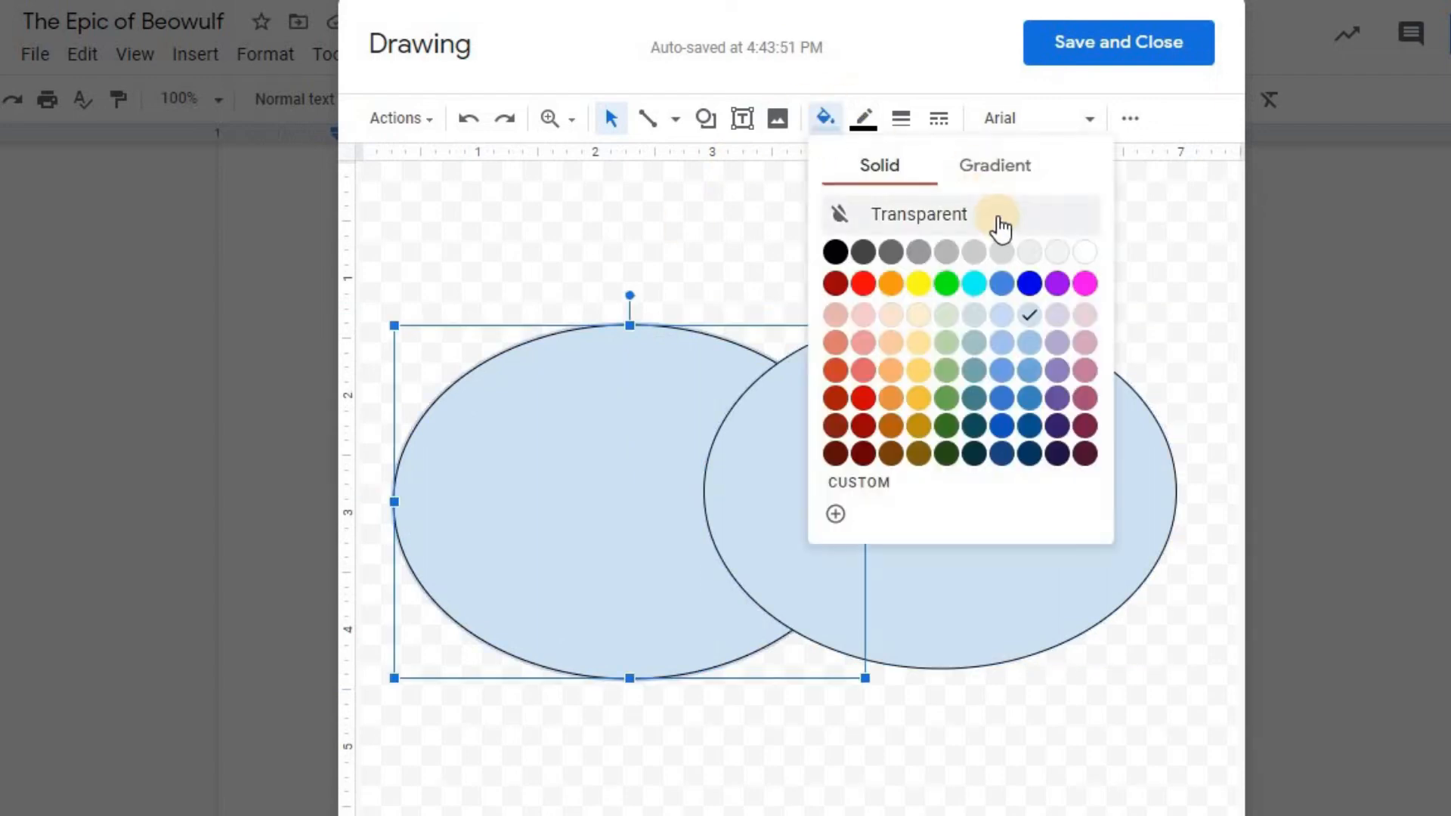
pyautogui.click(919, 214)
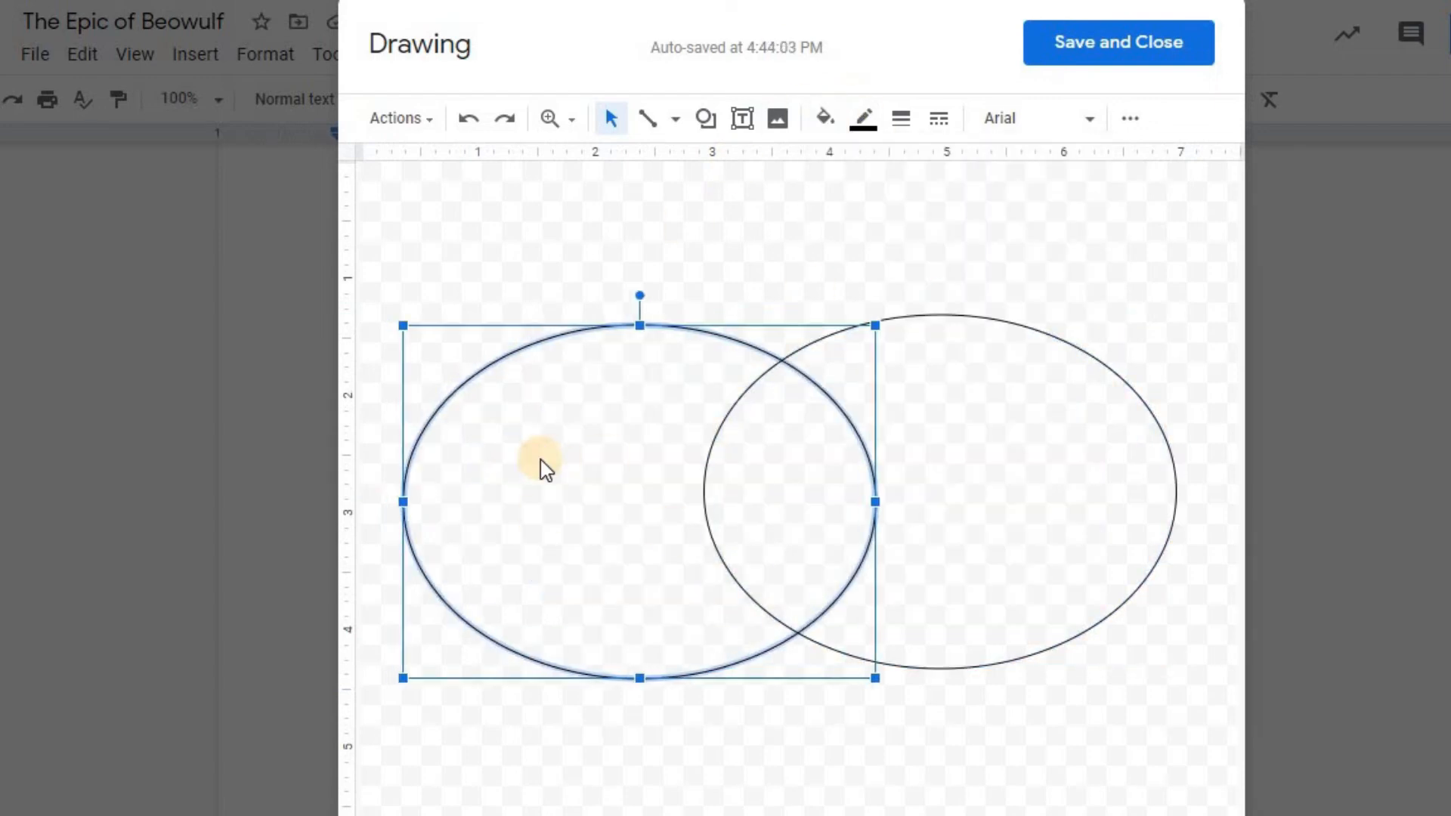
pyautogui.click(902, 490)
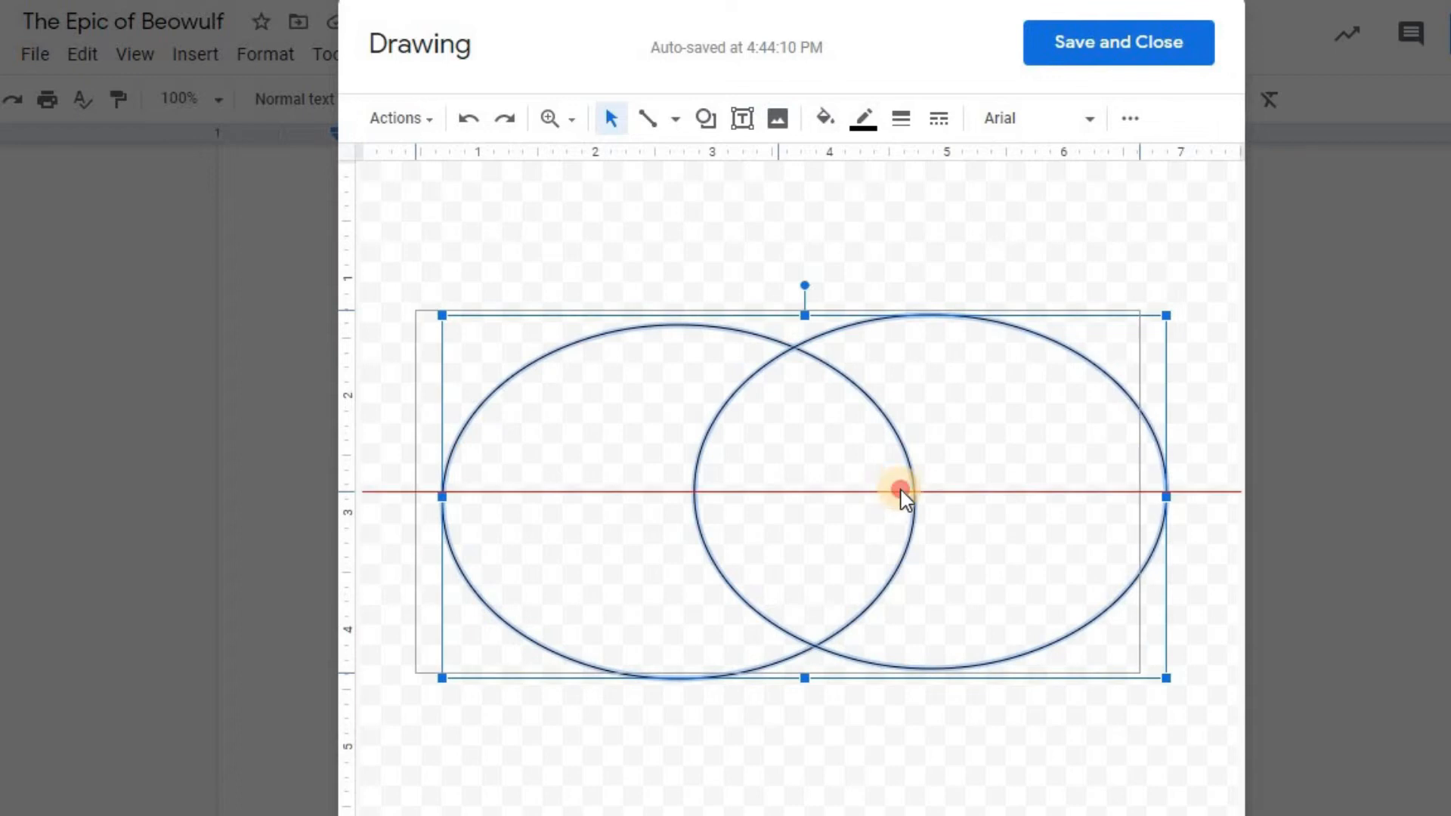
pyautogui.click(541, 260)
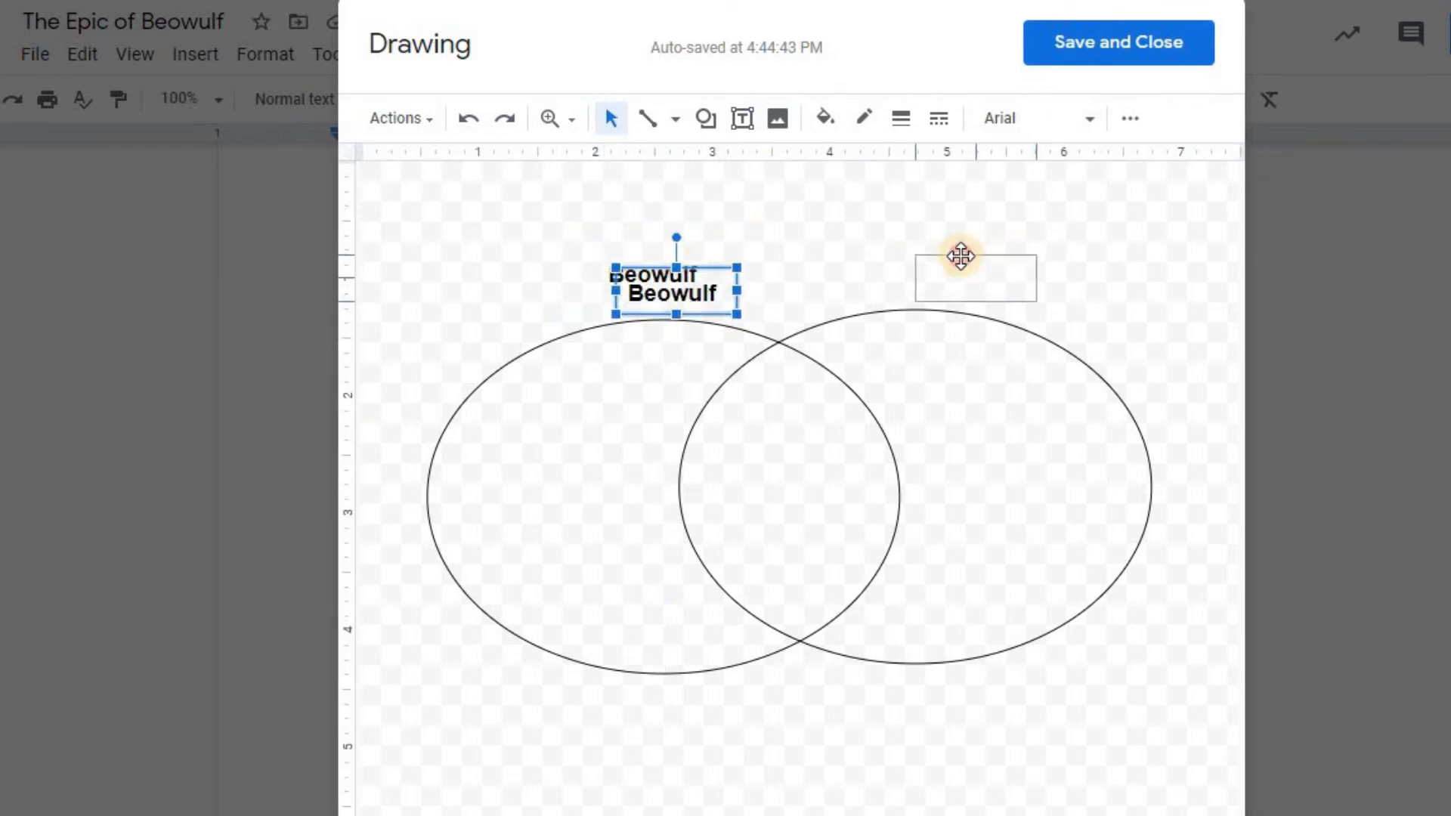
pyautogui.write('Grendel')
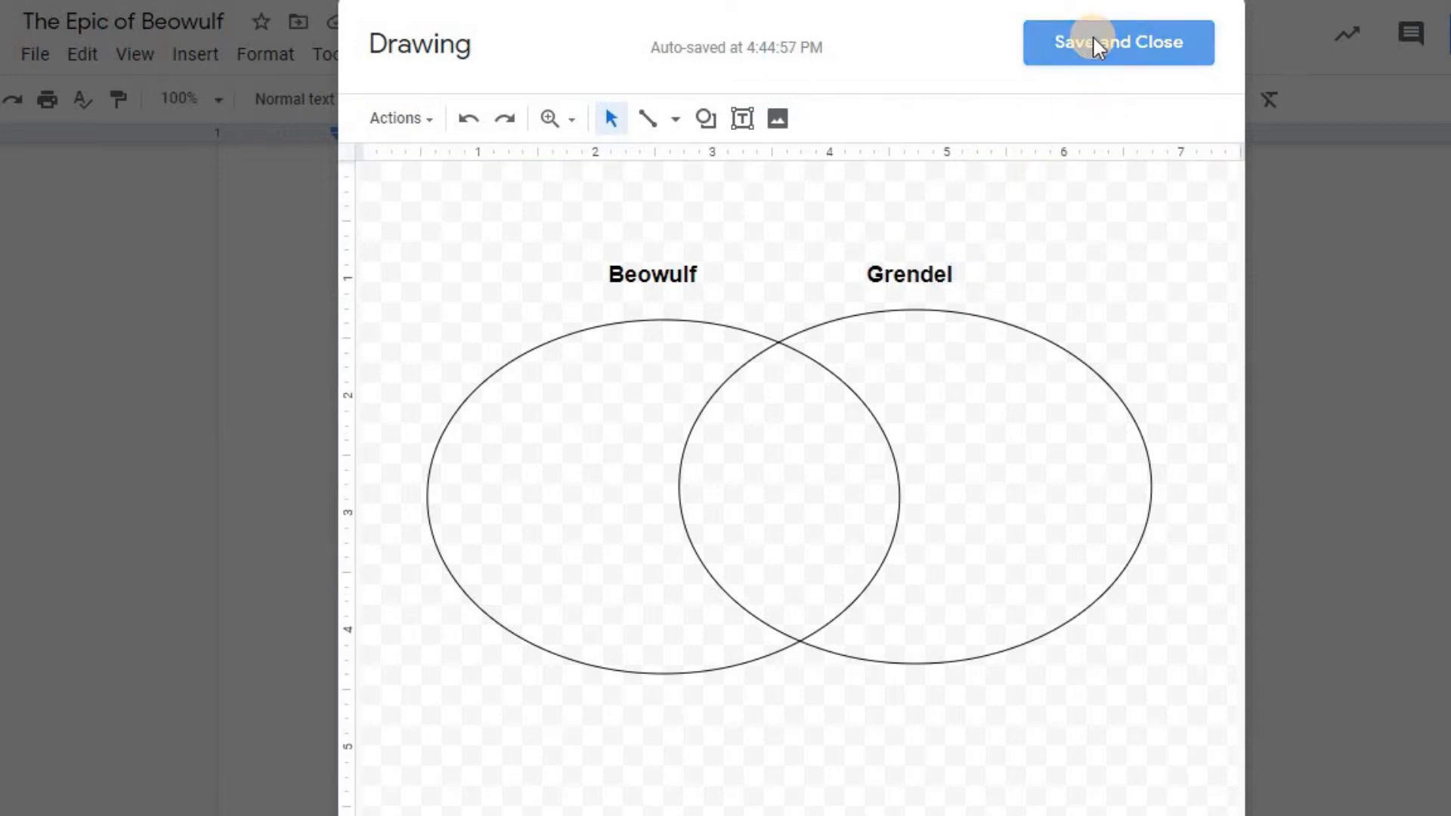
pyautogui.click(1118, 41)
pyautogui.write('Directions:')
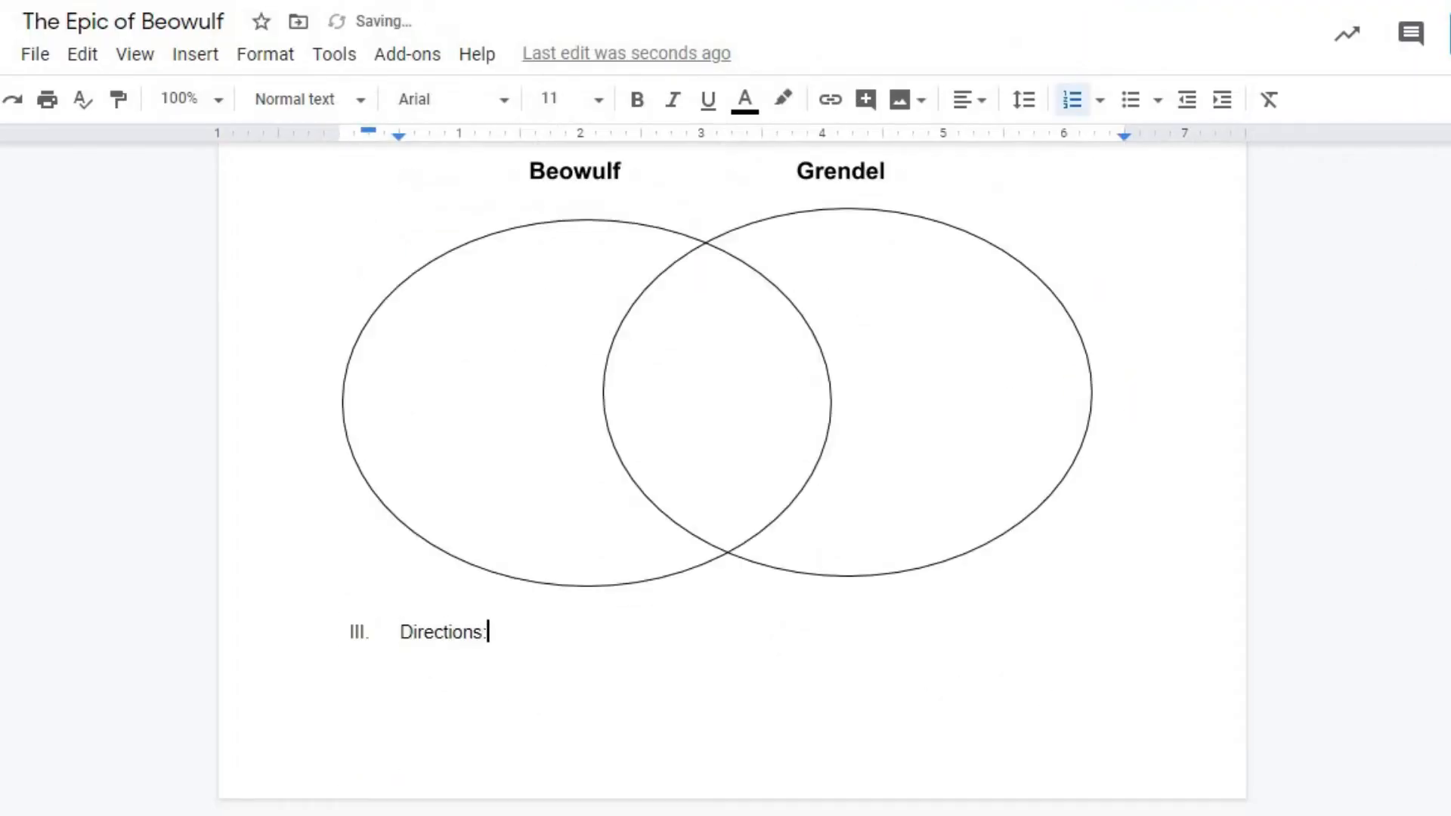
# - Write the 300-500 word essay question on Beowulf as noble hero or boastful glory seeker
pyautogui.write('Write a 300-500 word essay to answer the following question.')
pyautogui.write('Question:')
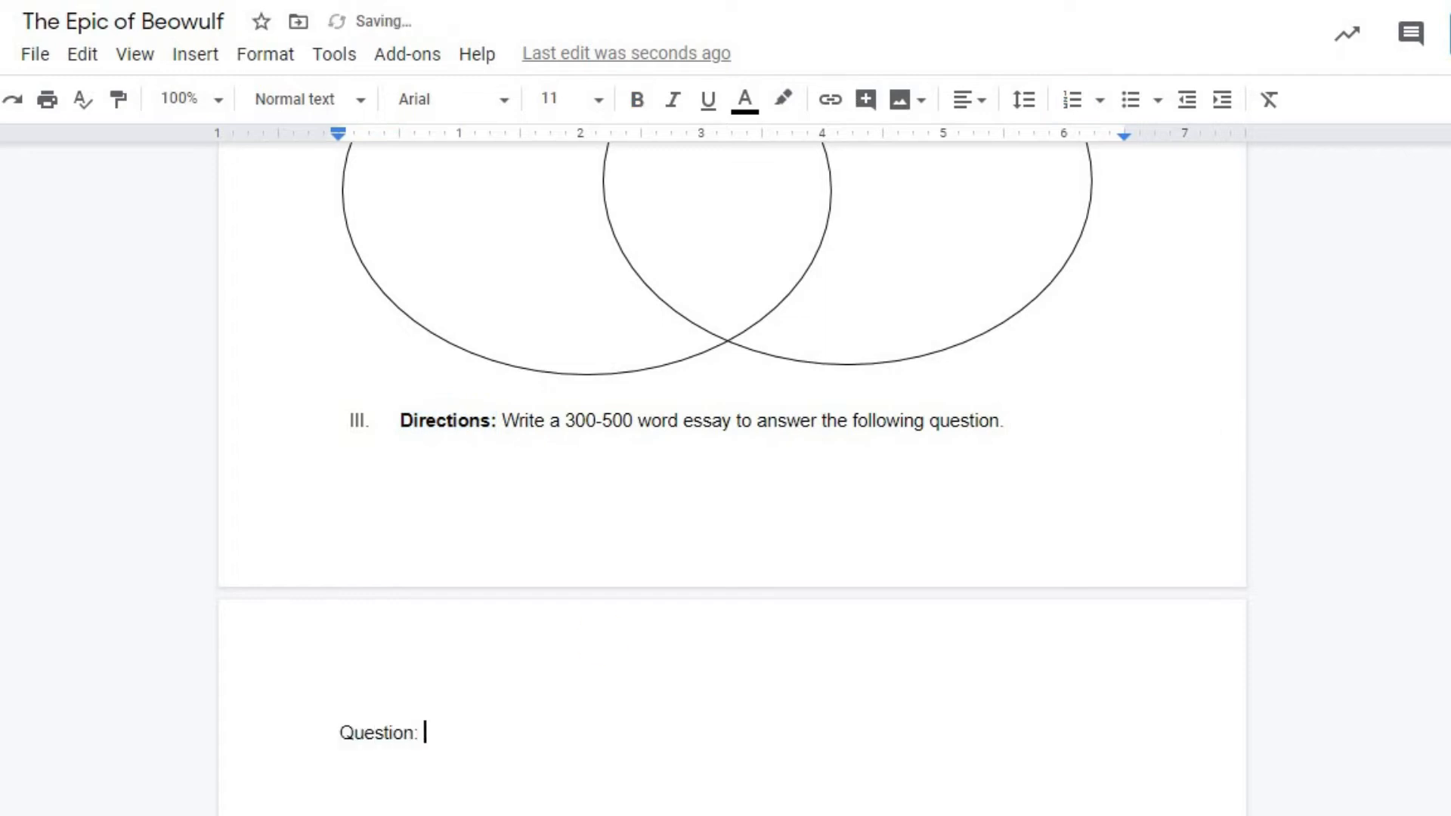
pyautogui.write('Do you view Beowulf')
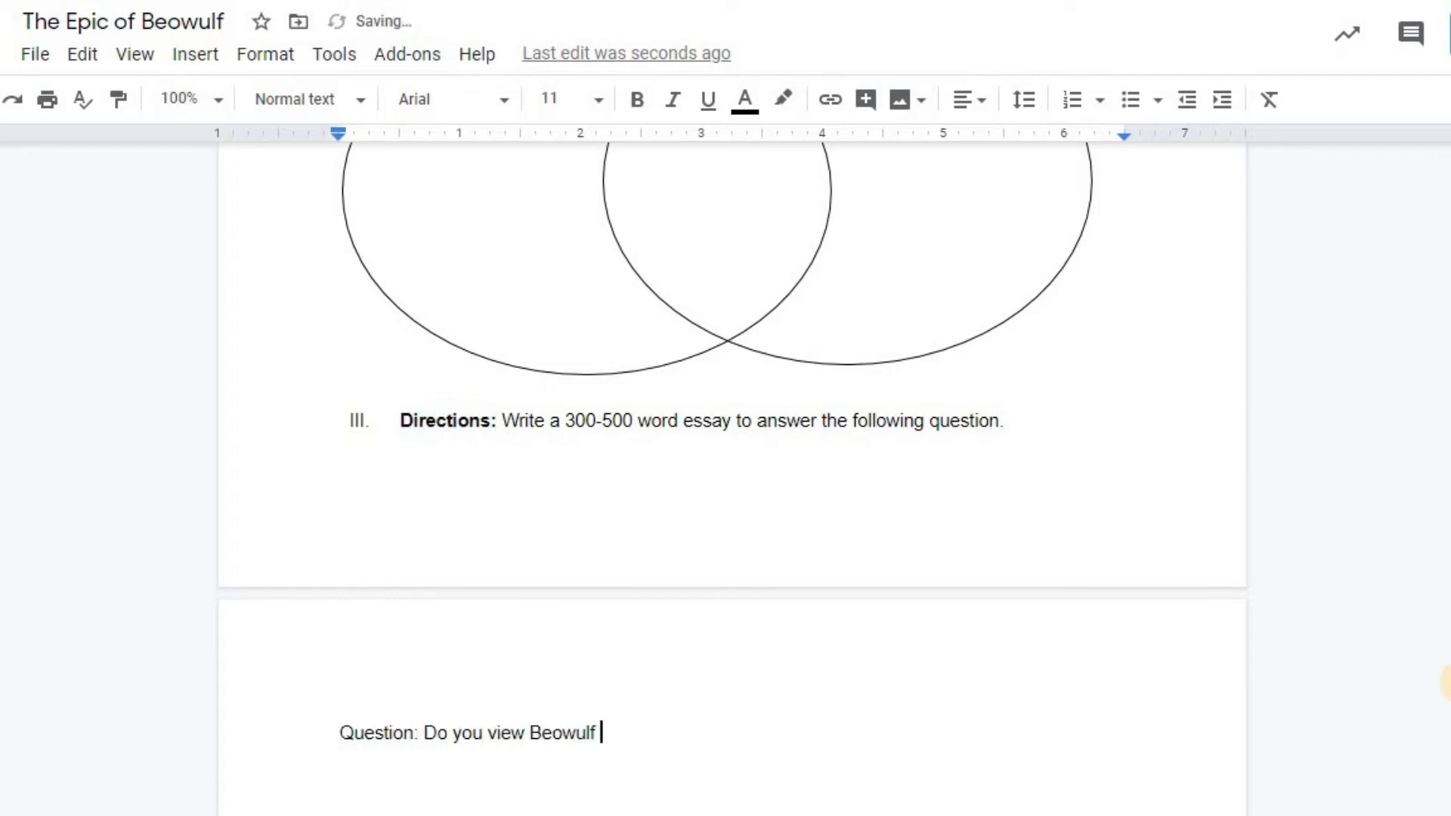
pyautogui.write('as a noble, selfless hero or a boastful glory seeker?')
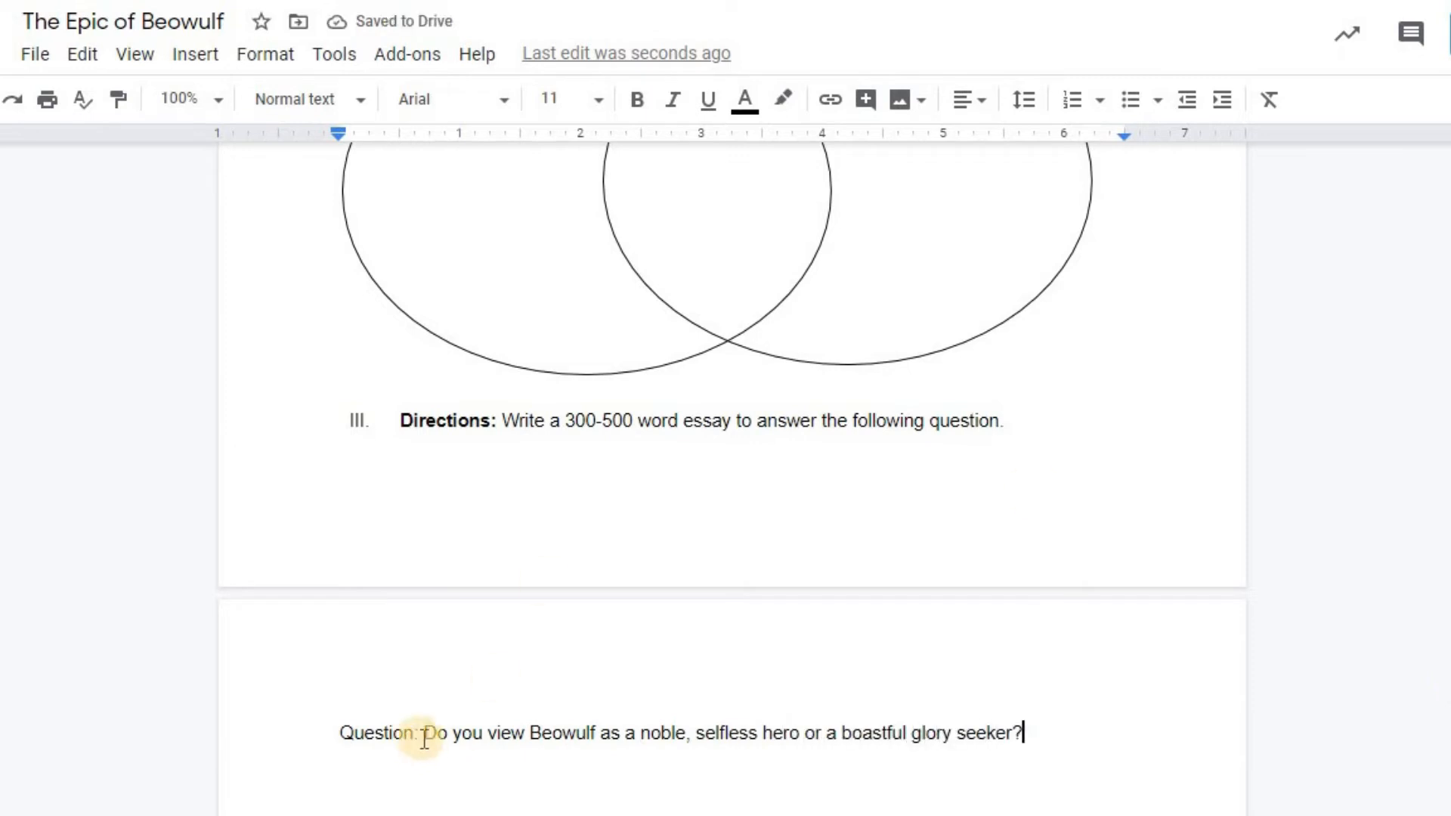
pyautogui.scroll(3)
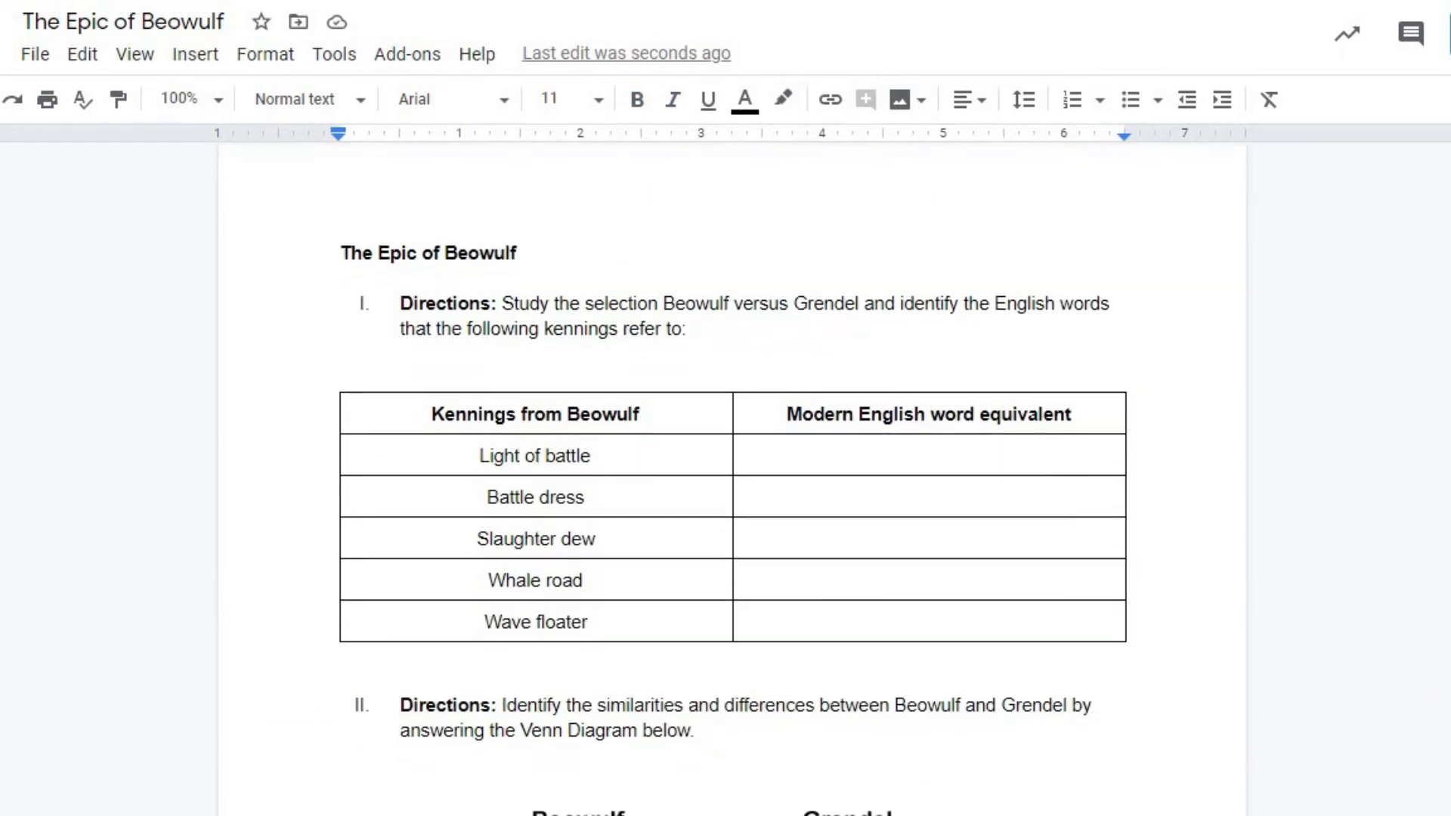
pyautogui.scroll(-3)
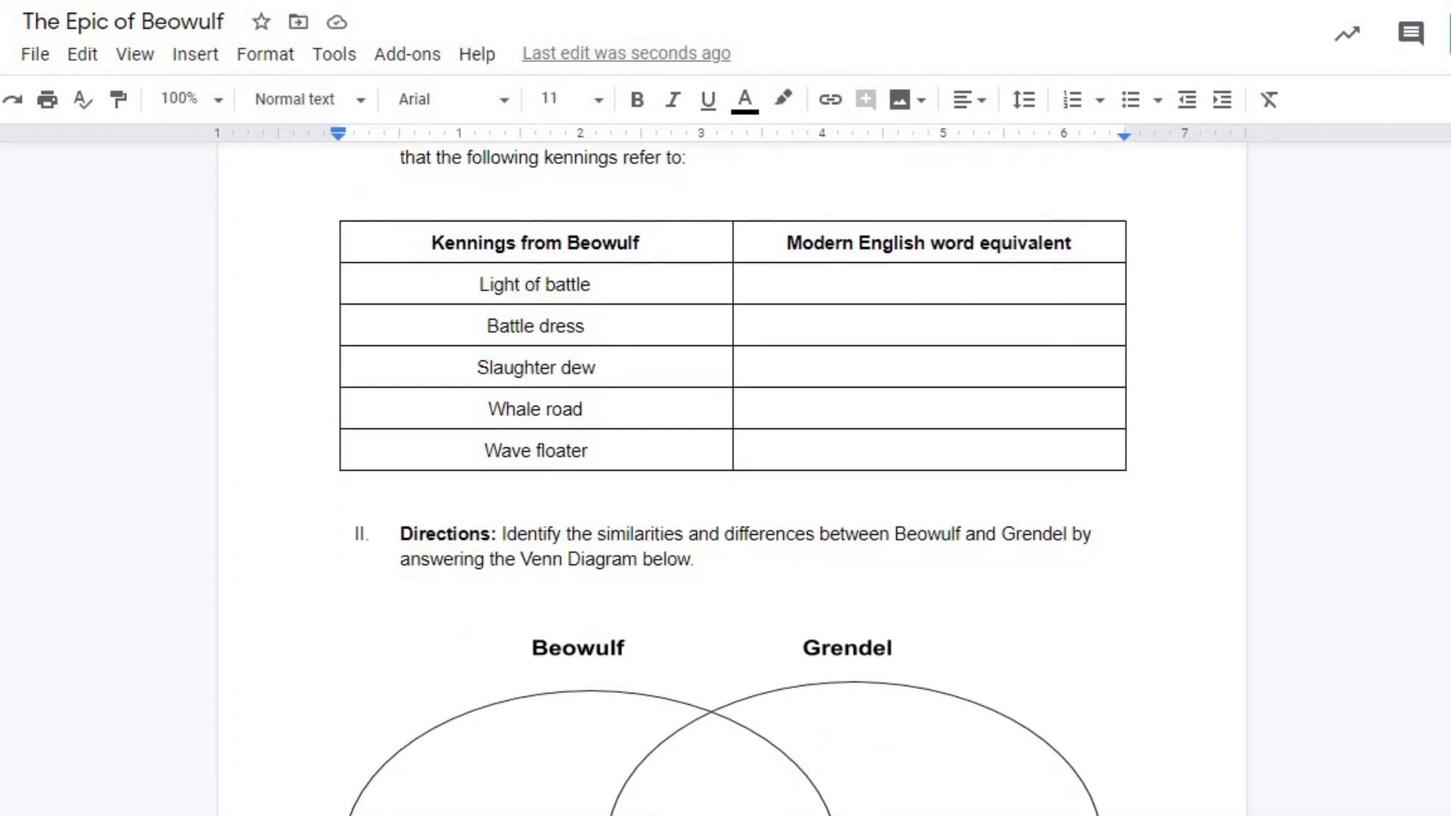
pyautogui.scroll(-3)
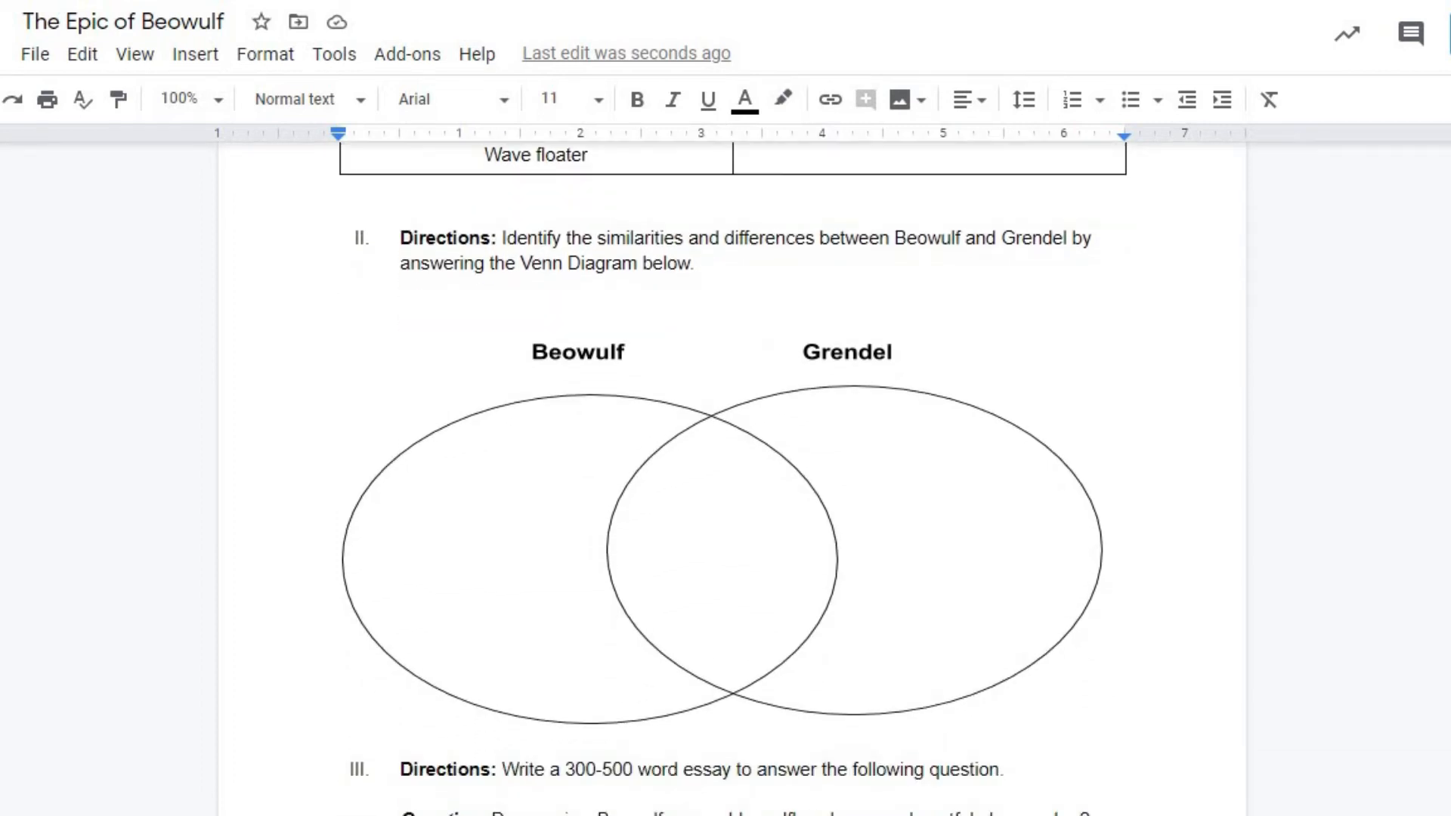
pyautogui.scroll(-3)
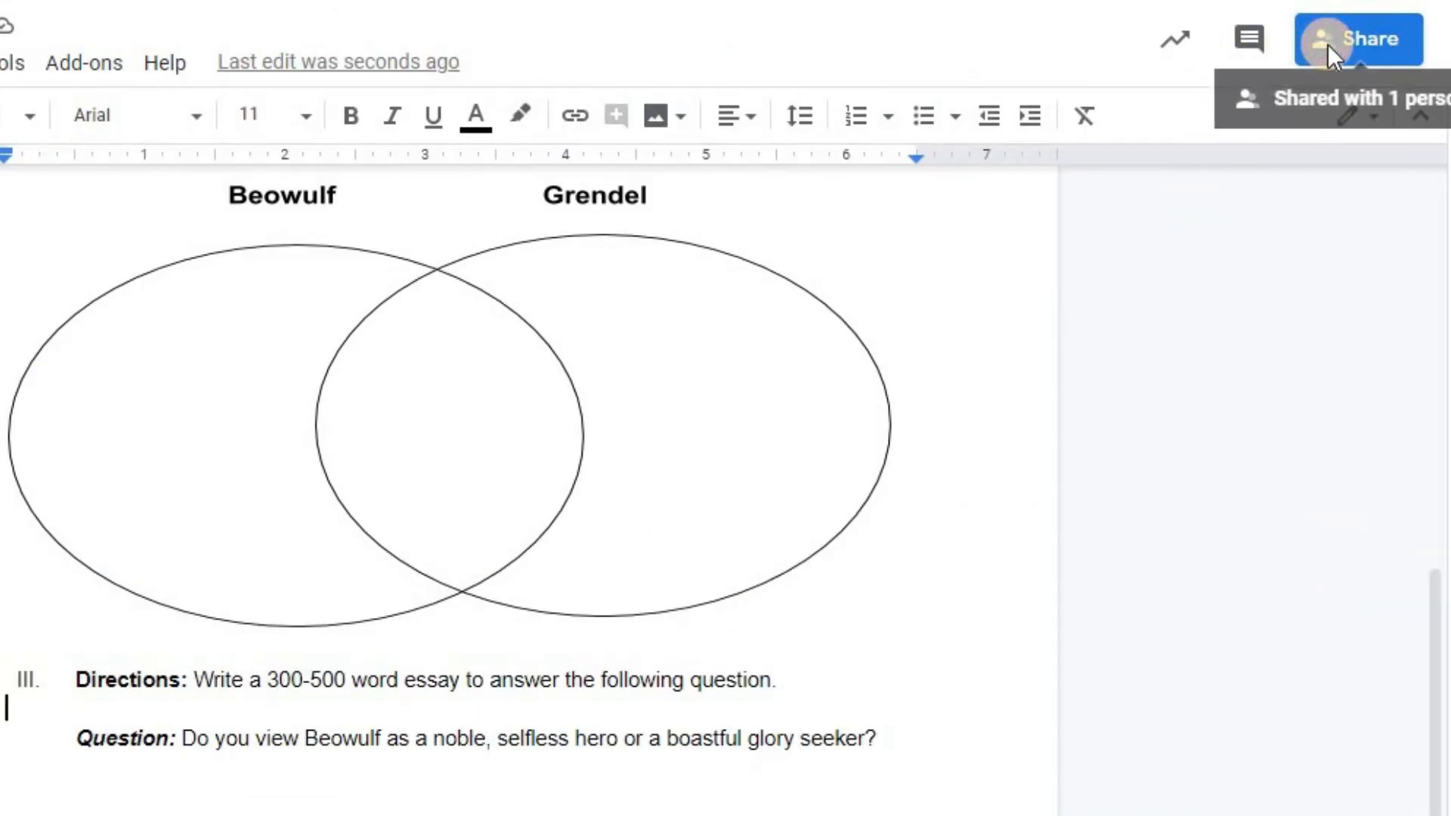
pyautogui.click(1357, 39)
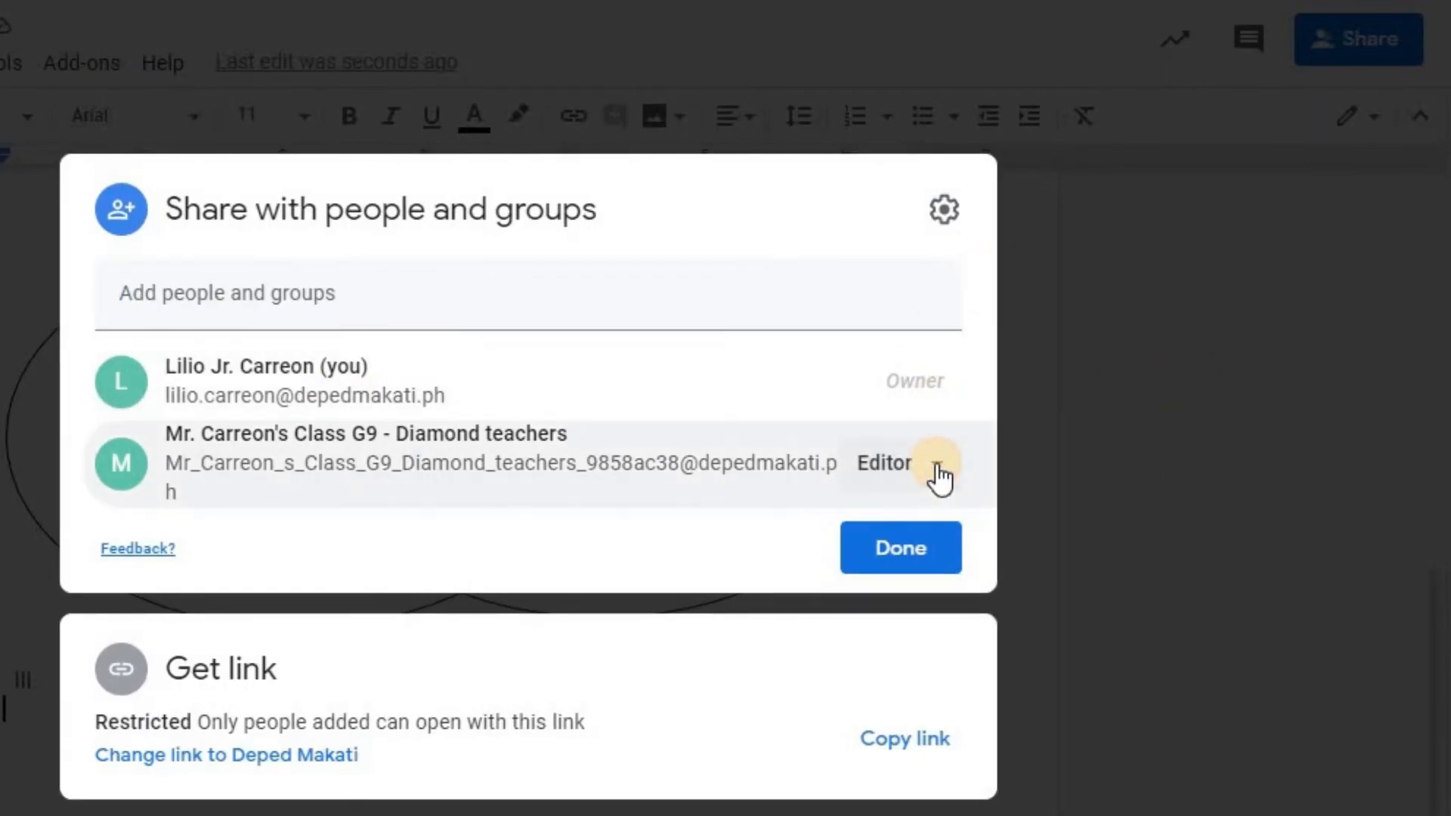
pyautogui.click(889, 462)
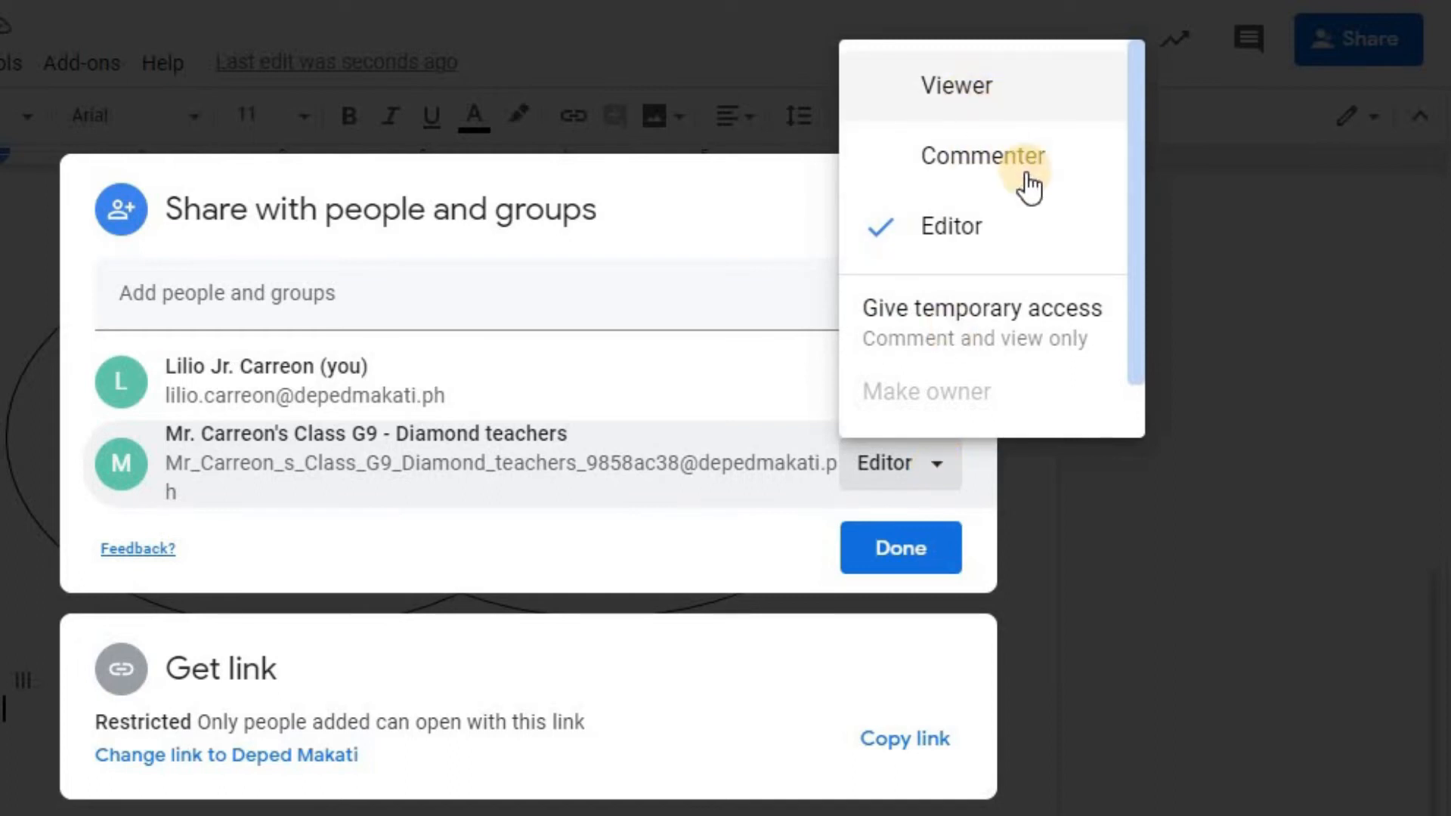
pyautogui.moveTo(978, 519)
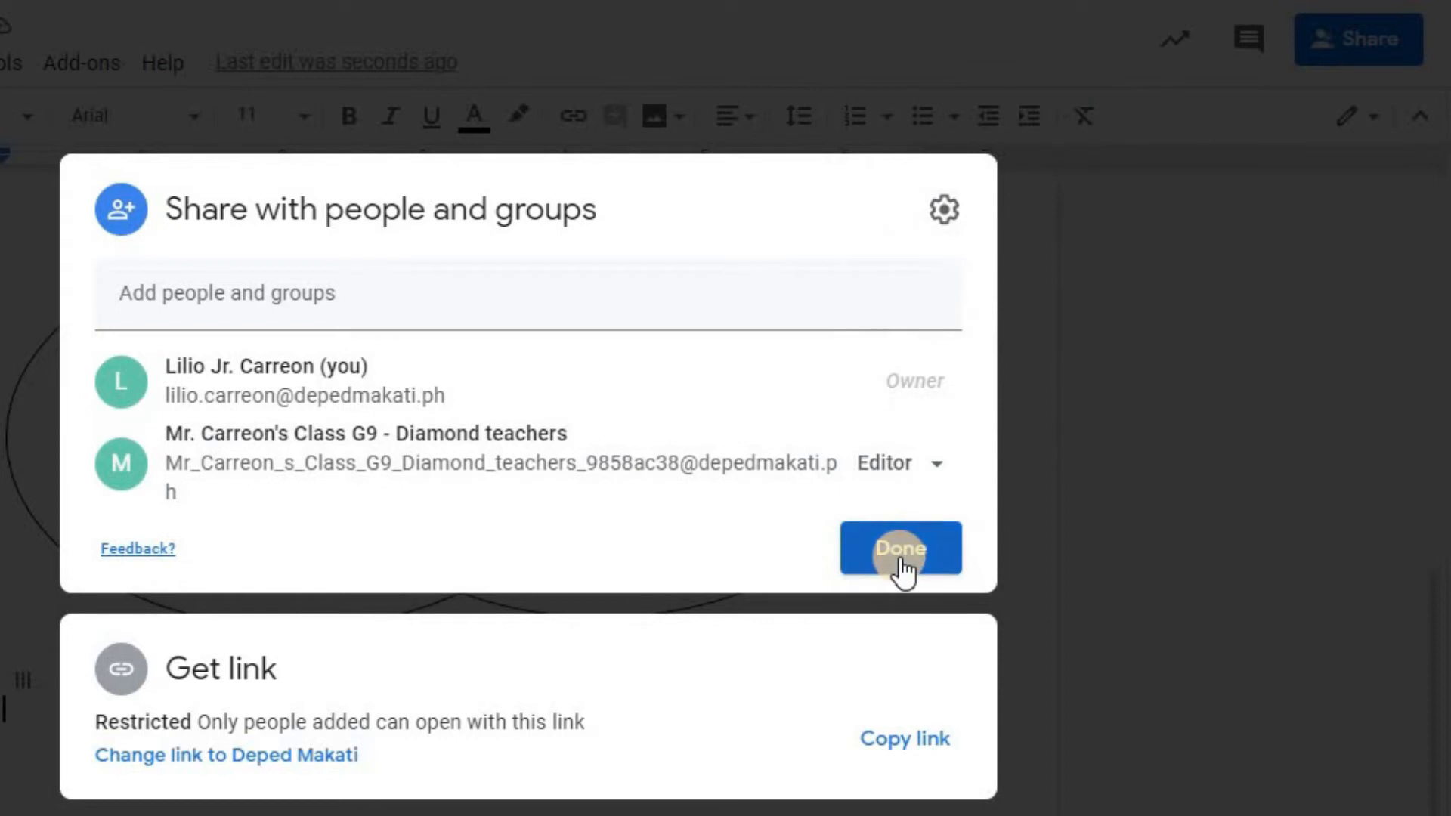
pyautogui.click(899, 547)
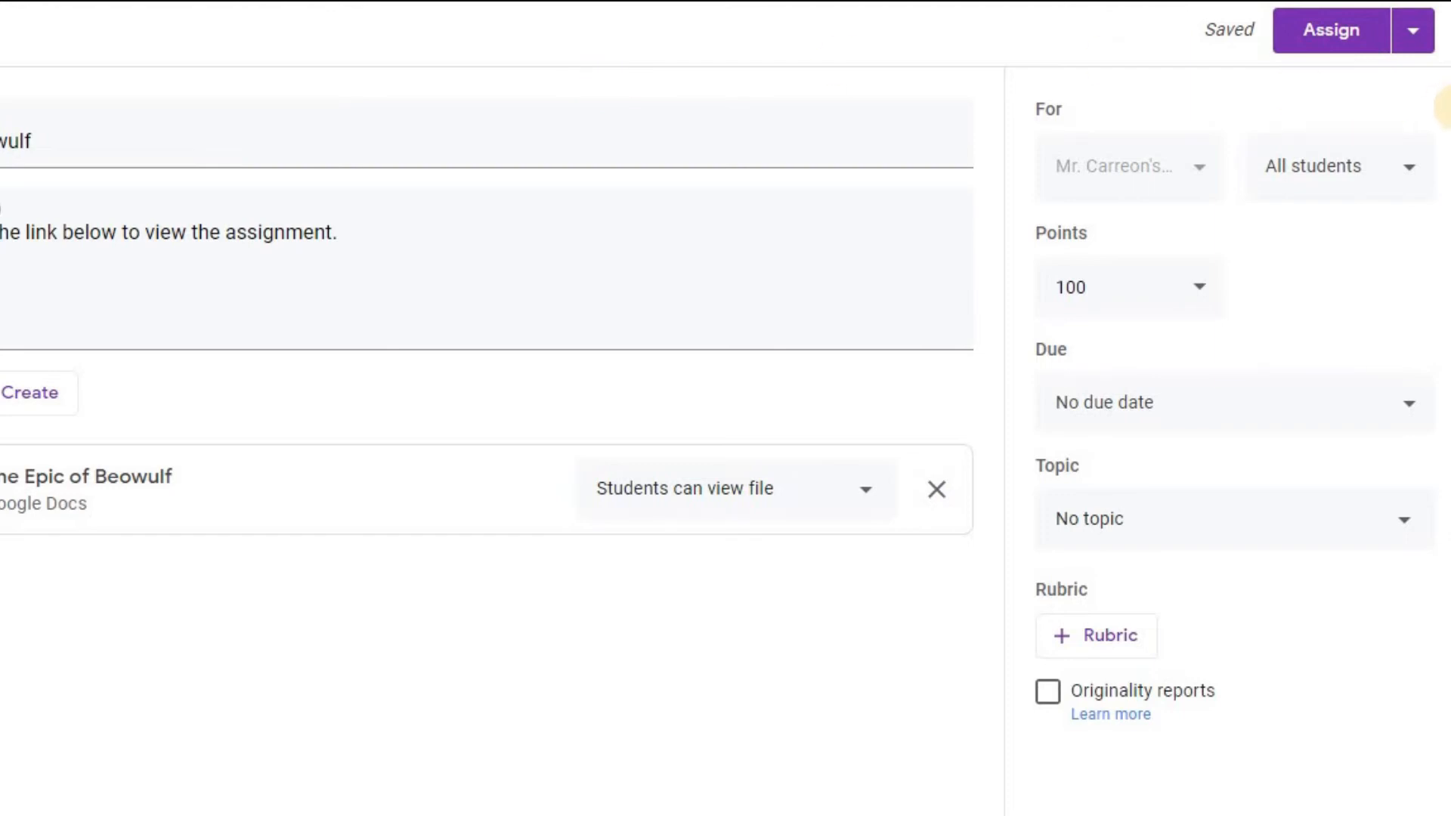
pyautogui.moveTo(1152, 190)
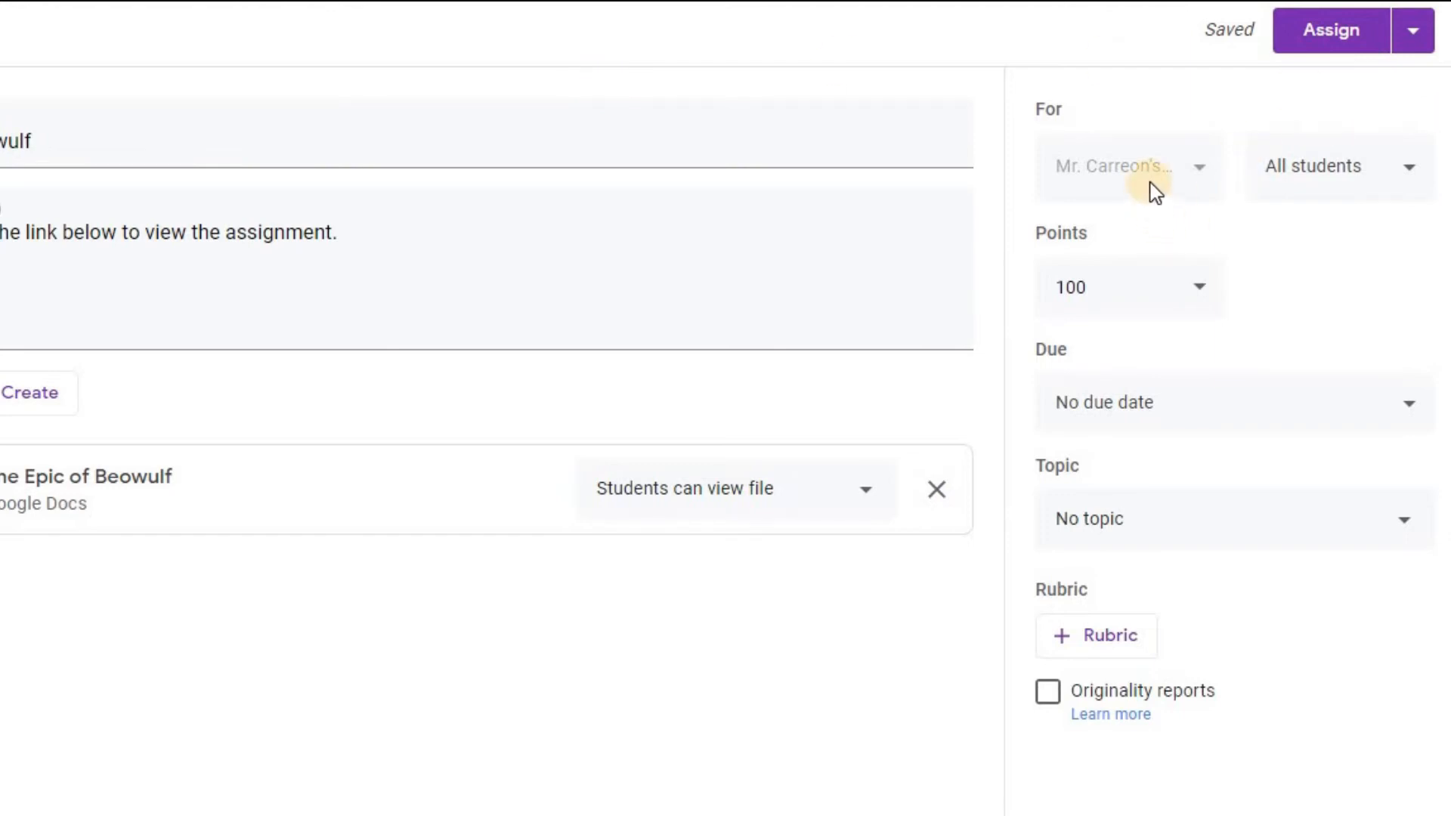
pyautogui.moveTo(1291, 197)
pyautogui.write('30')
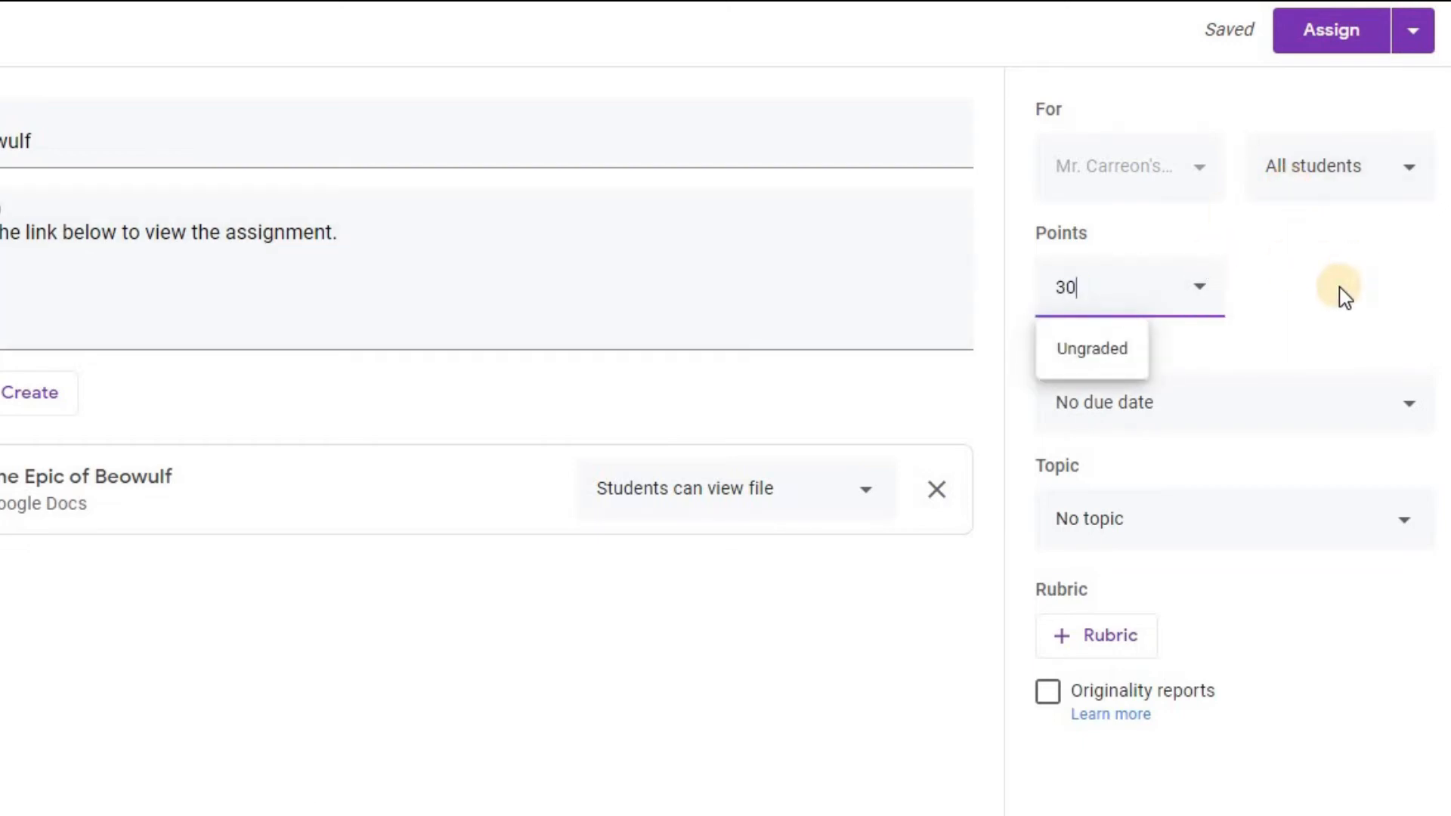
# - Set the due date to Mon, Jul 6 at 12:00 PM and file under The Epic
pyautogui.click(1231, 403)
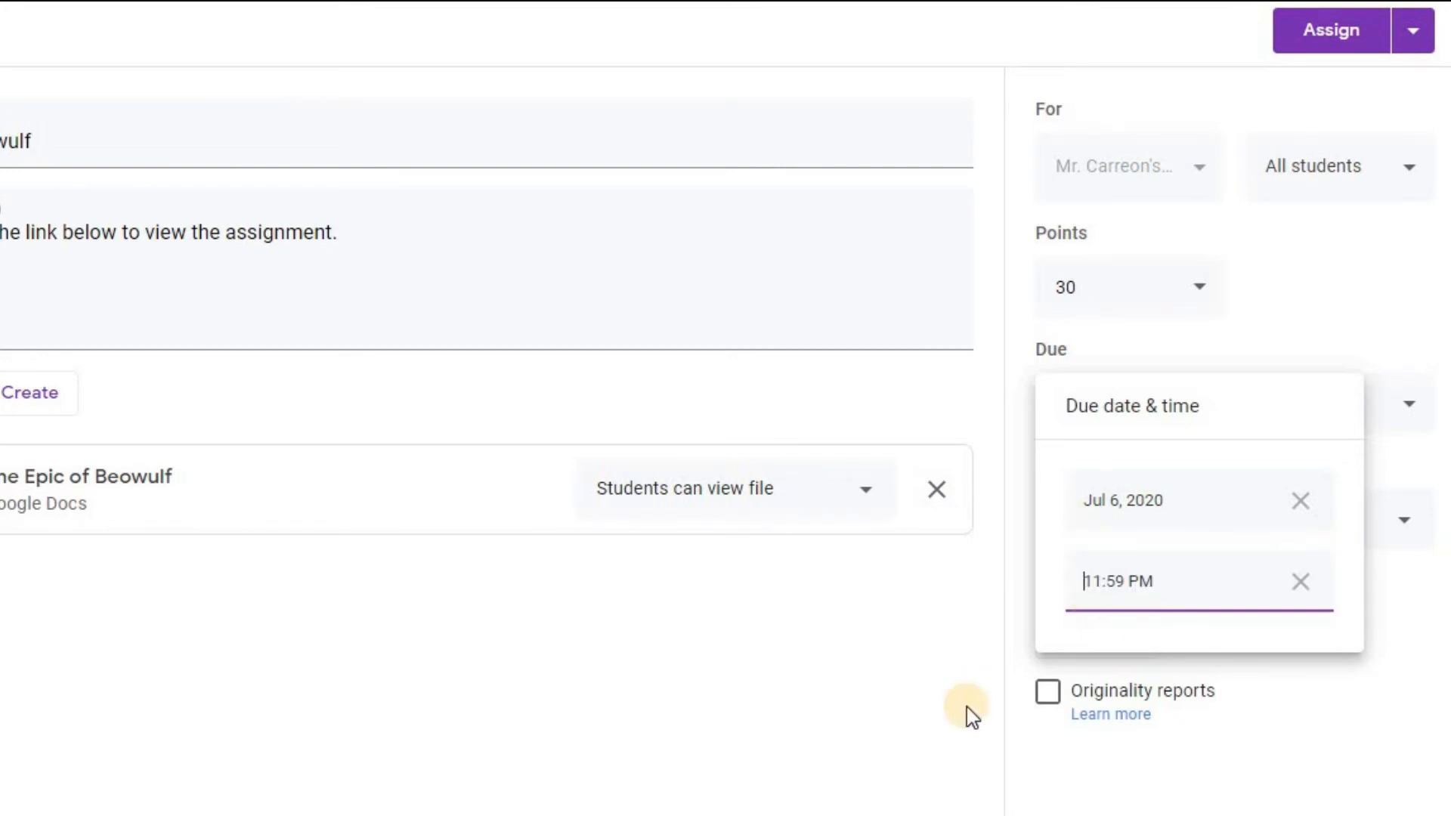
pyautogui.press('Backspace')
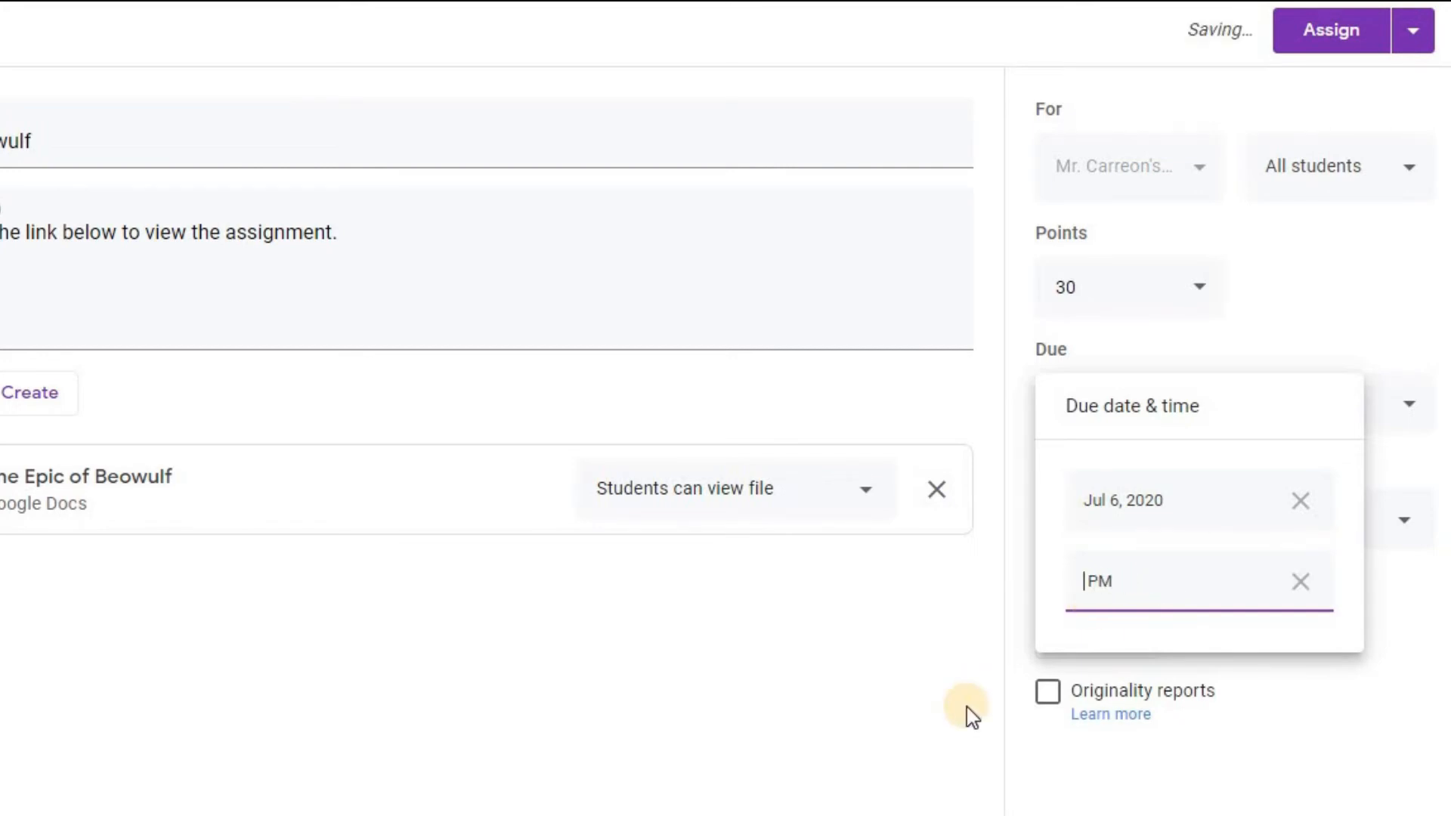
pyautogui.write('12:00')
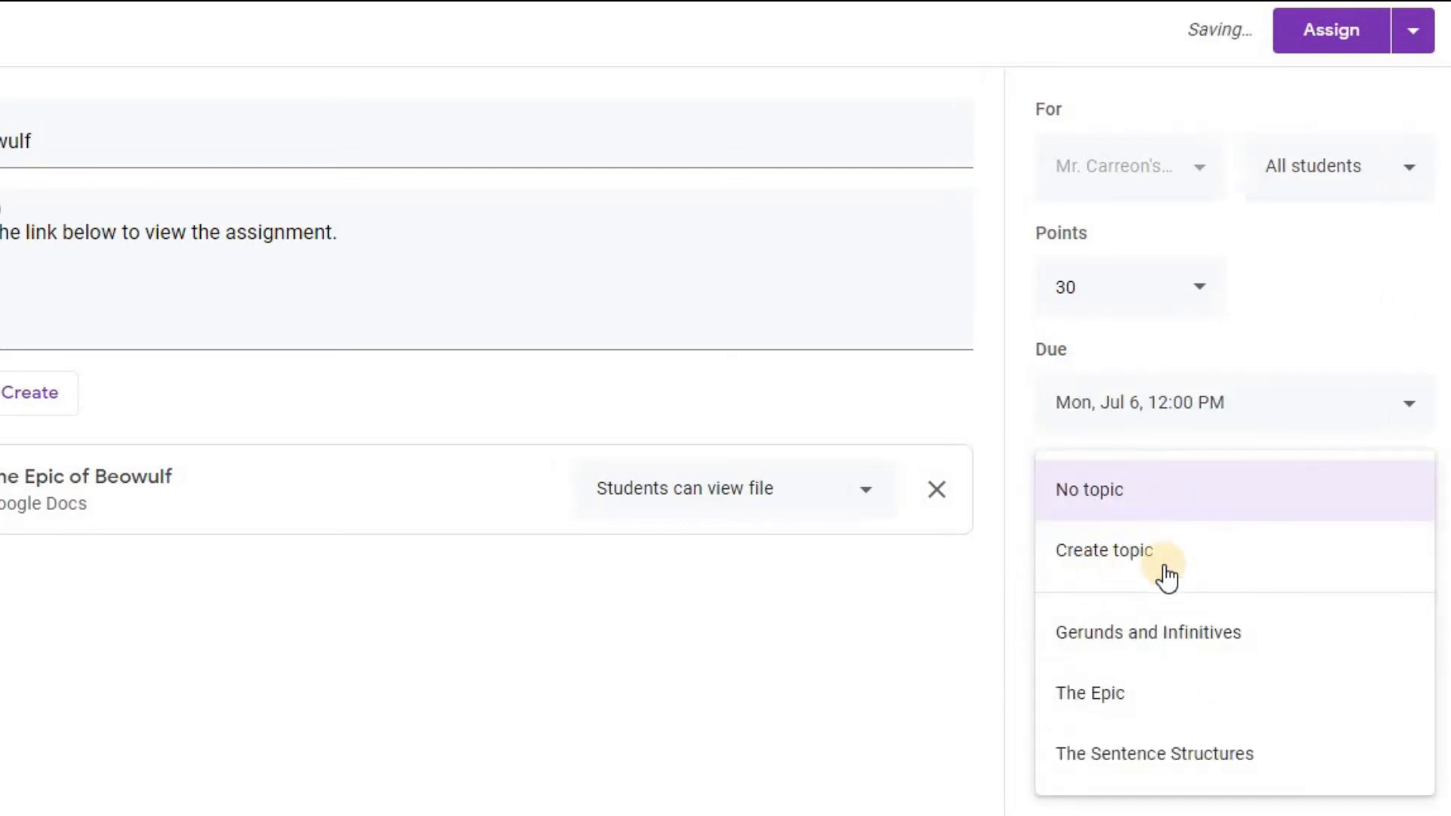
pyautogui.moveTo(1293, 703)
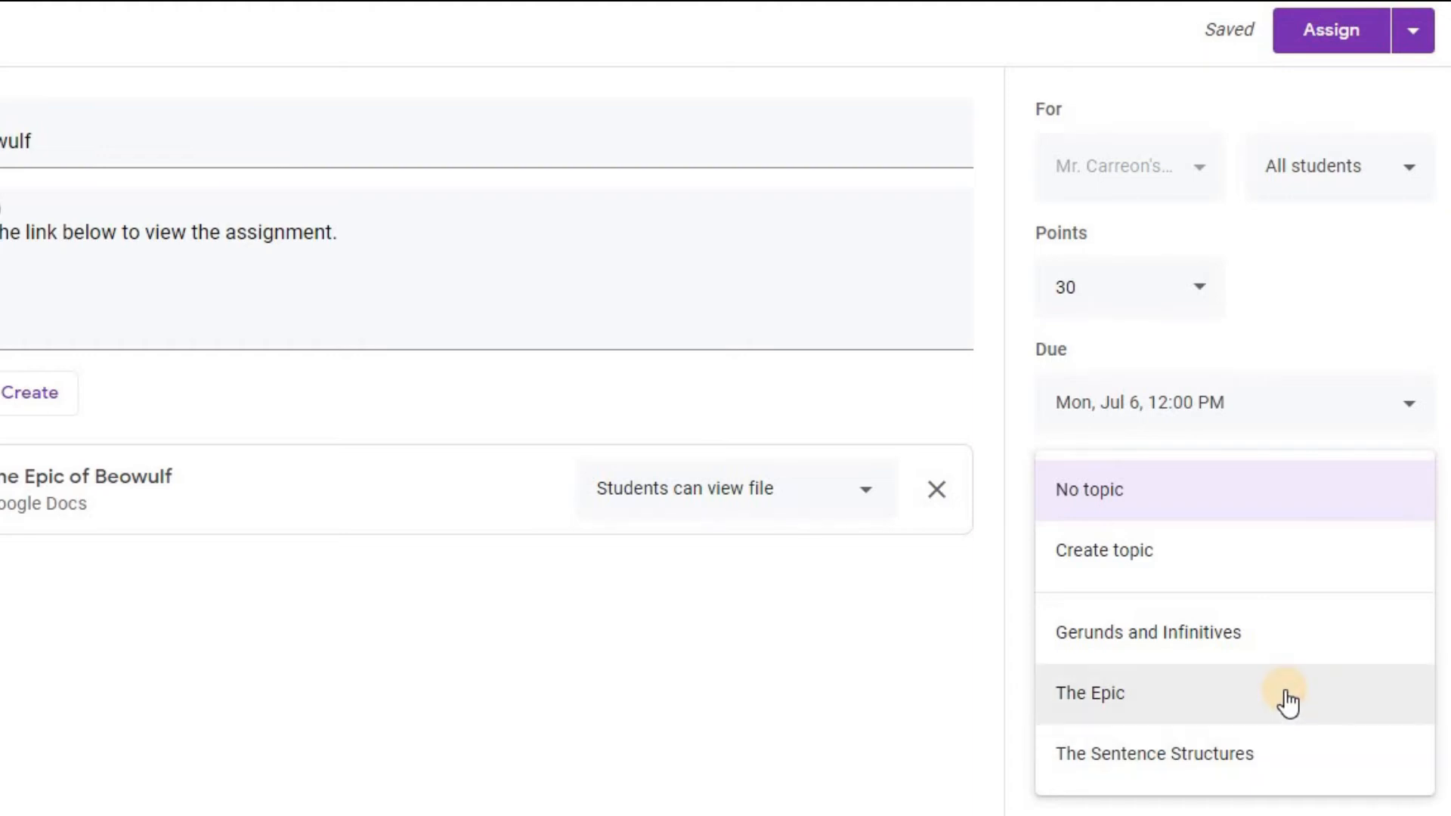
pyautogui.click(1089, 693)
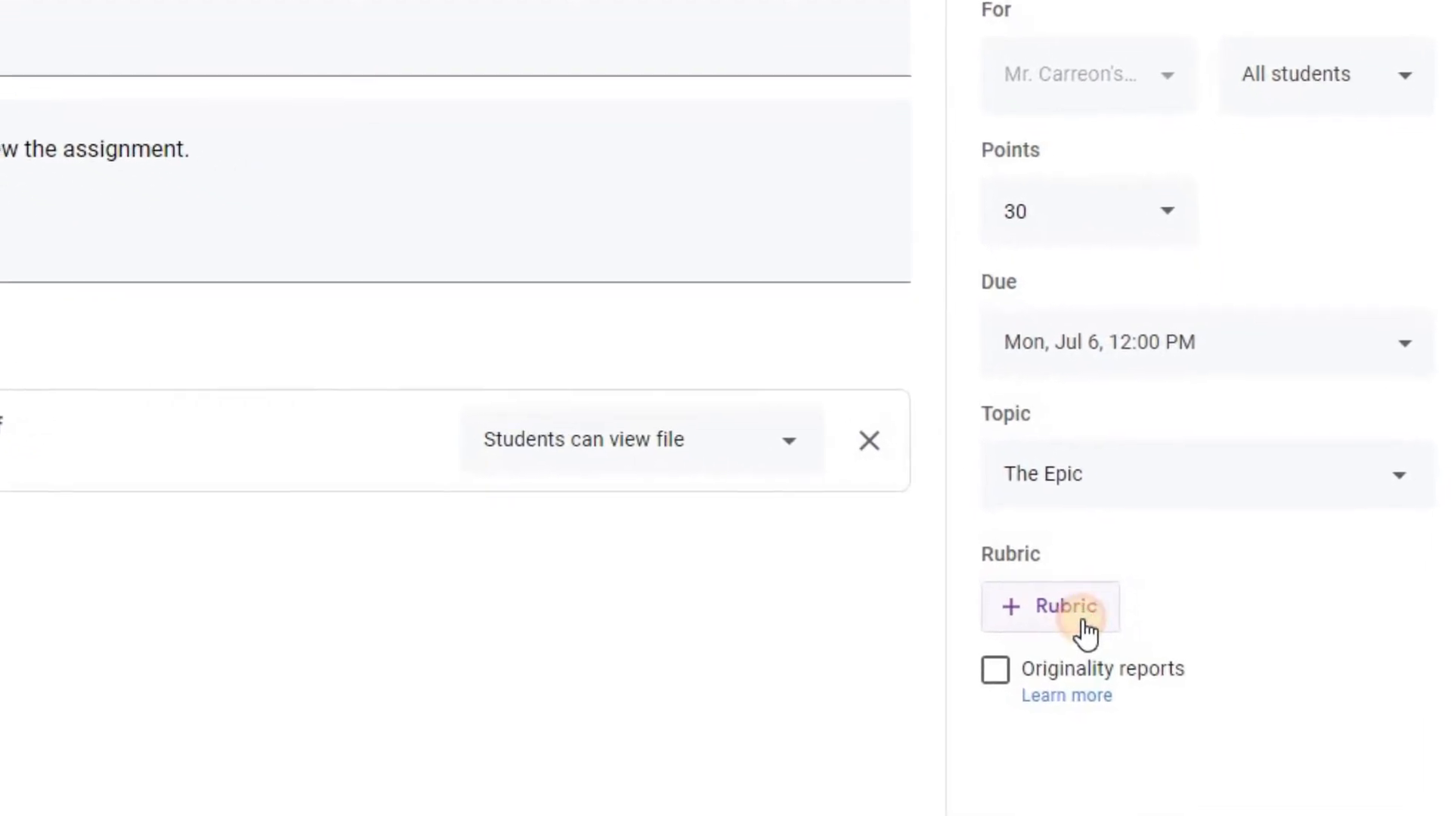
pyautogui.click(1051, 606)
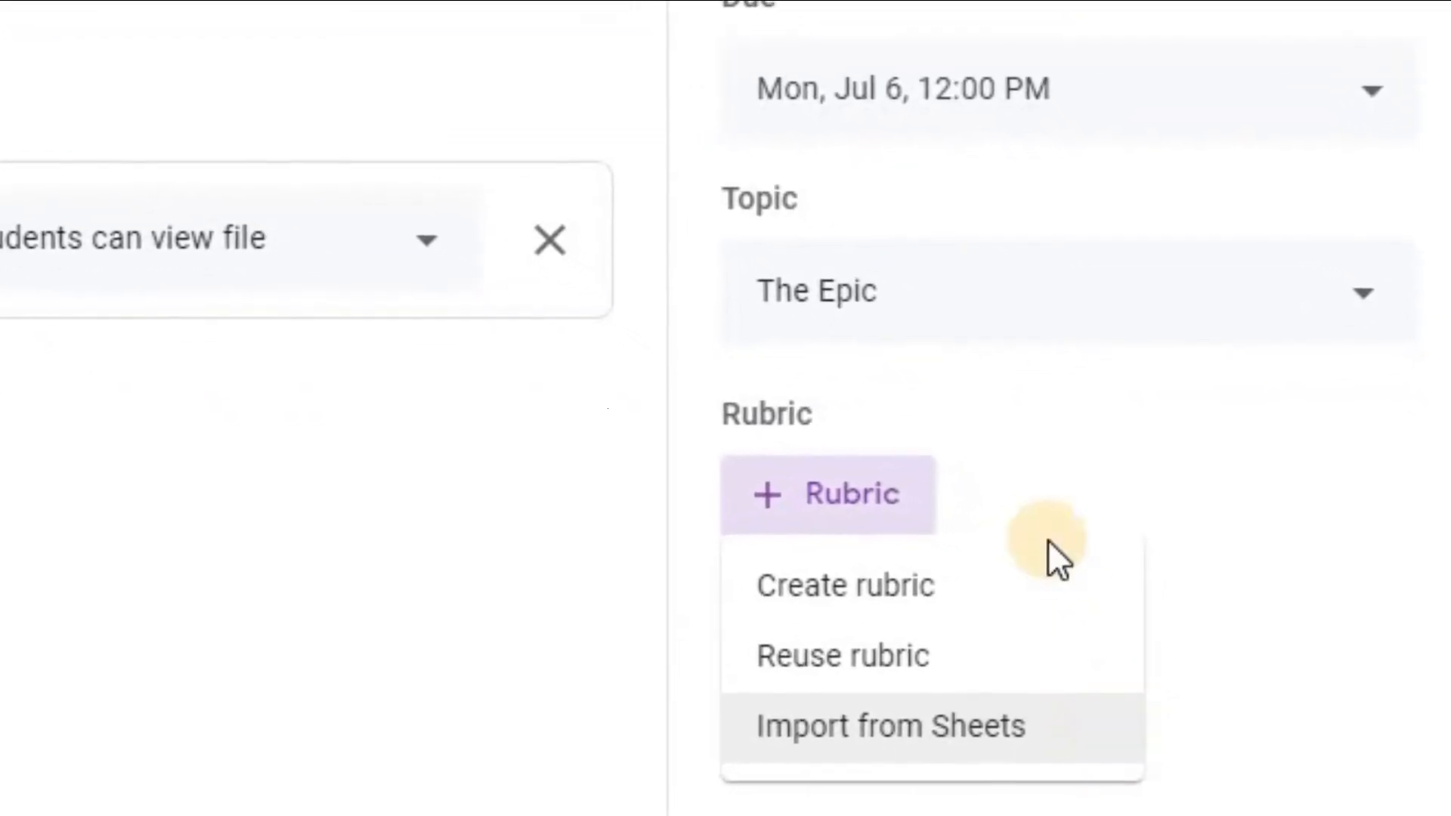
# - Create a blank scored rubric for The Epic of Beowulf with one empty criterion
pyautogui.click(844, 585)
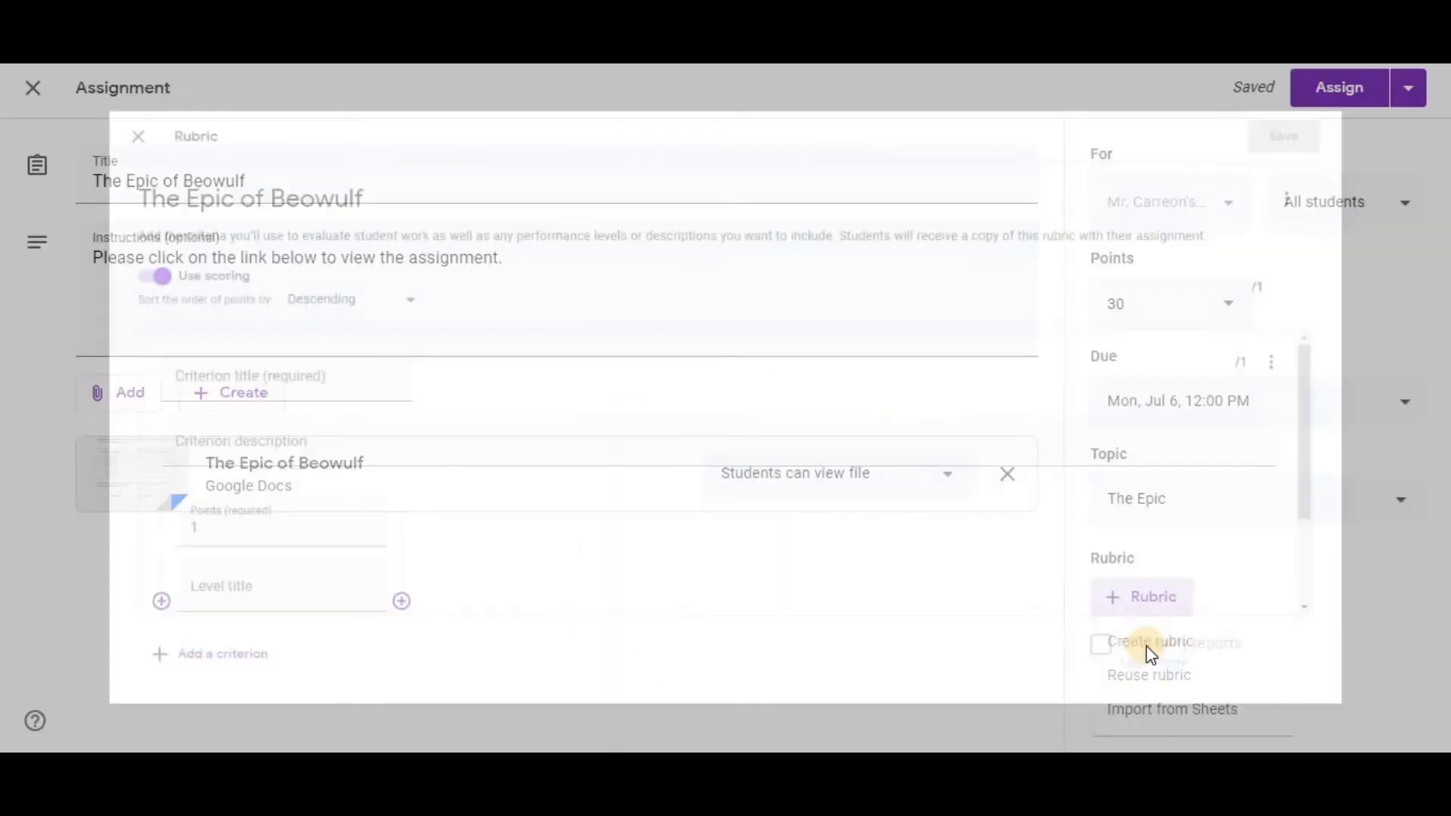
pyautogui.click(1150, 642)
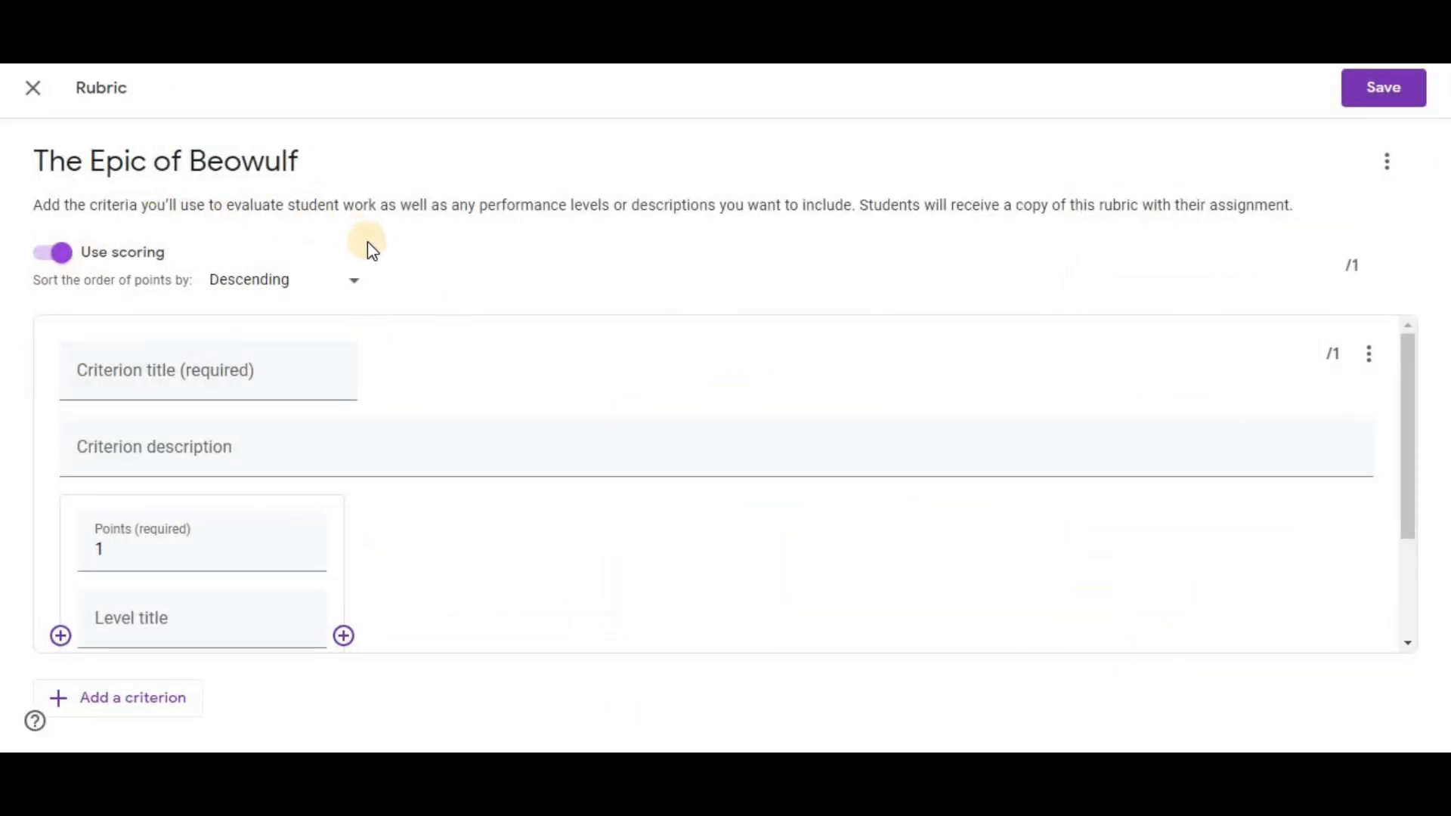
pyautogui.moveTo(390, 382)
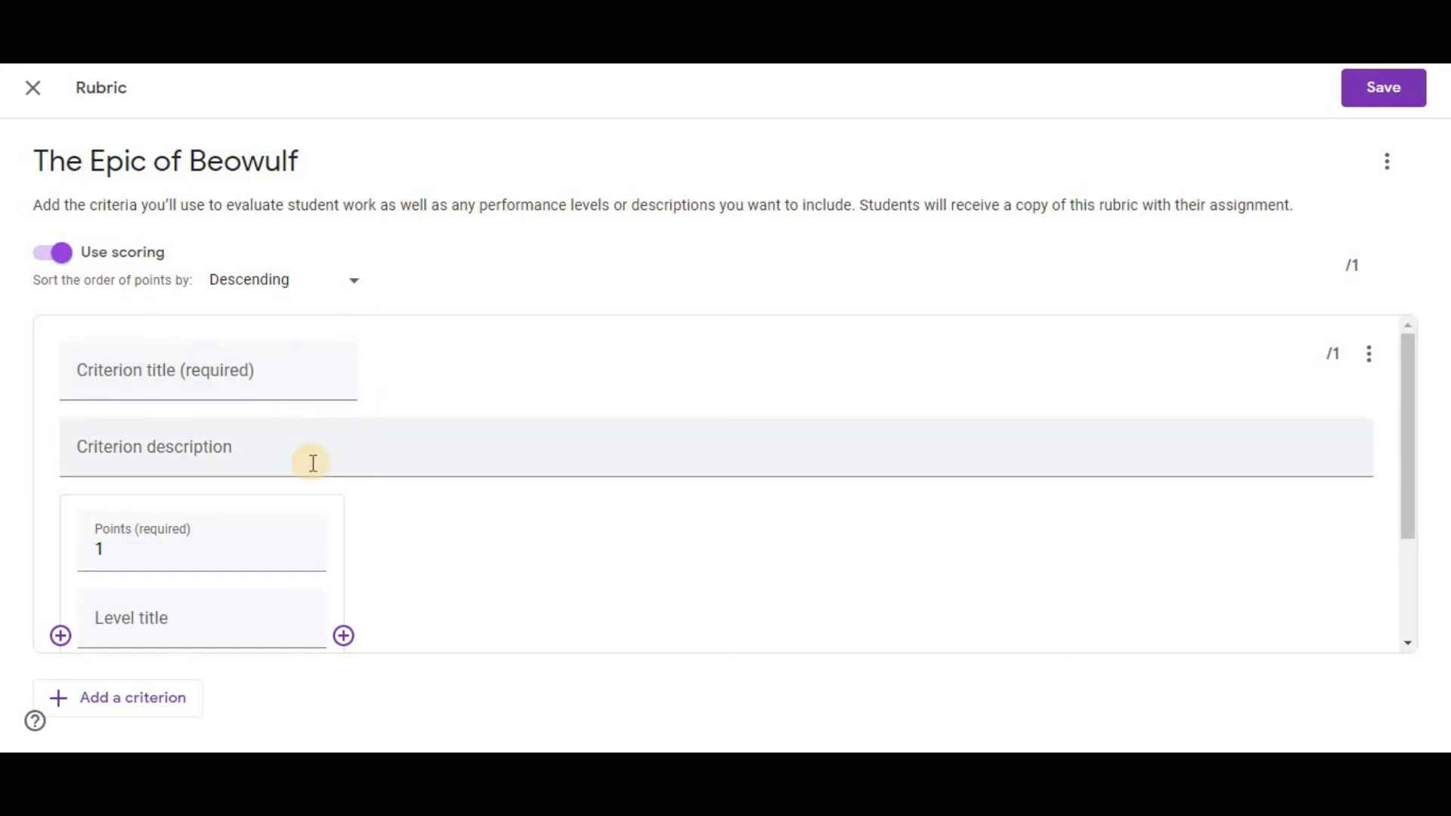
pyautogui.moveTo(348, 555)
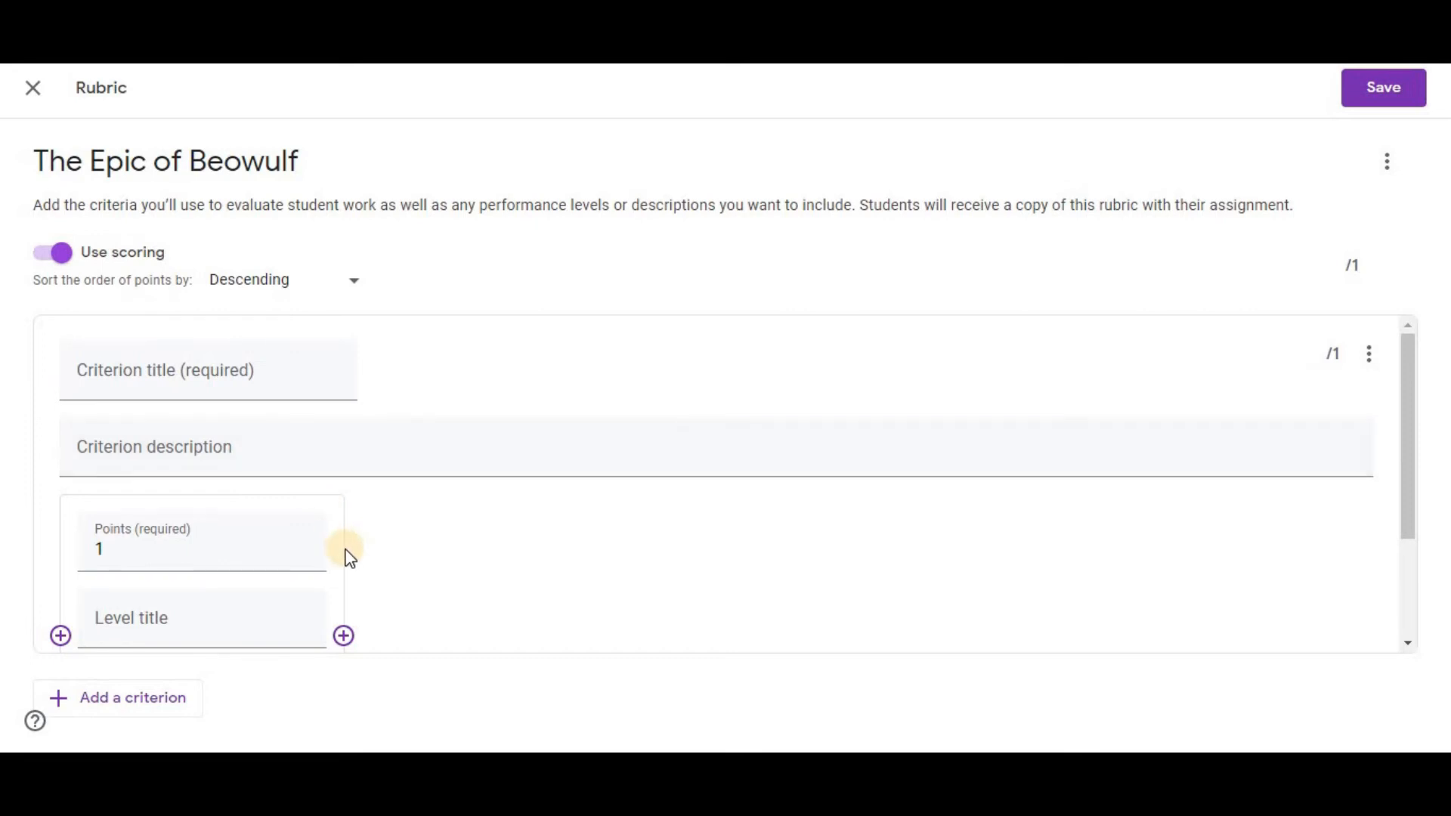
pyautogui.moveTo(185, 689)
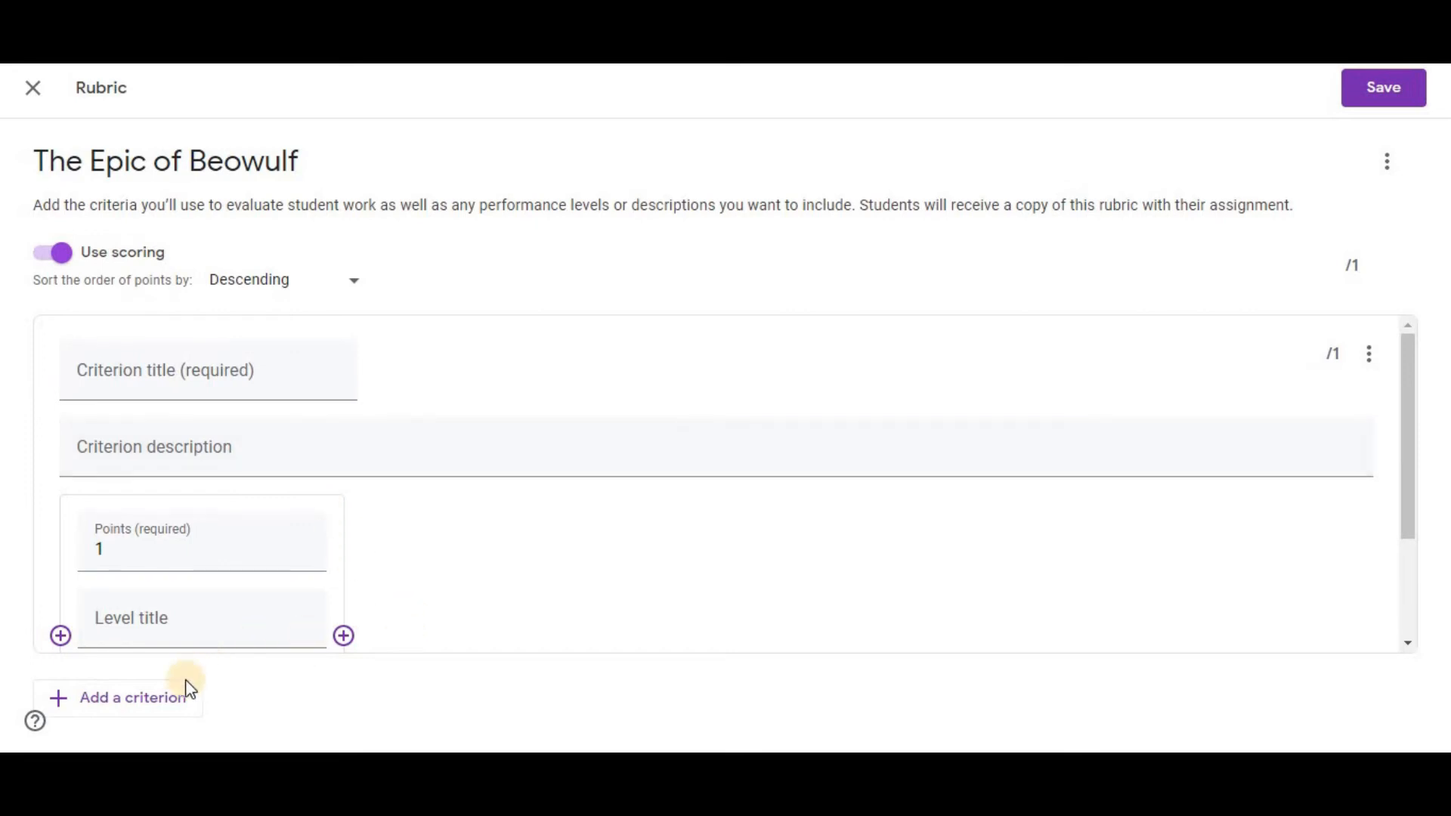
pyautogui.moveTo(134, 698)
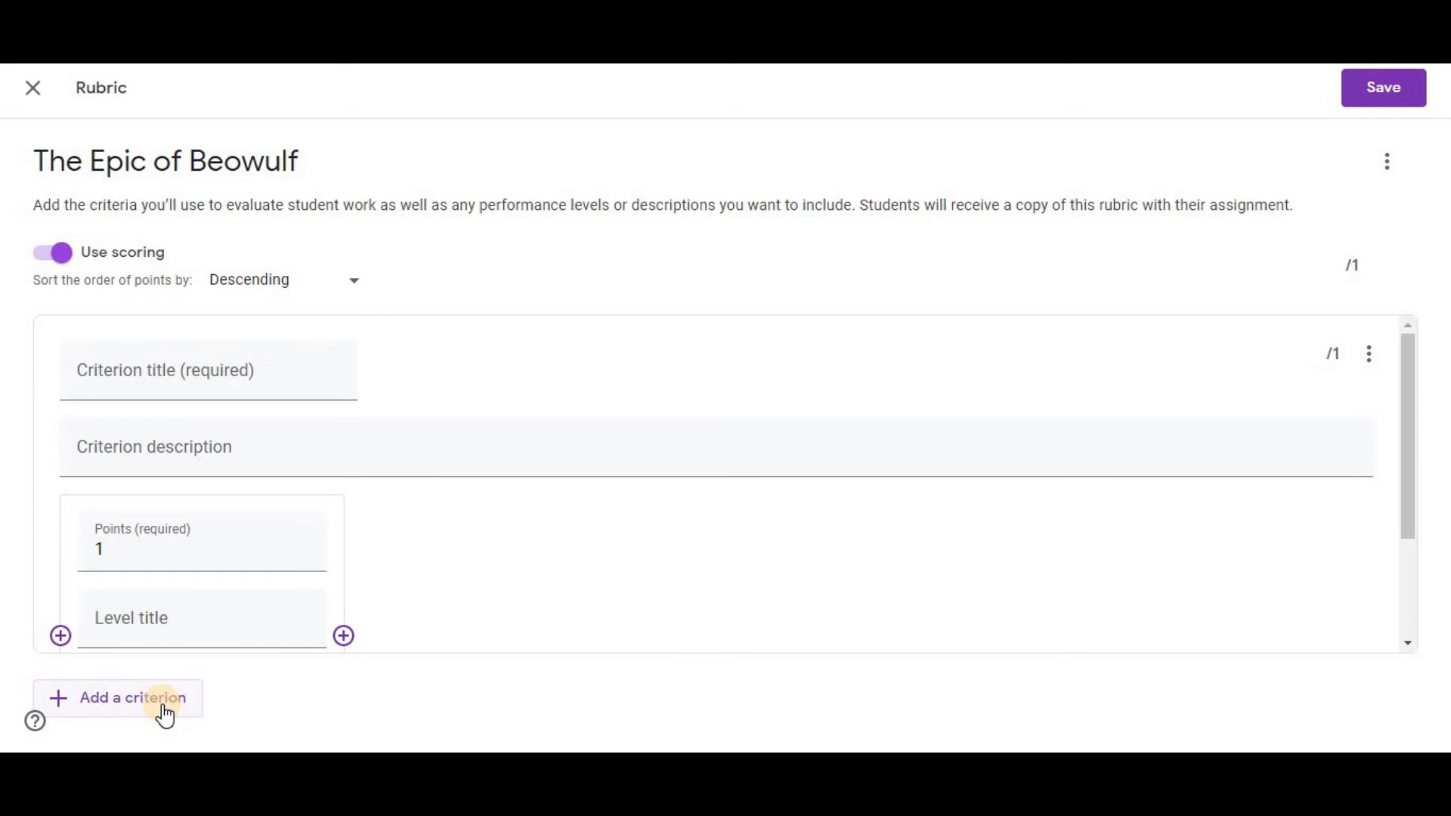
pyautogui.moveTo(1384, 86)
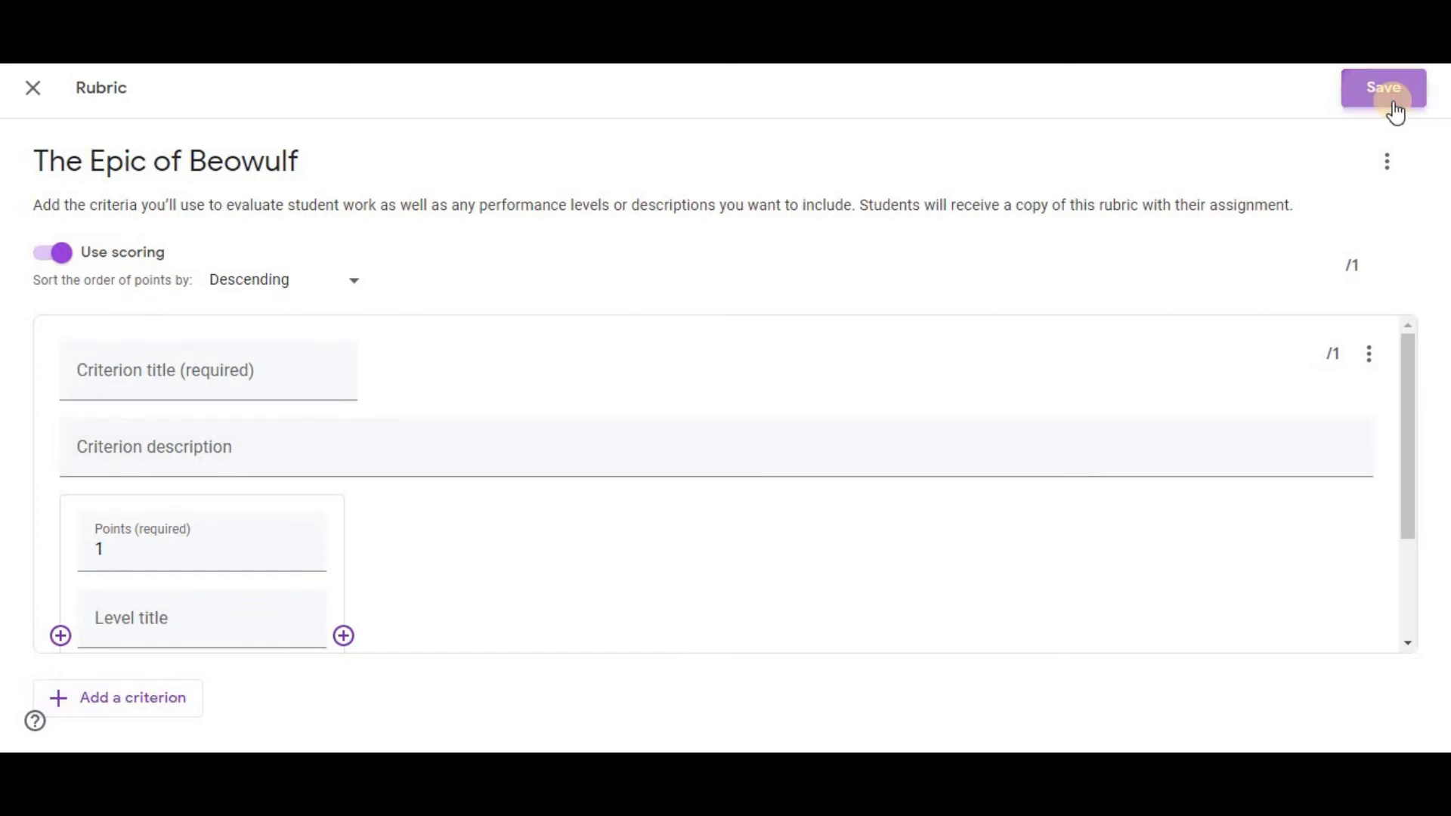
# - Save the new rubric and enable originality reports, using one remaining report
pyautogui.click(1382, 87)
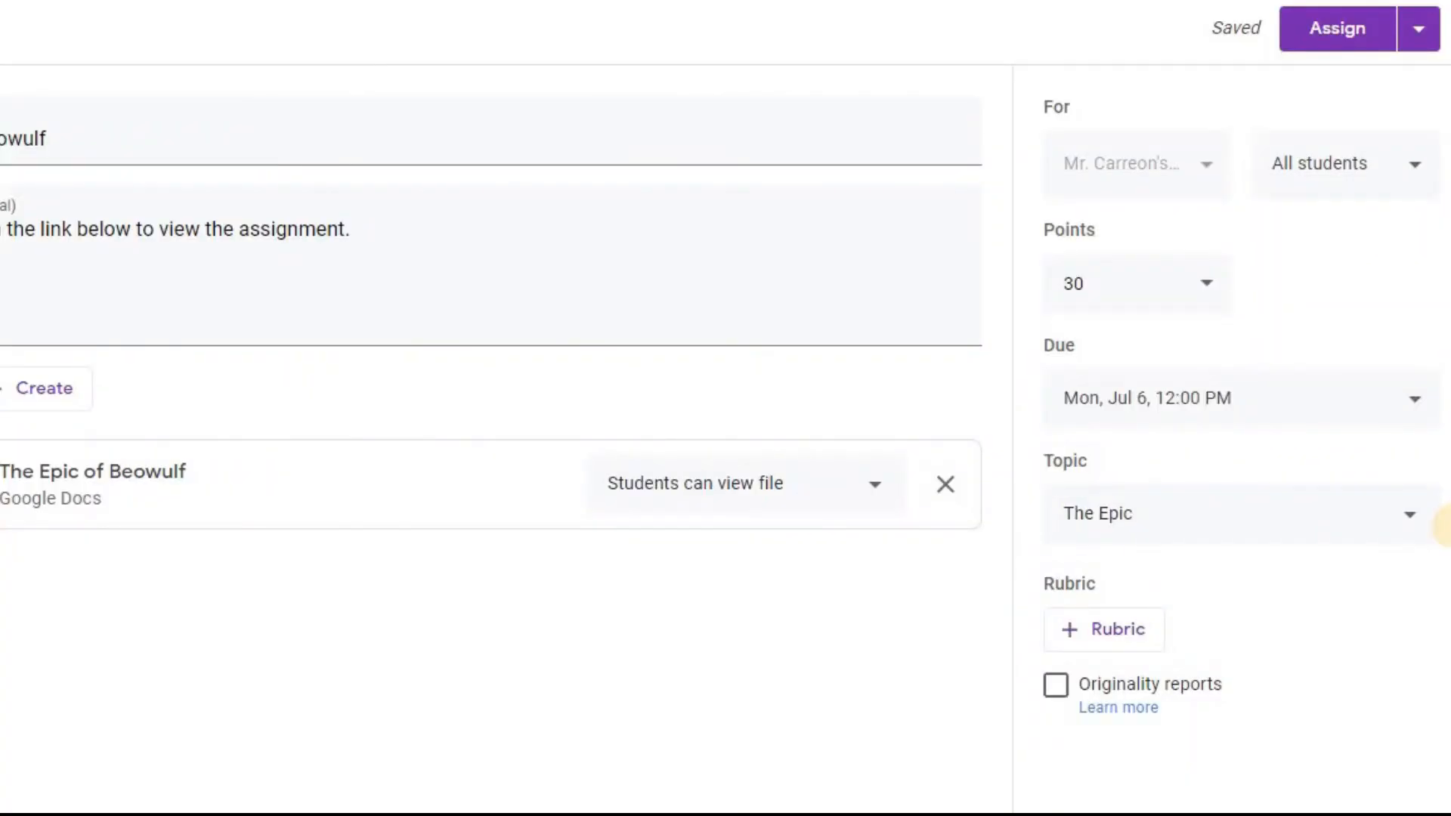
pyautogui.moveTo(1224, 708)
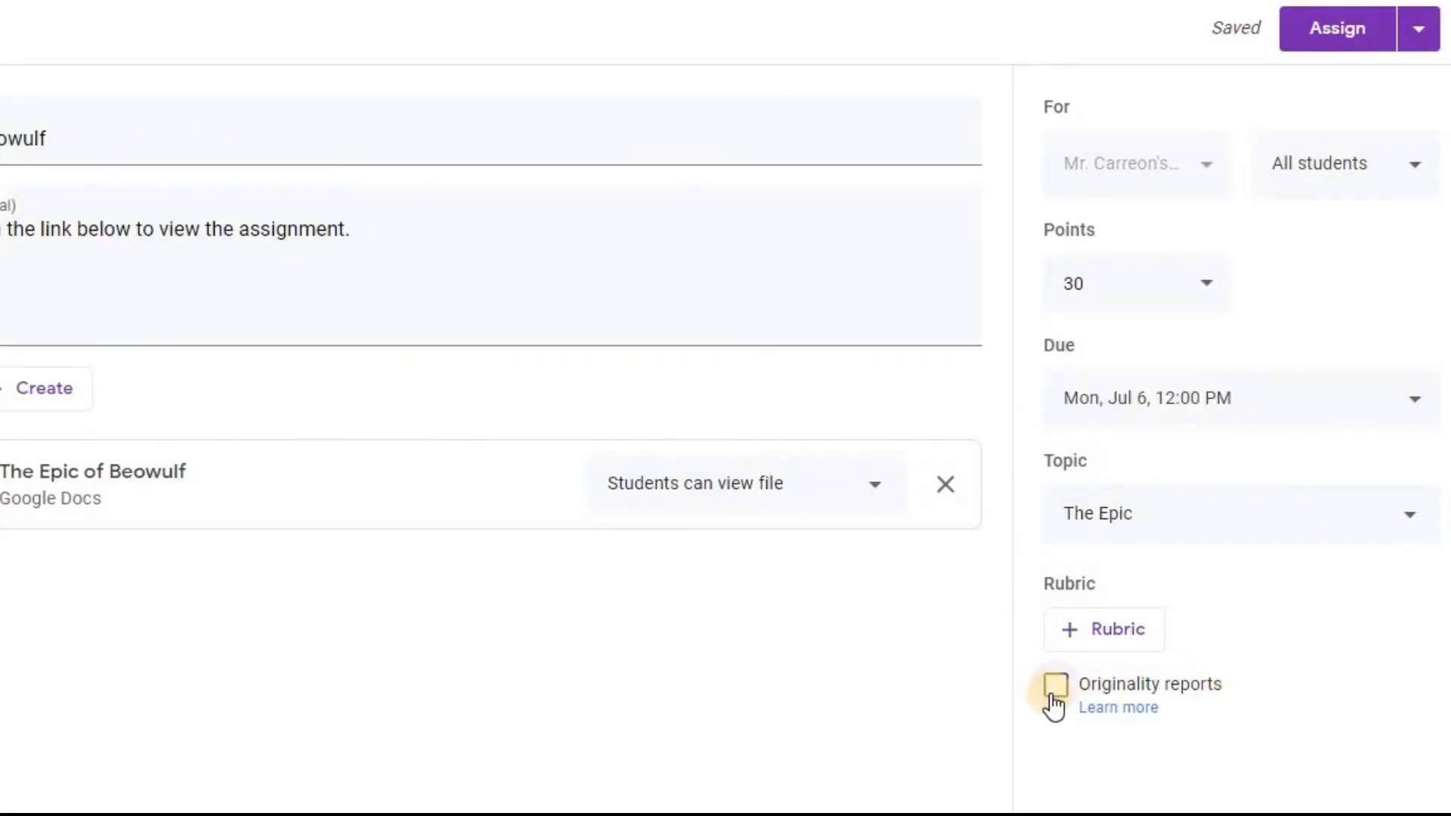
pyautogui.moveTo(1052, 696)
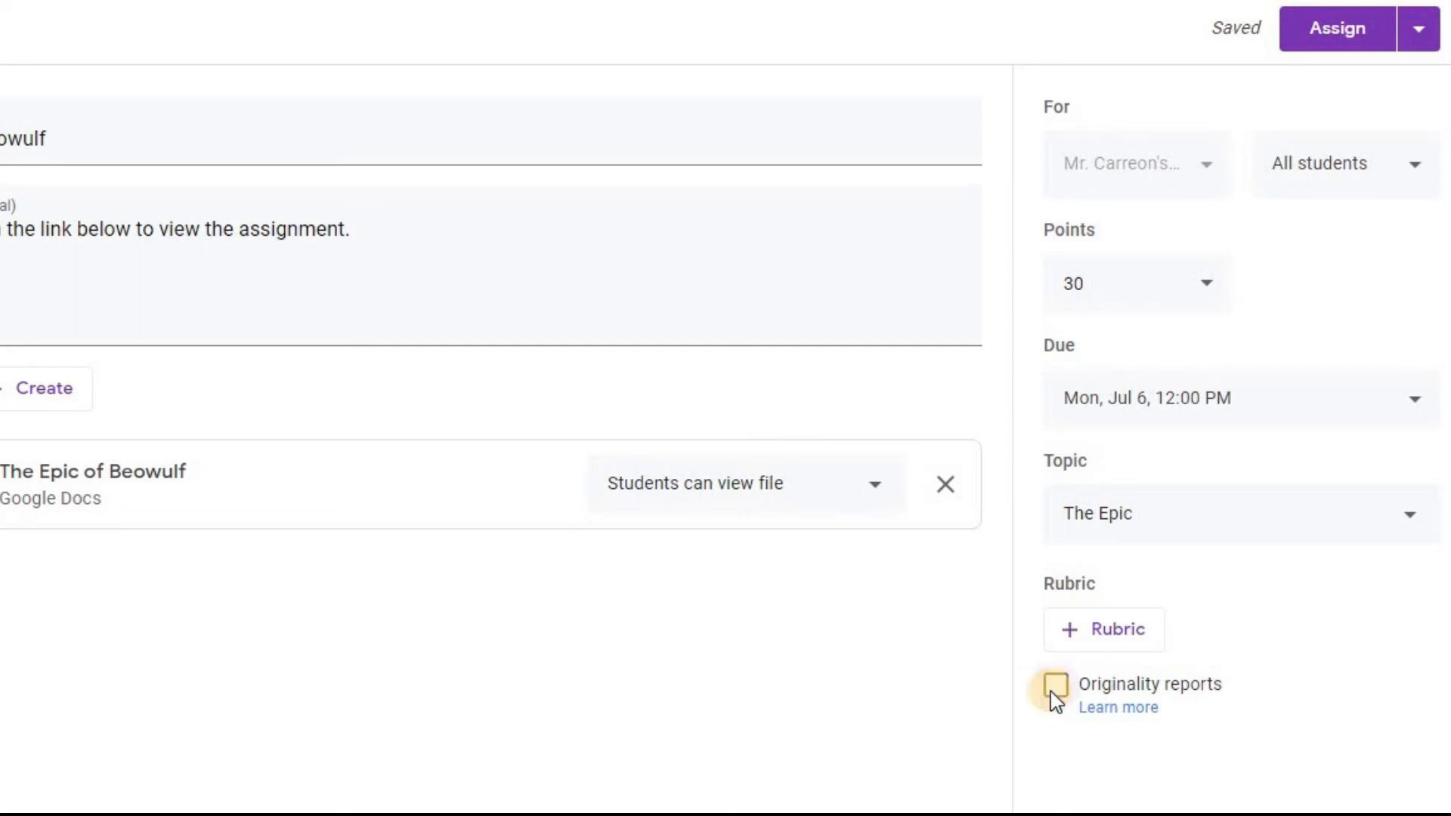
pyautogui.click(1054, 683)
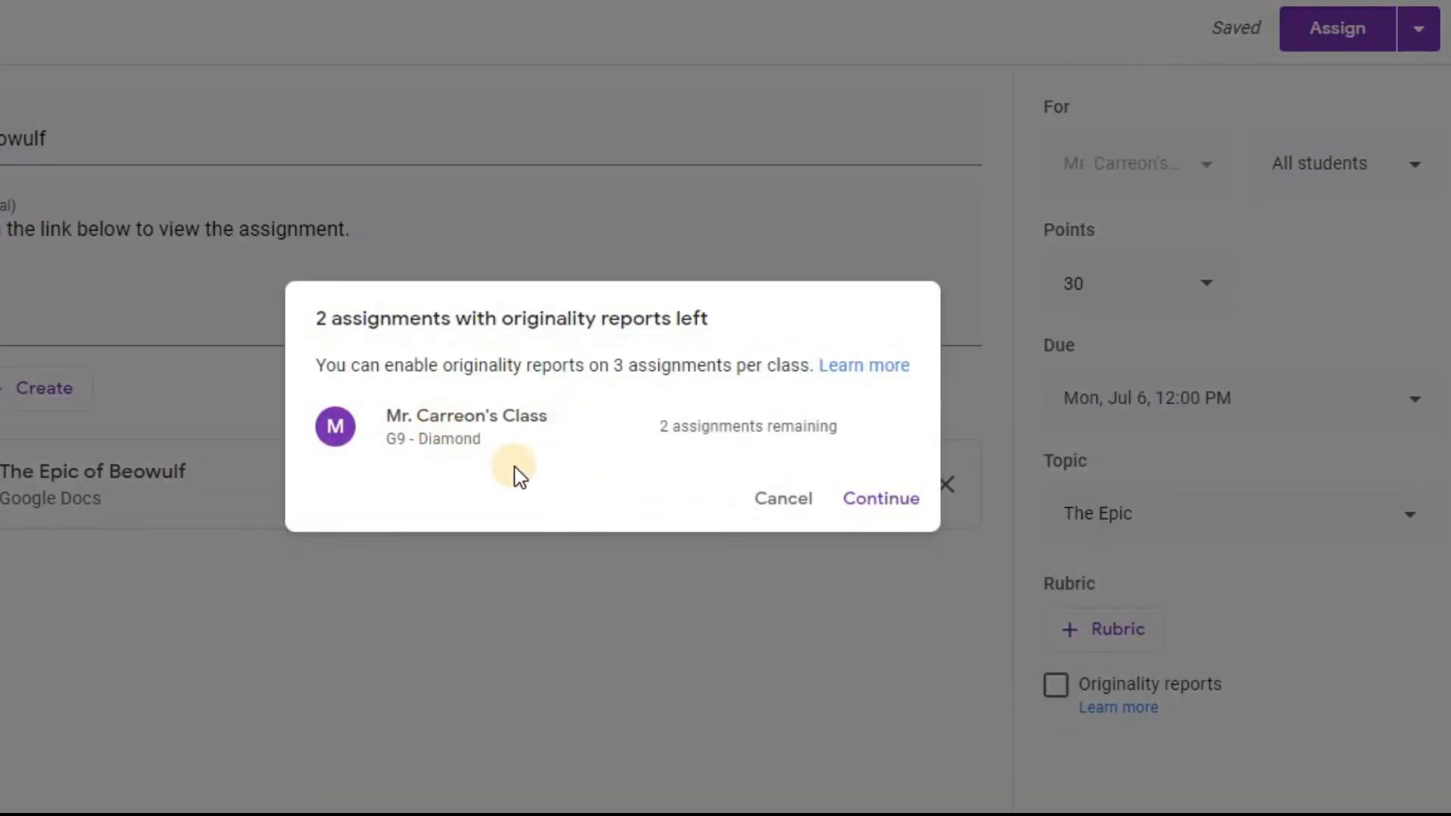
pyautogui.moveTo(590, 460)
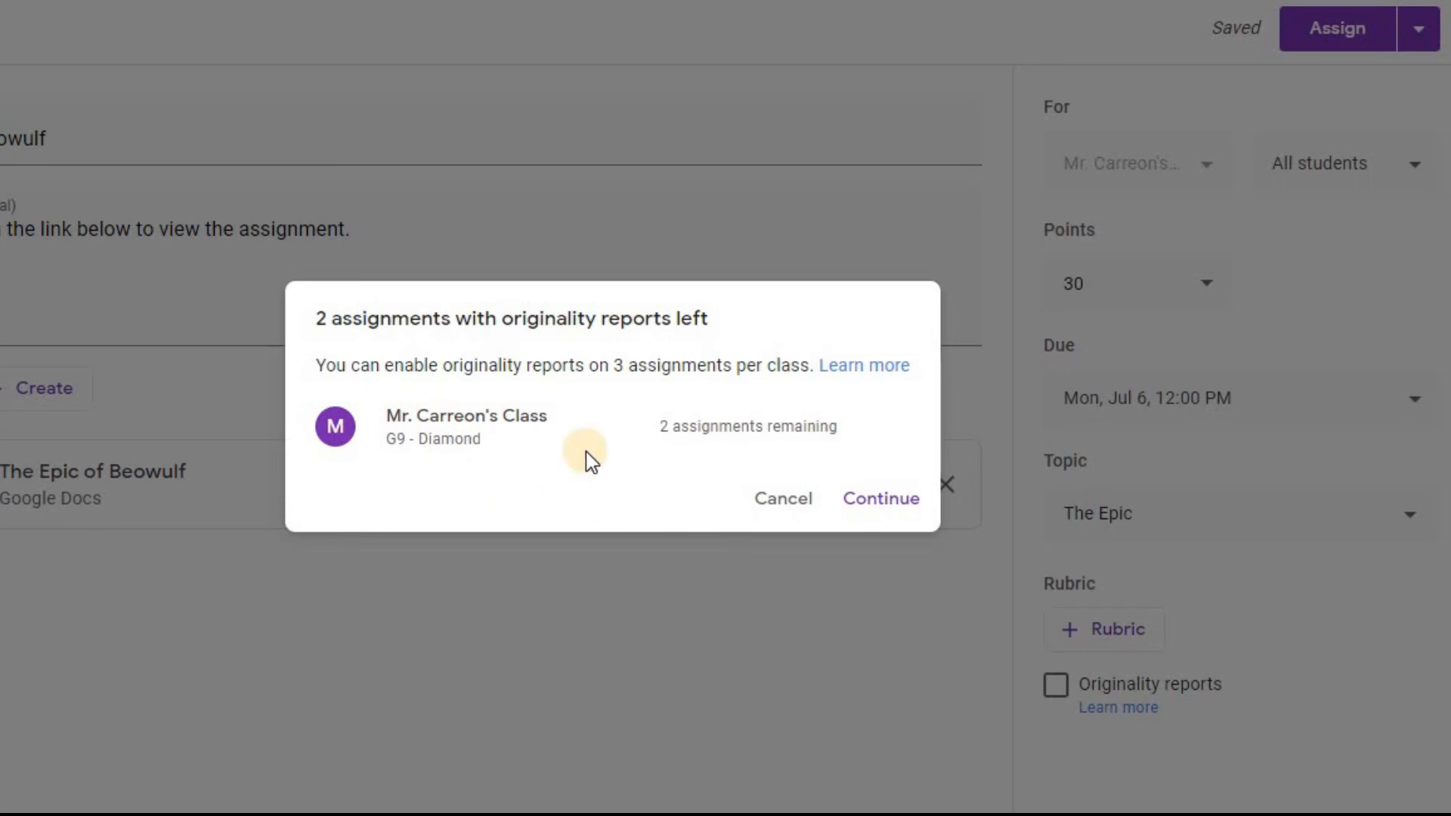
pyautogui.moveTo(745, 458)
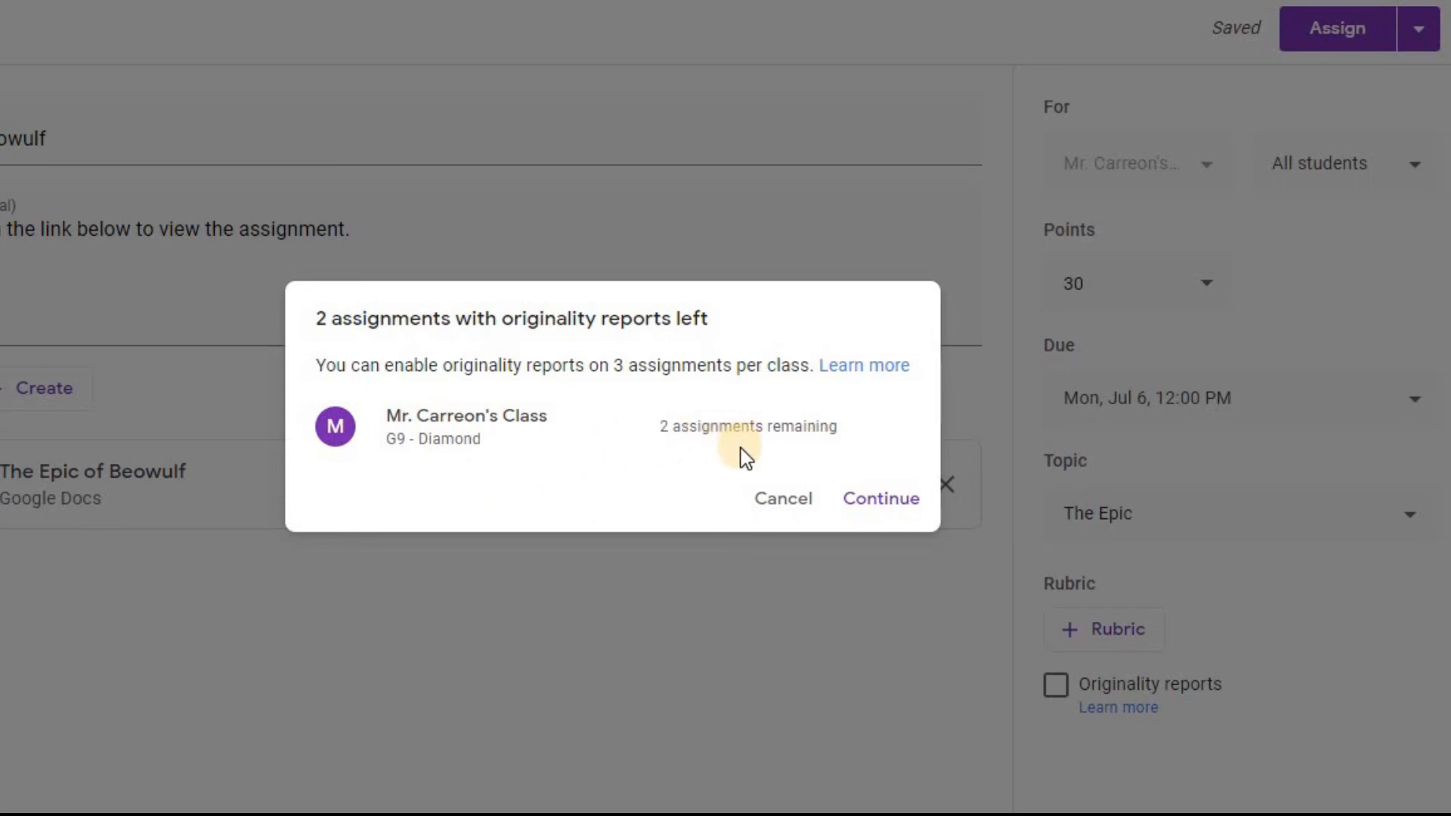
pyautogui.moveTo(879, 498)
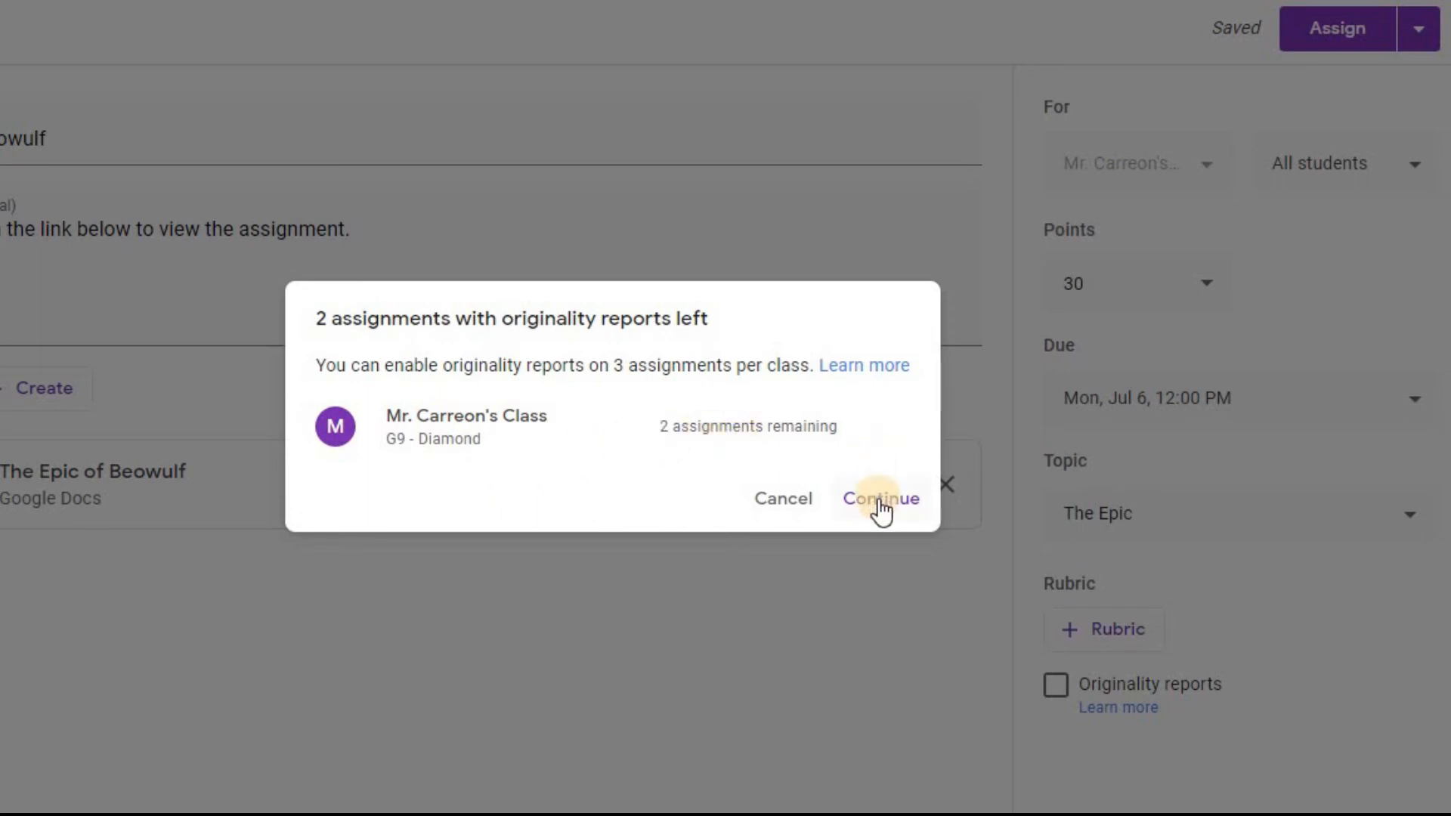
pyautogui.click(879, 498)
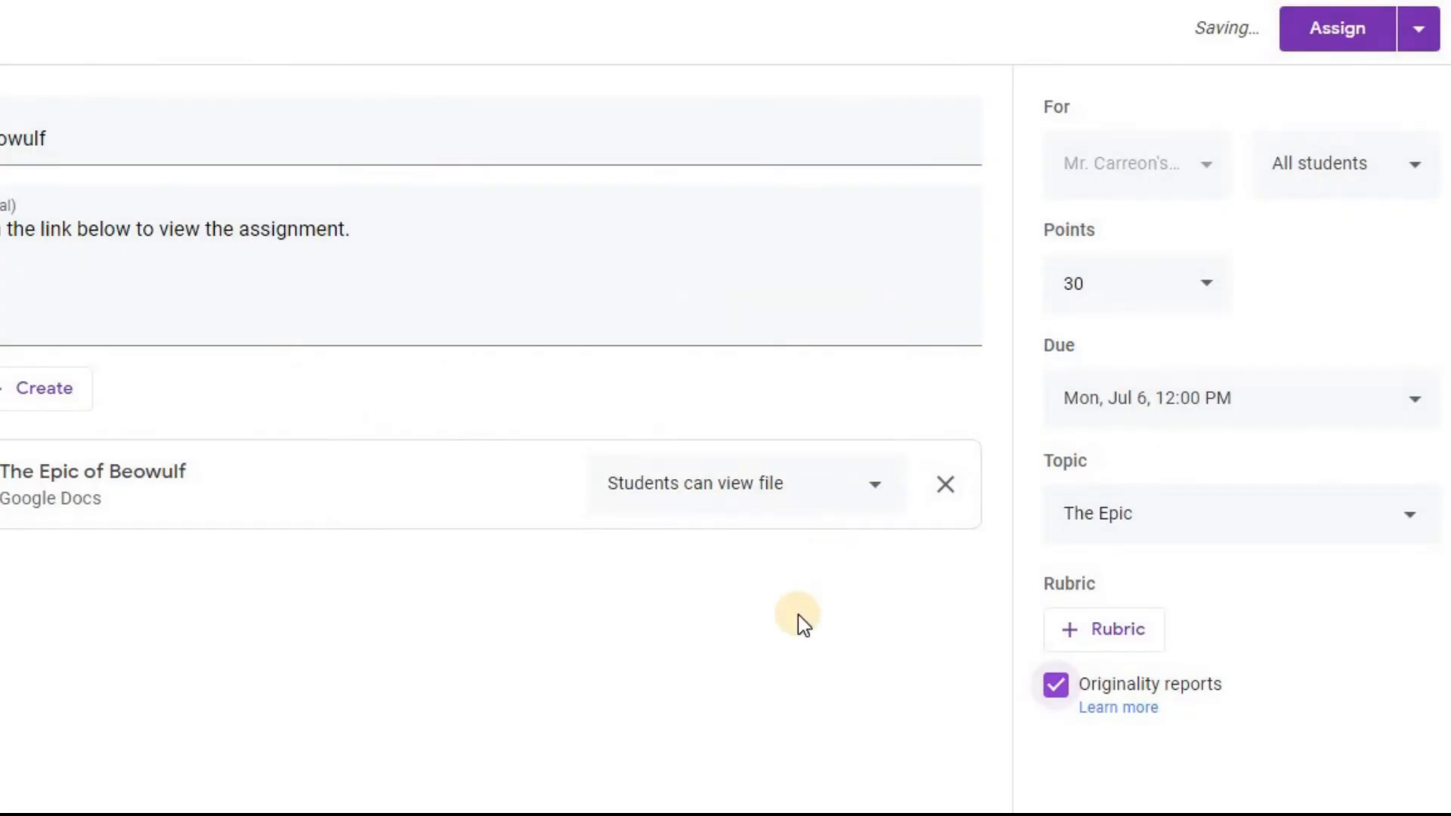
pyautogui.moveTo(733, 622)
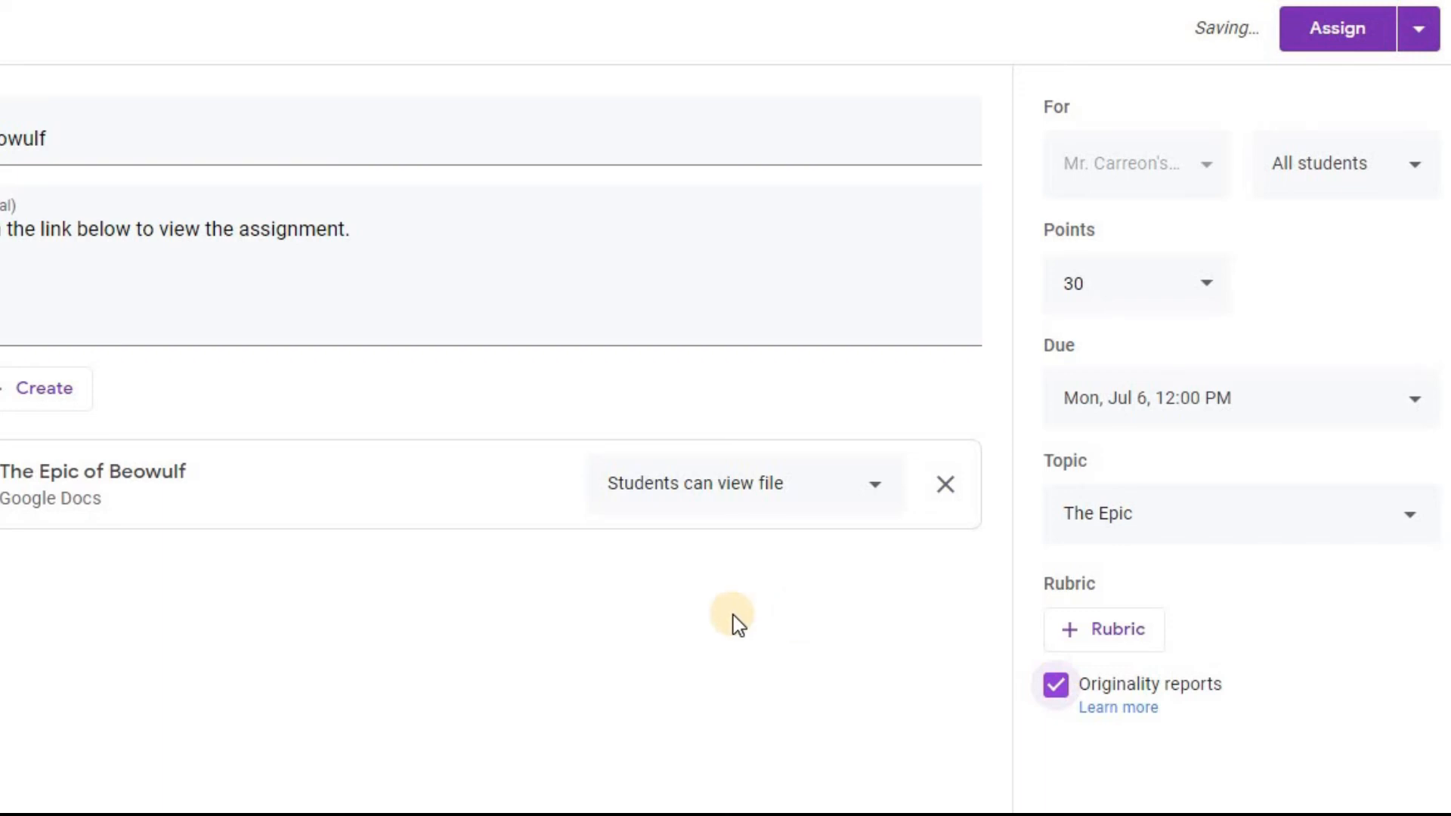
pyautogui.moveTo(565, 562)
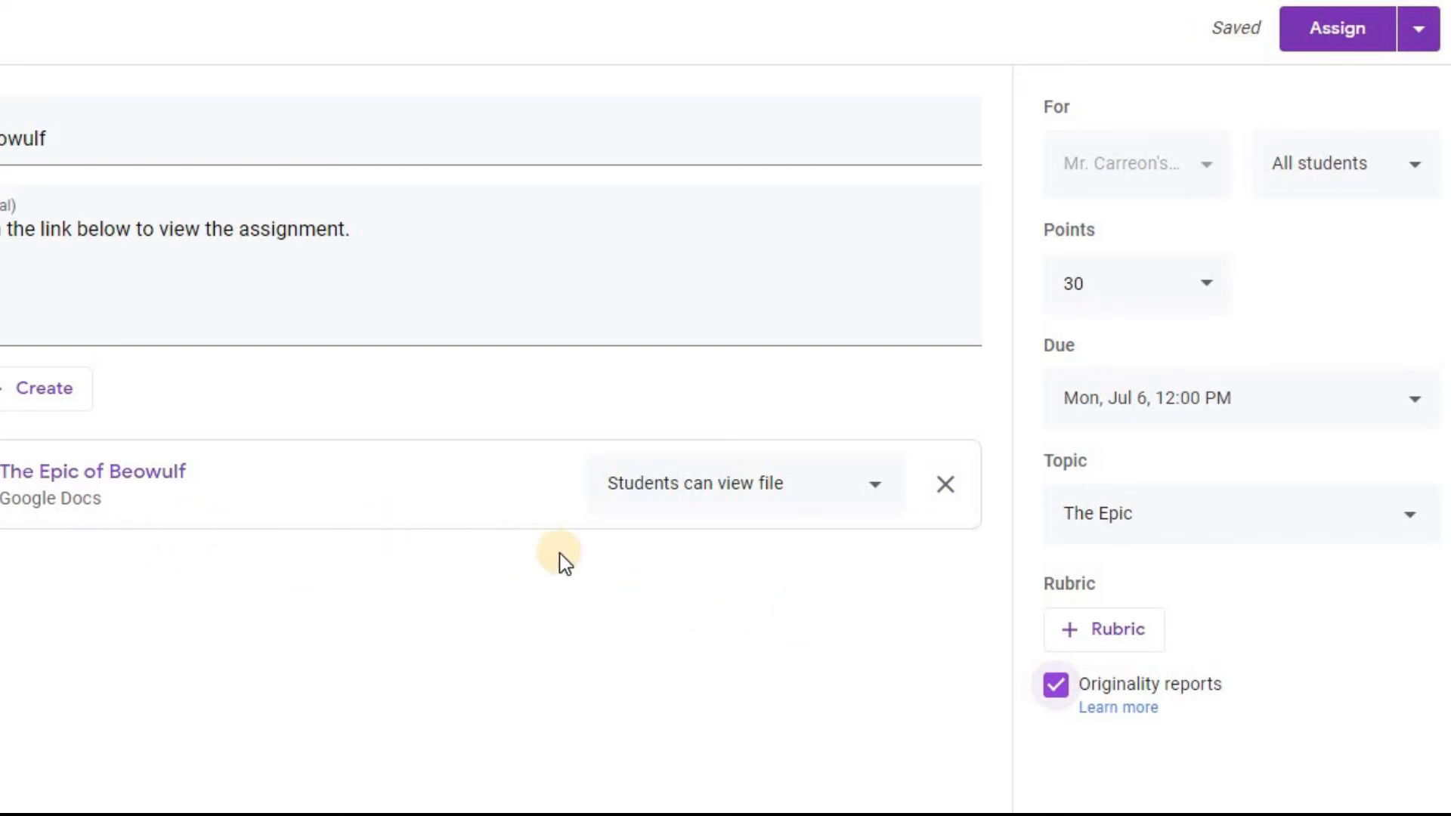
pyautogui.moveTo(783, 519)
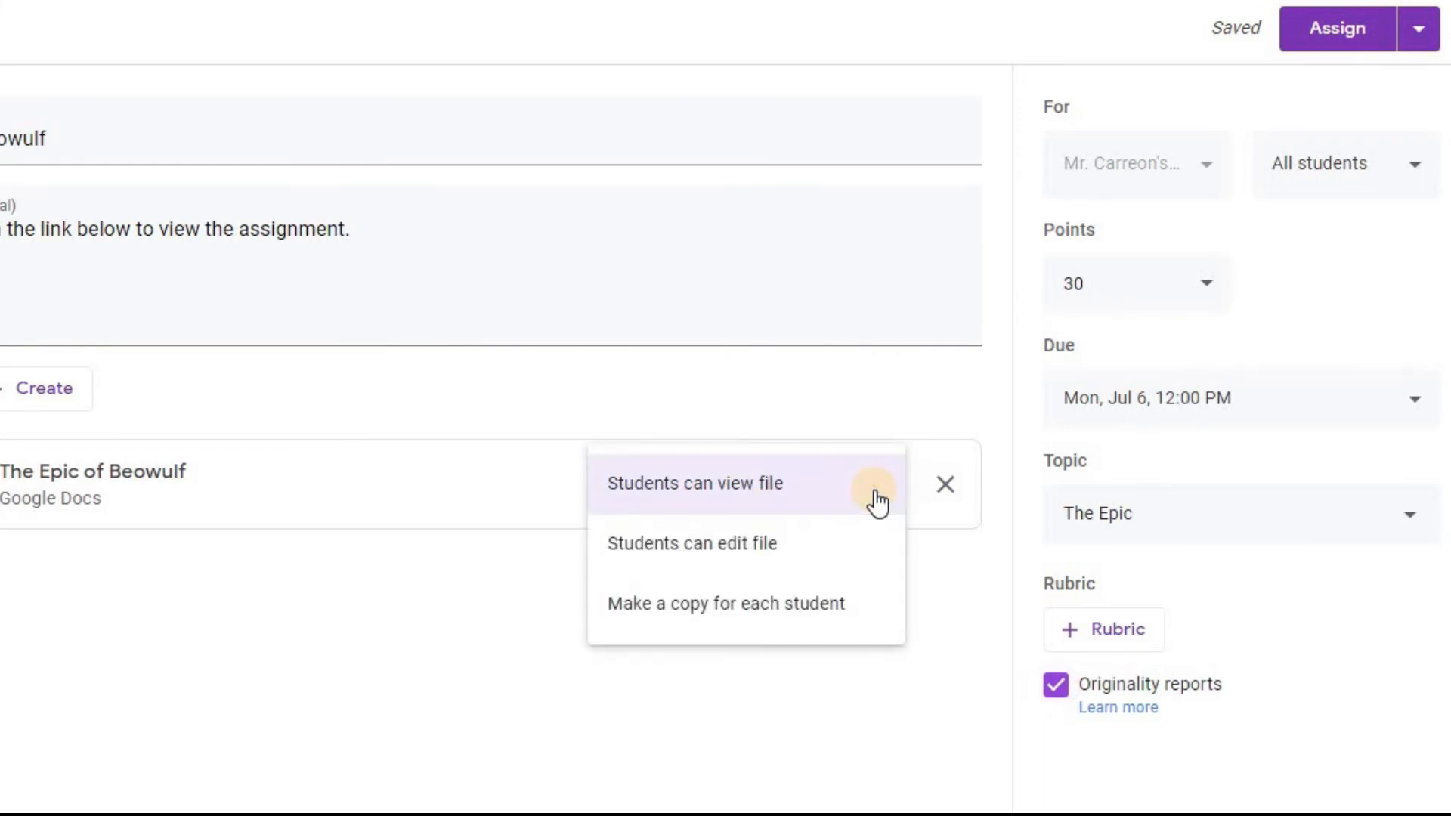
pyautogui.moveTo(833, 504)
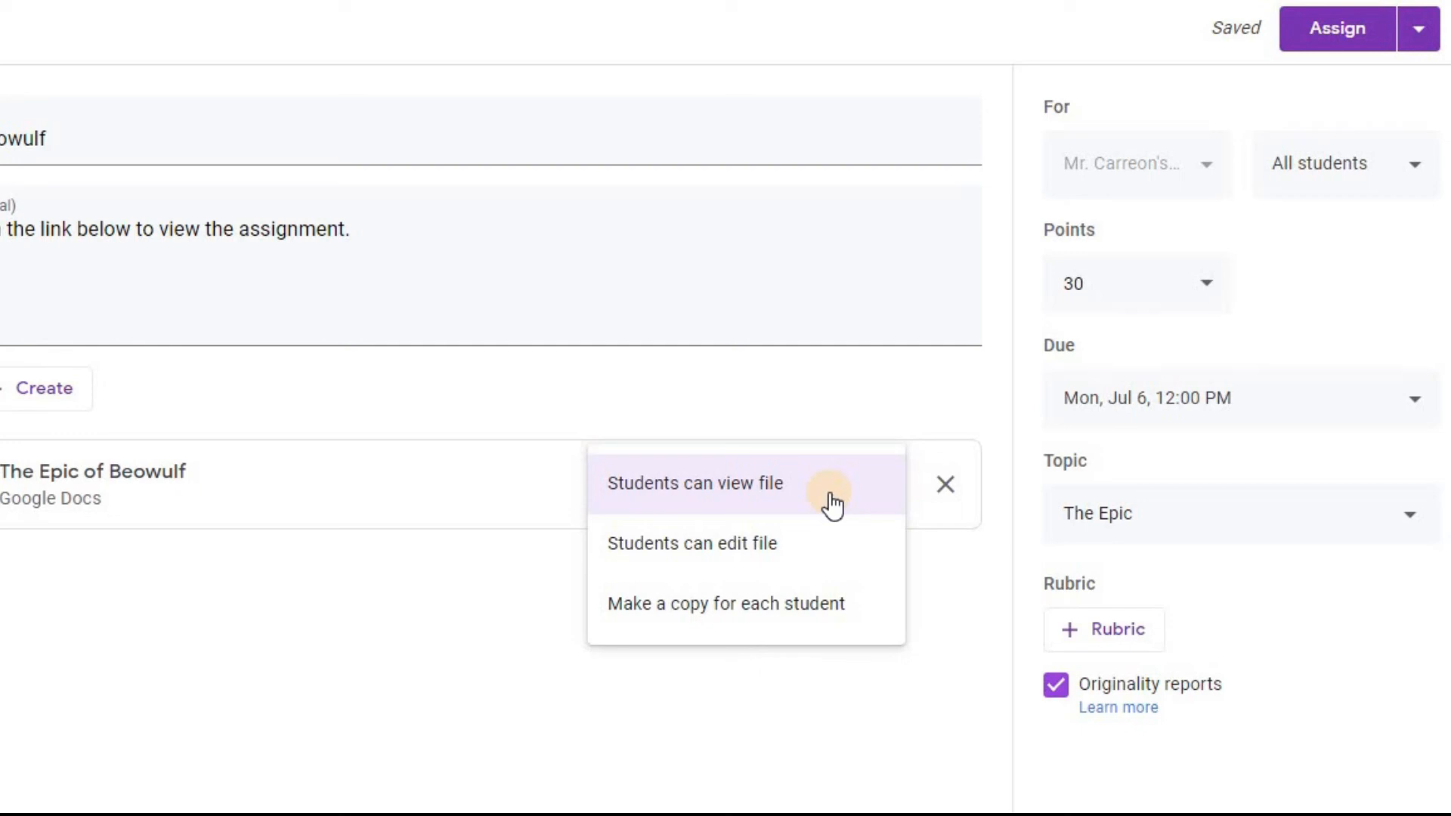
pyautogui.moveTo(886, 563)
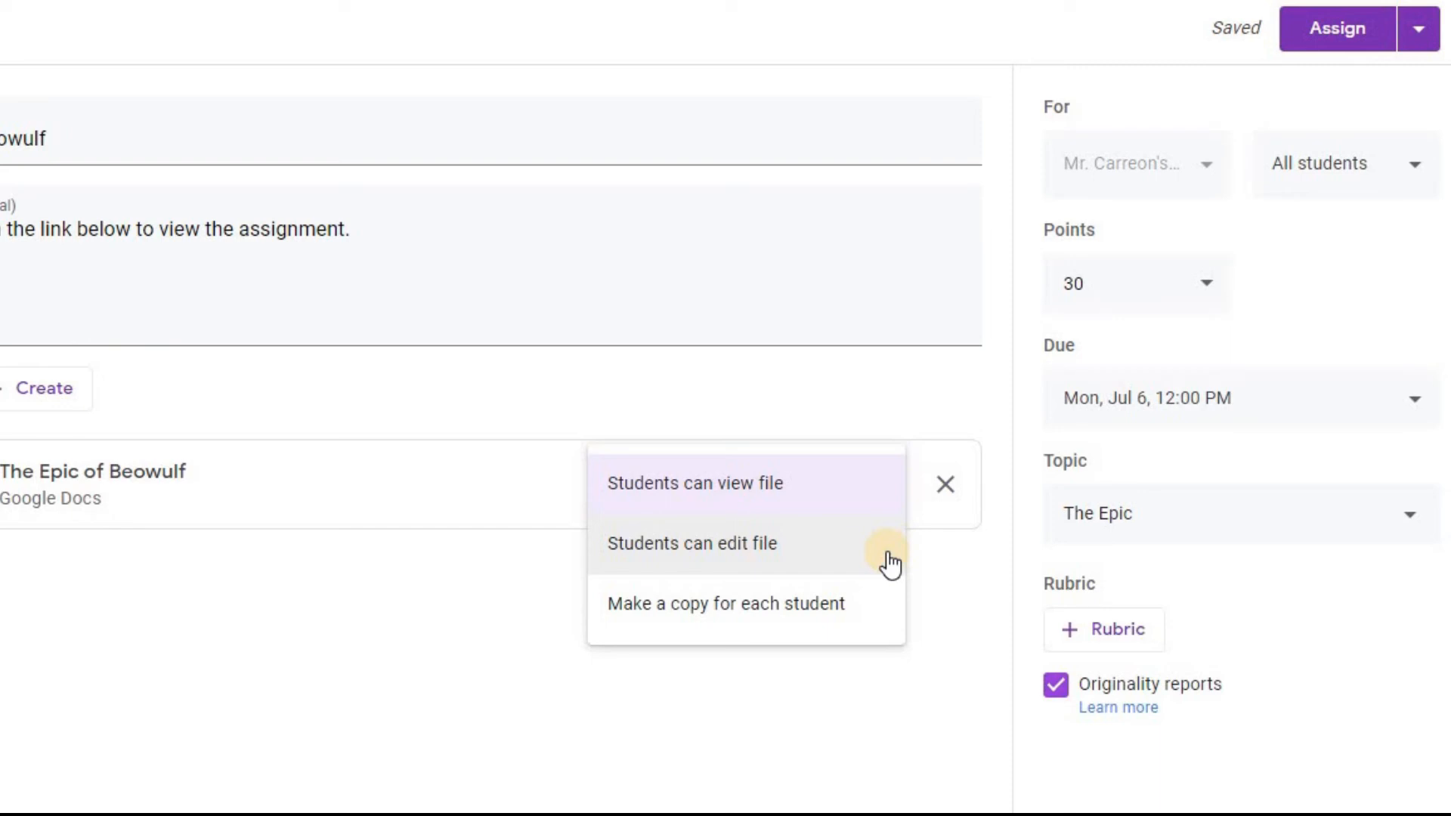
pyautogui.moveTo(894, 627)
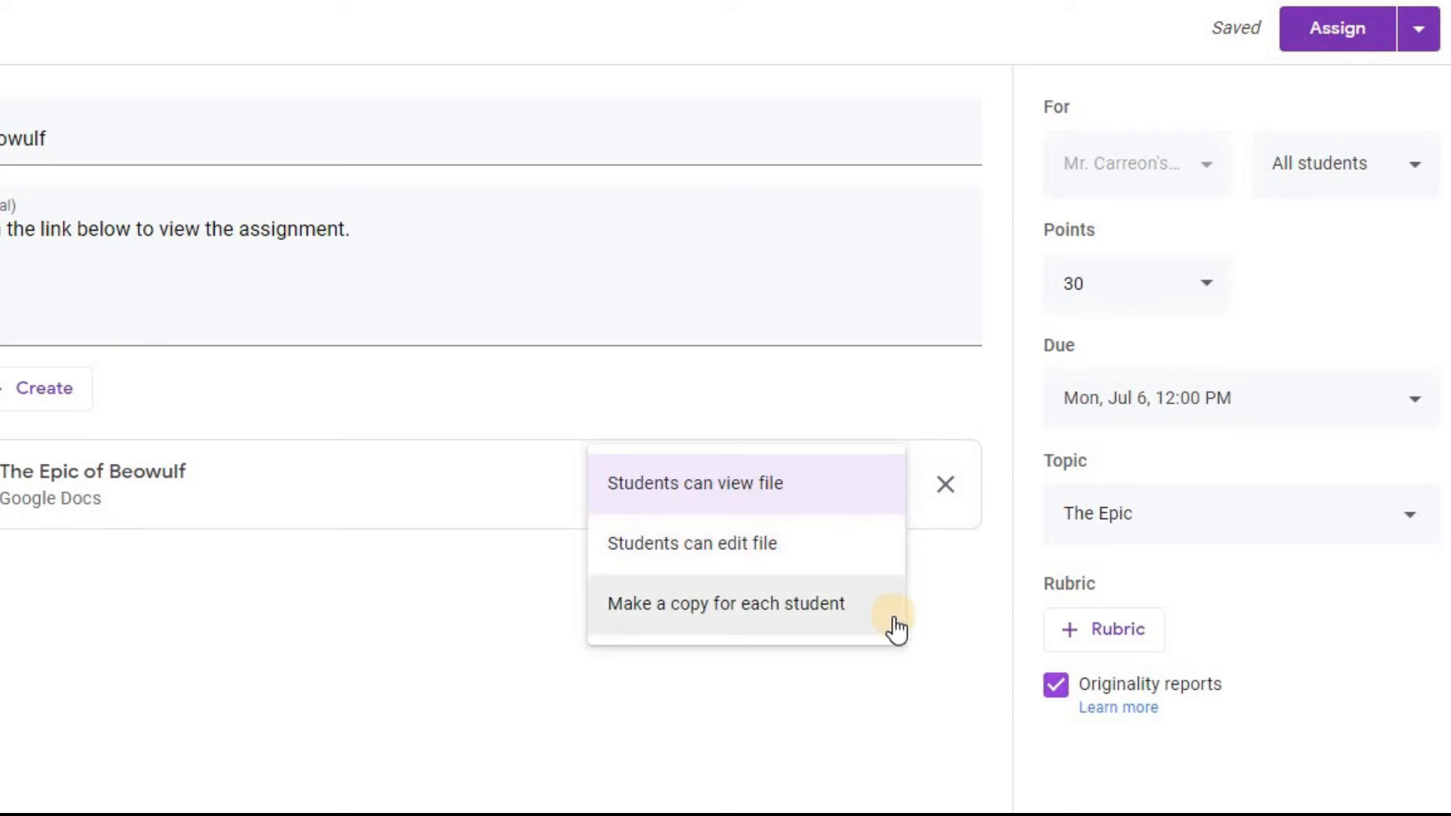
pyautogui.moveTo(772, 603)
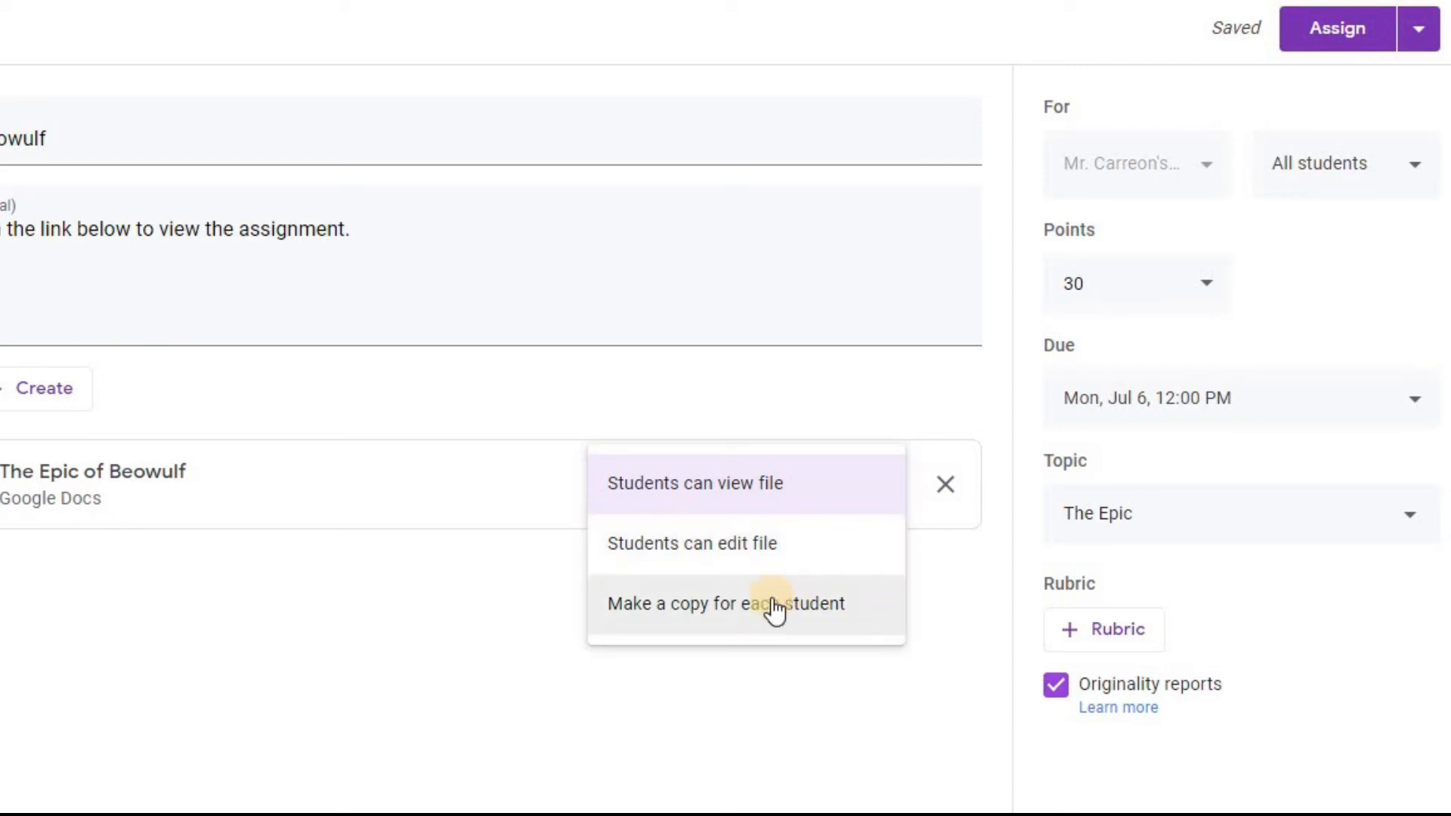
pyautogui.moveTo(754, 615)
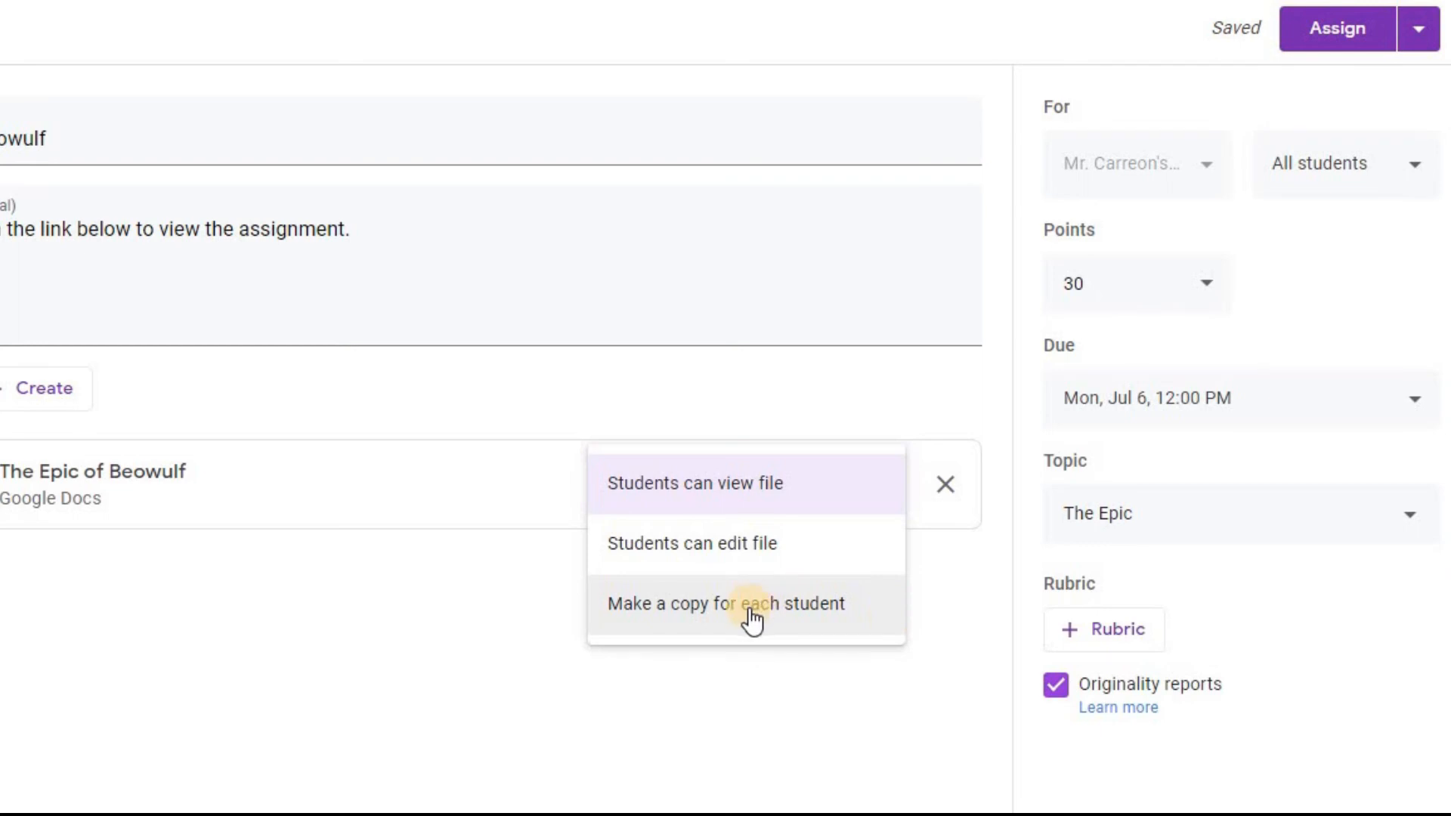
# - Set the attached Beowulf worksheet Doc to 'Make a copy for each student'
pyautogui.click(725, 603)
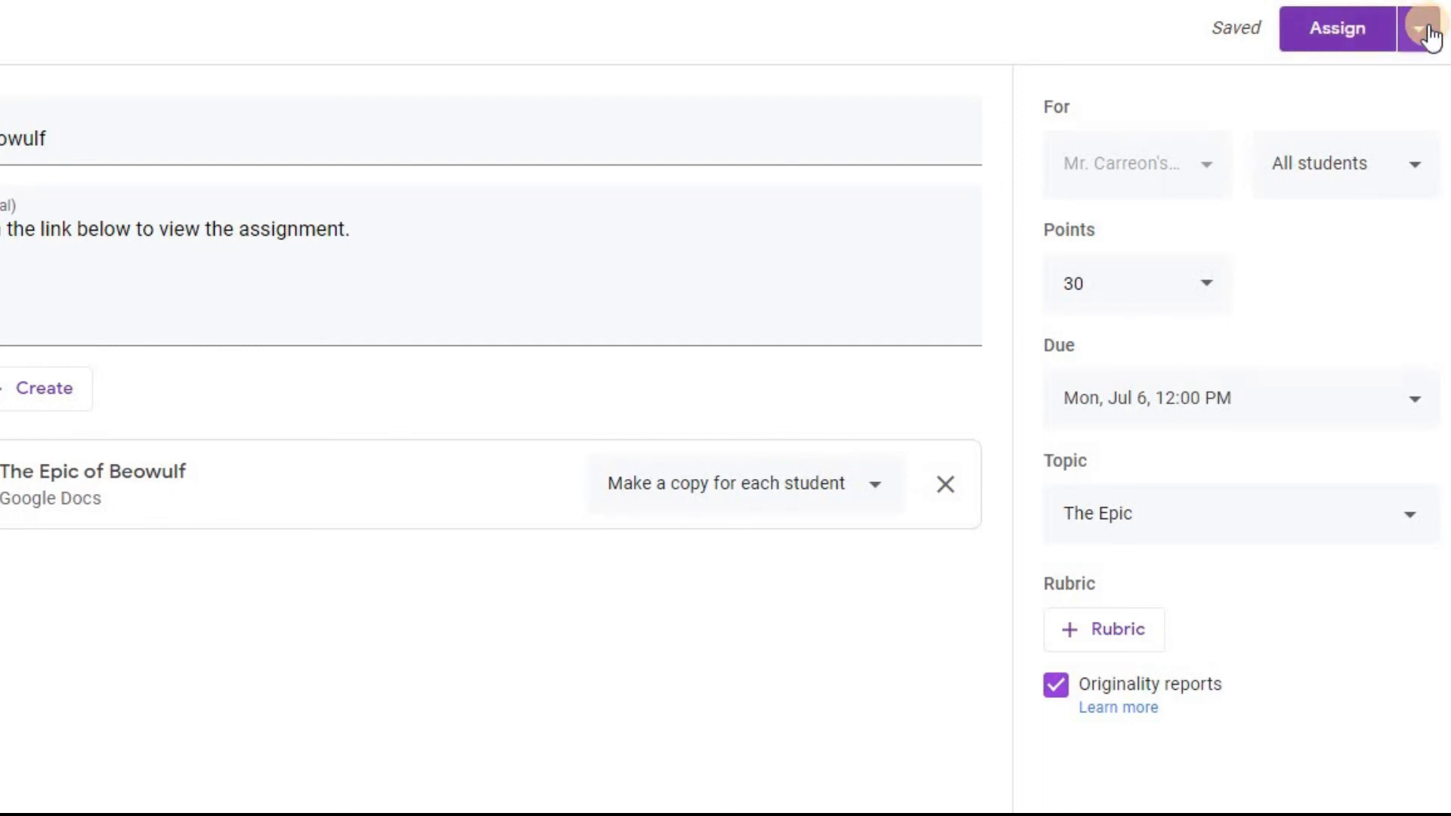
# - Post The Epic of Beowulf now so it lists under The Epic topic, due Jul 6
pyautogui.click(1428, 28)
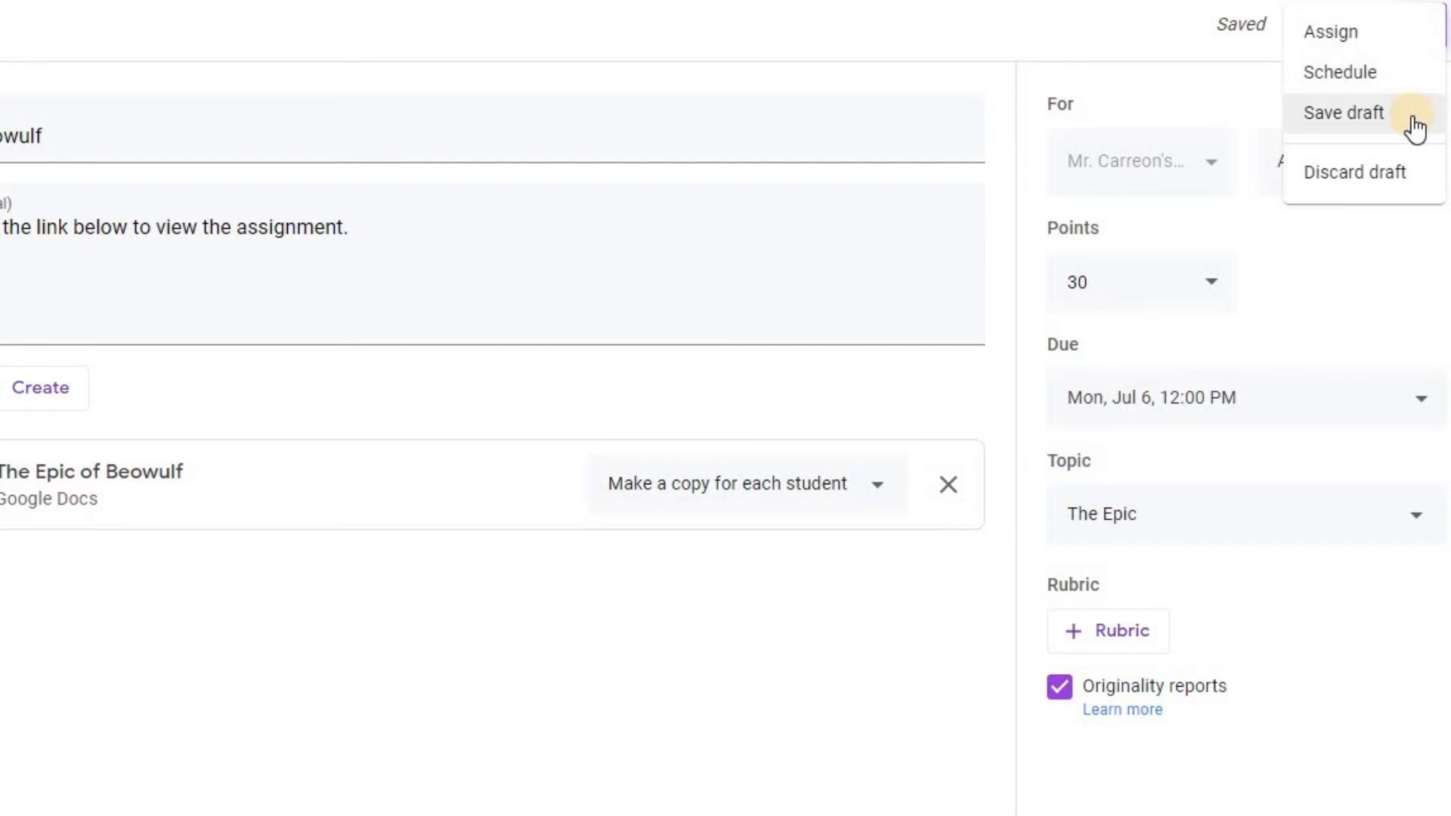
pyautogui.moveTo(1365, 32)
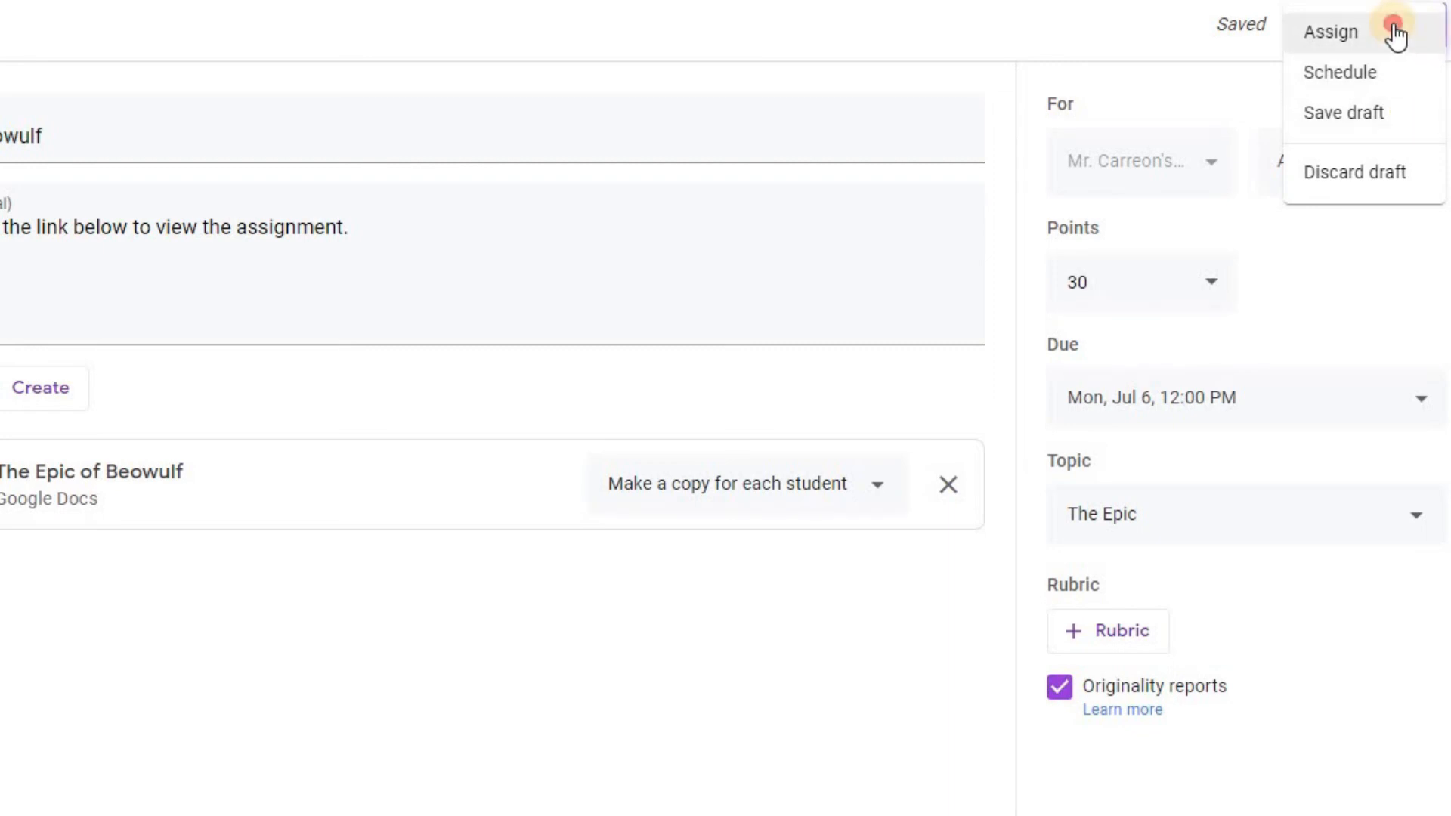
pyautogui.click(1330, 31)
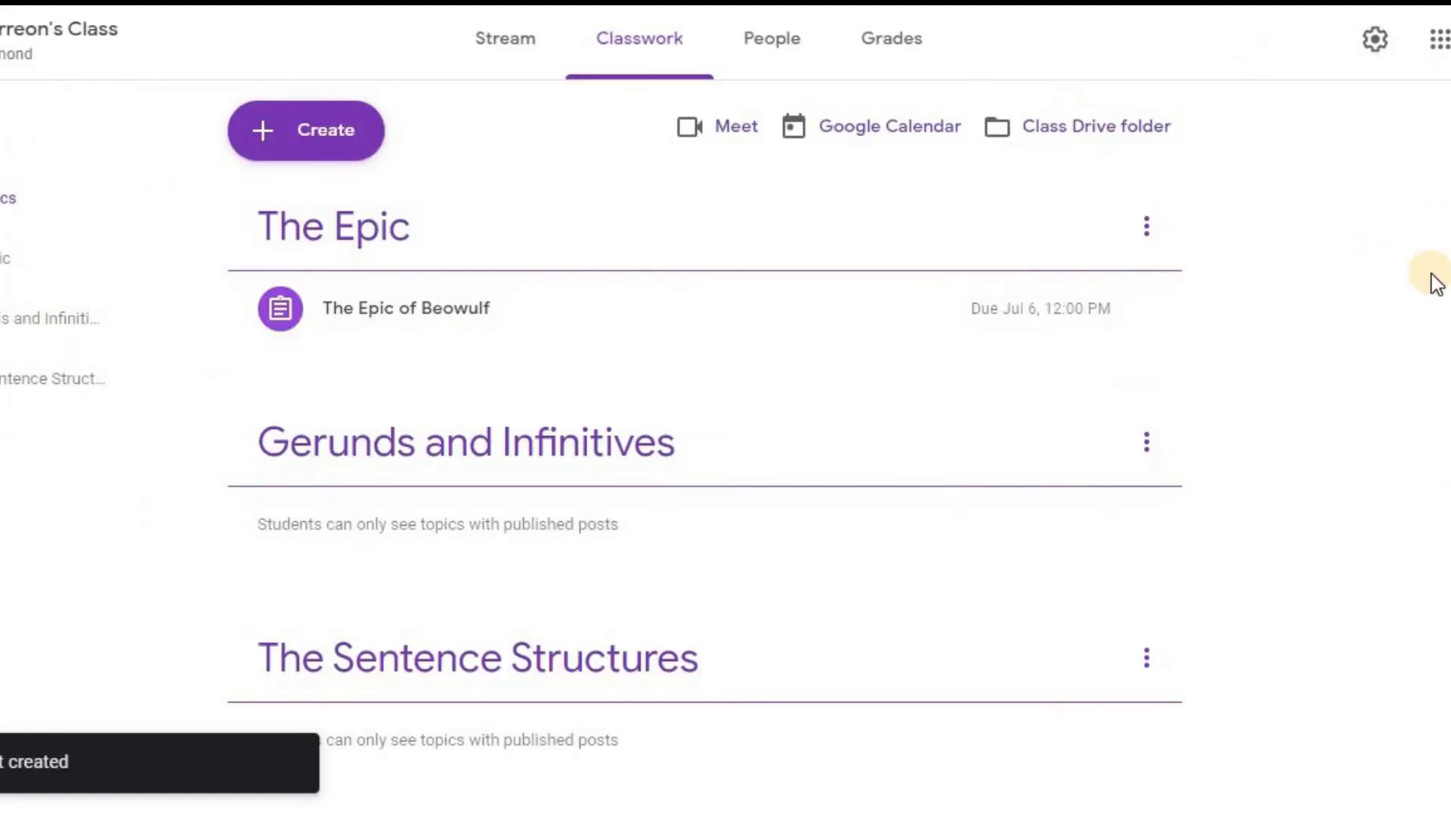
pyautogui.moveTo(342, 343)
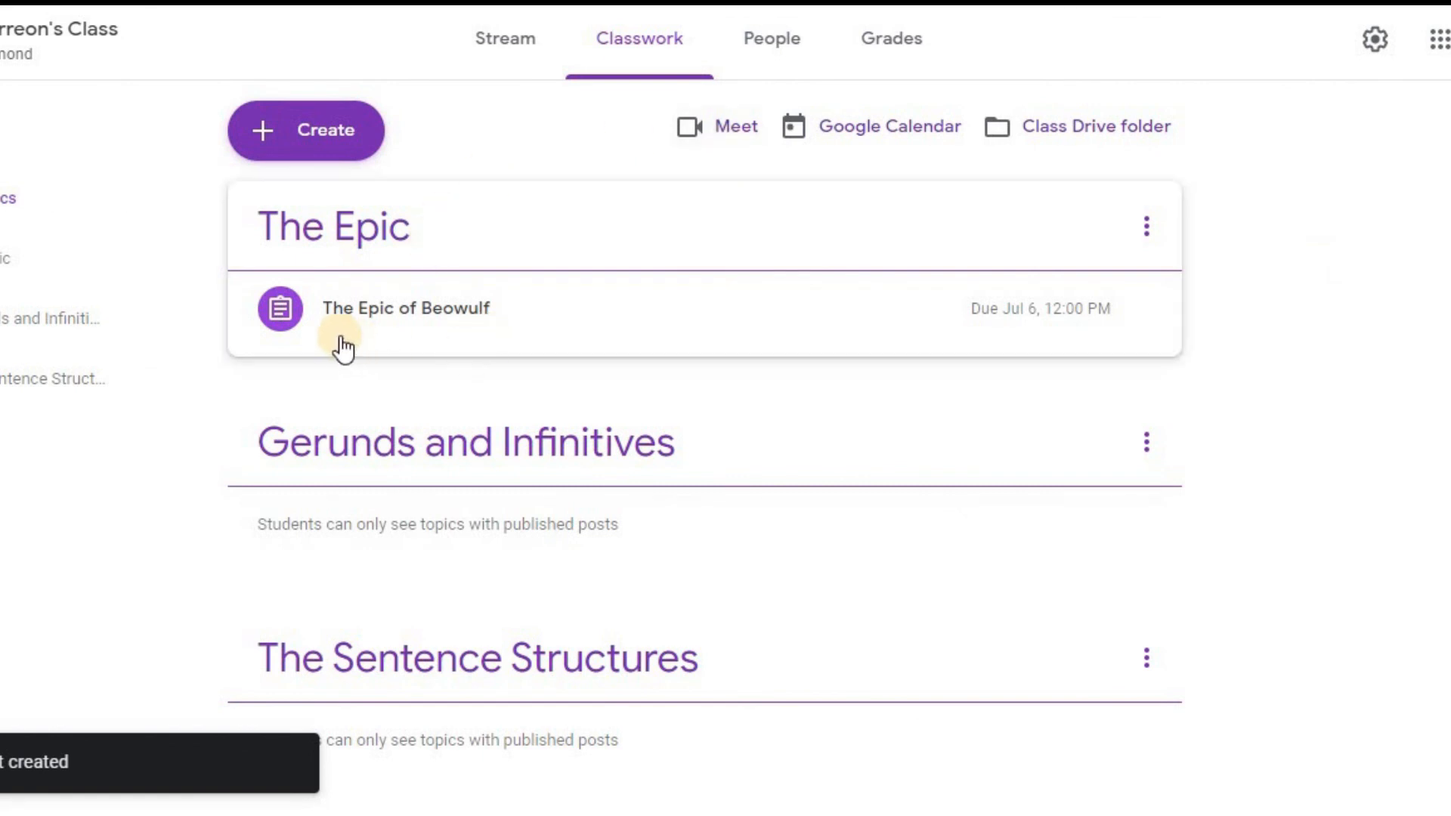
pyautogui.moveTo(615, 361)
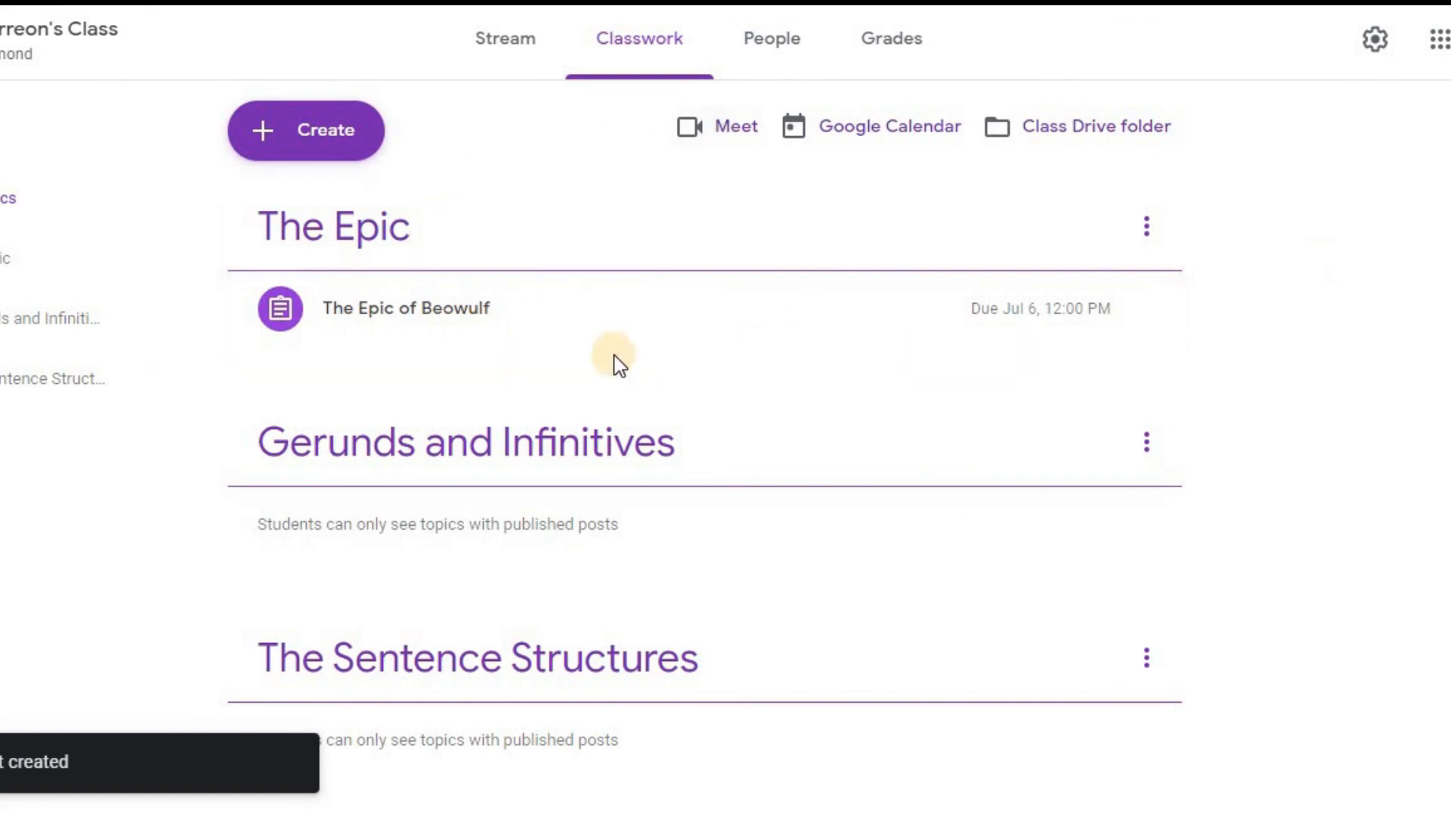
# - Expand the Beowulf assignment in Classwork, then view its announcement in the Stream
pyautogui.click(405, 308)
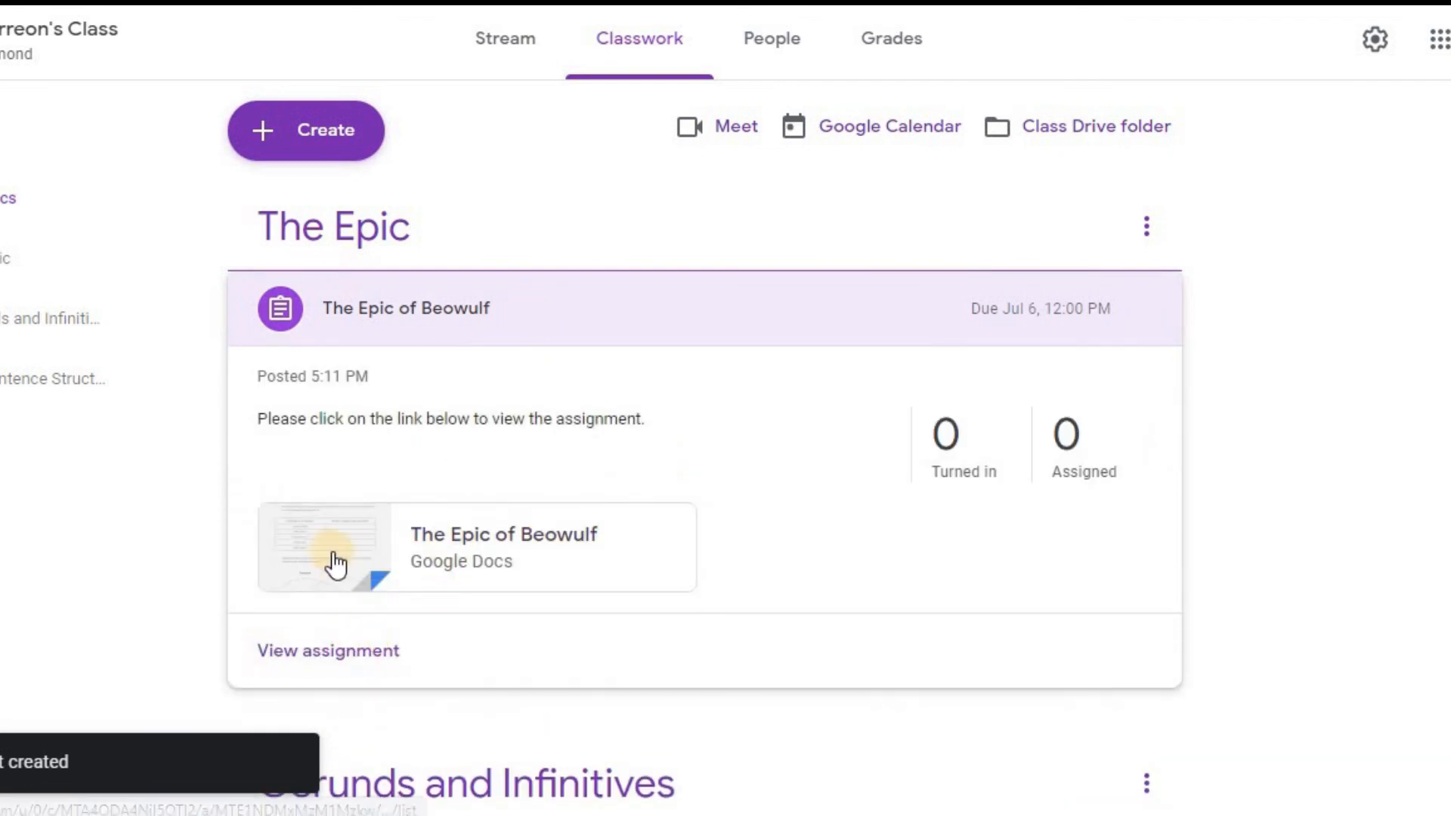
pyautogui.moveTo(939, 523)
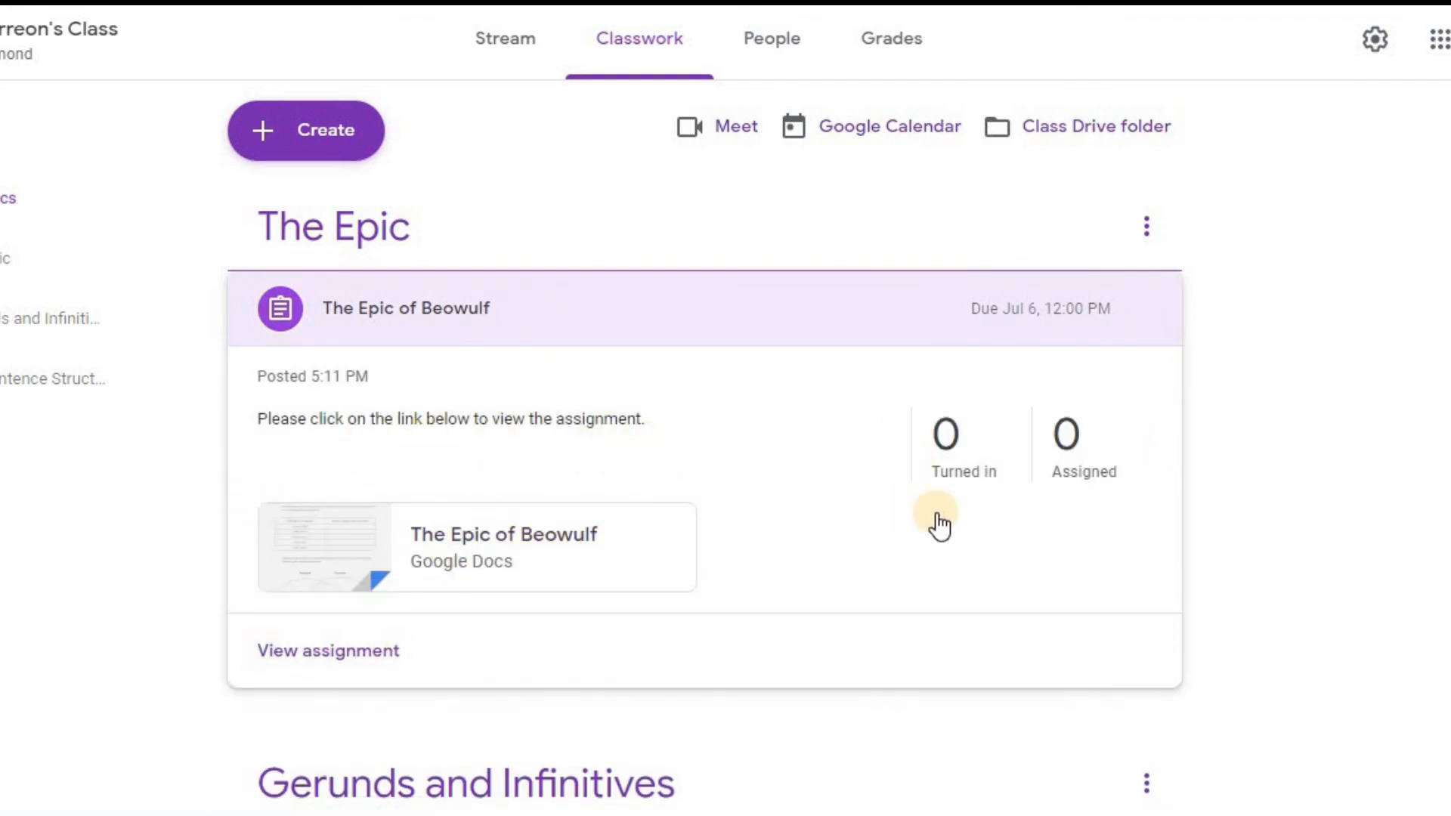
pyautogui.moveTo(1092, 519)
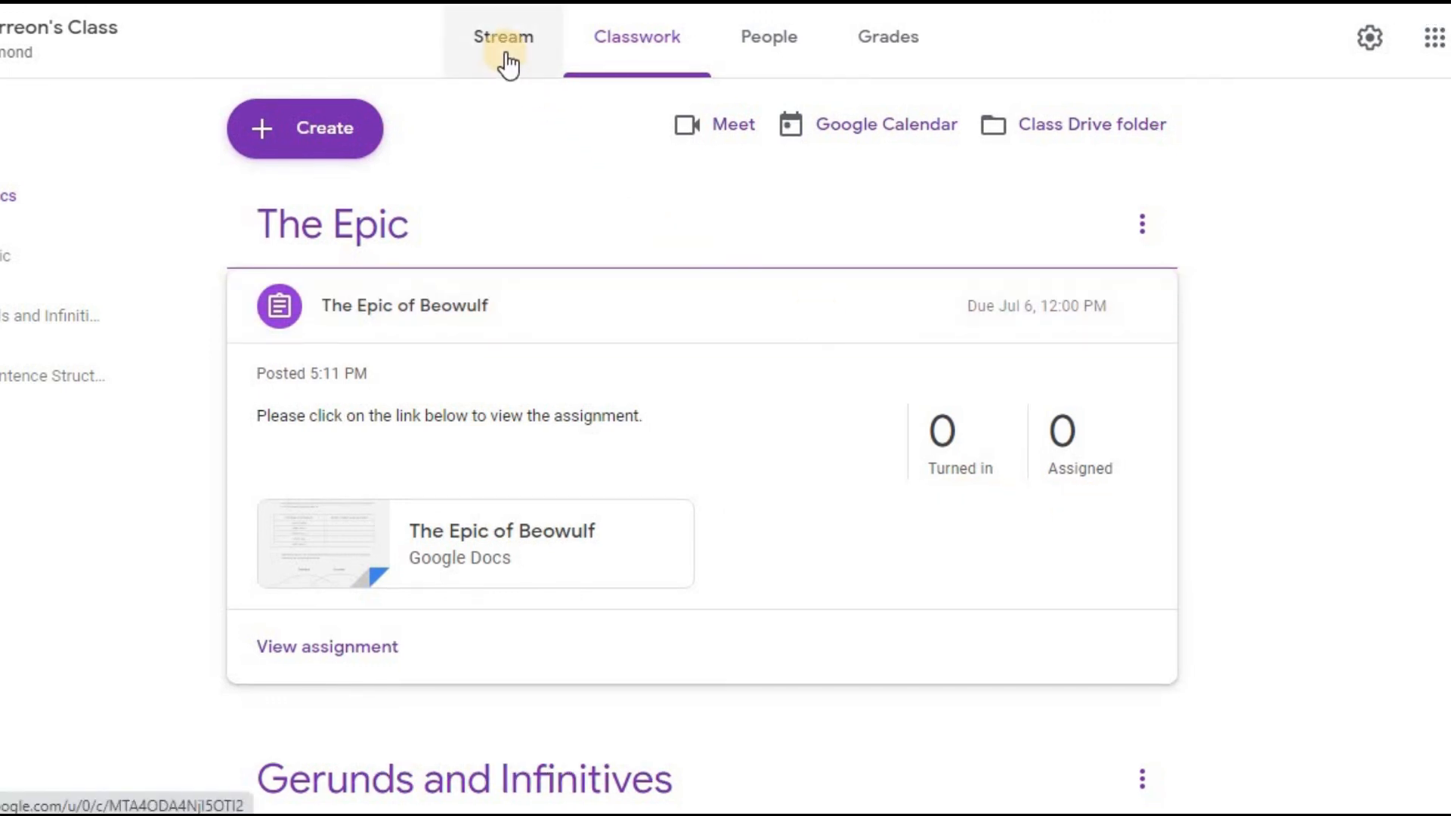
pyautogui.click(503, 37)
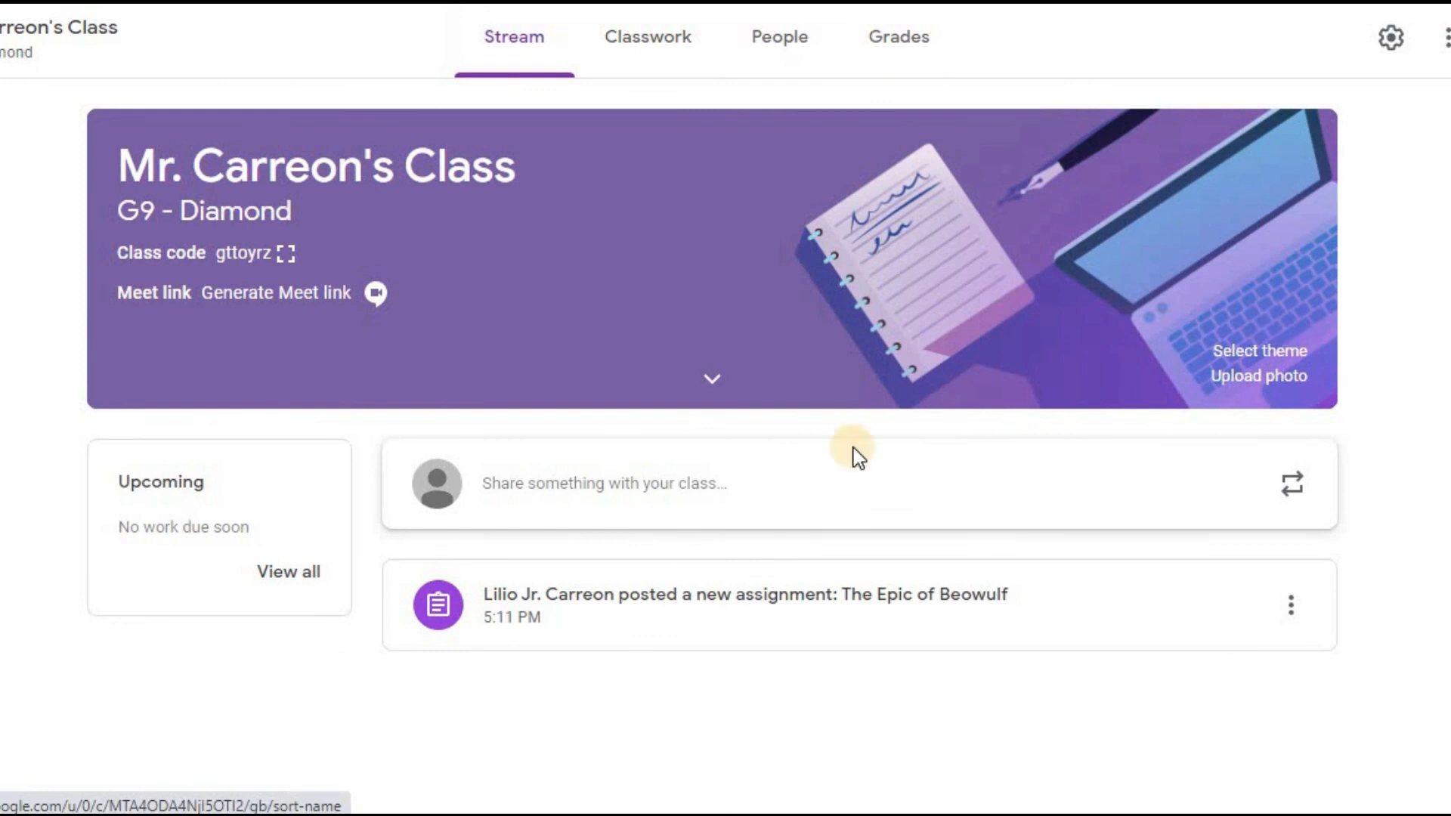
pyautogui.moveTo(791, 643)
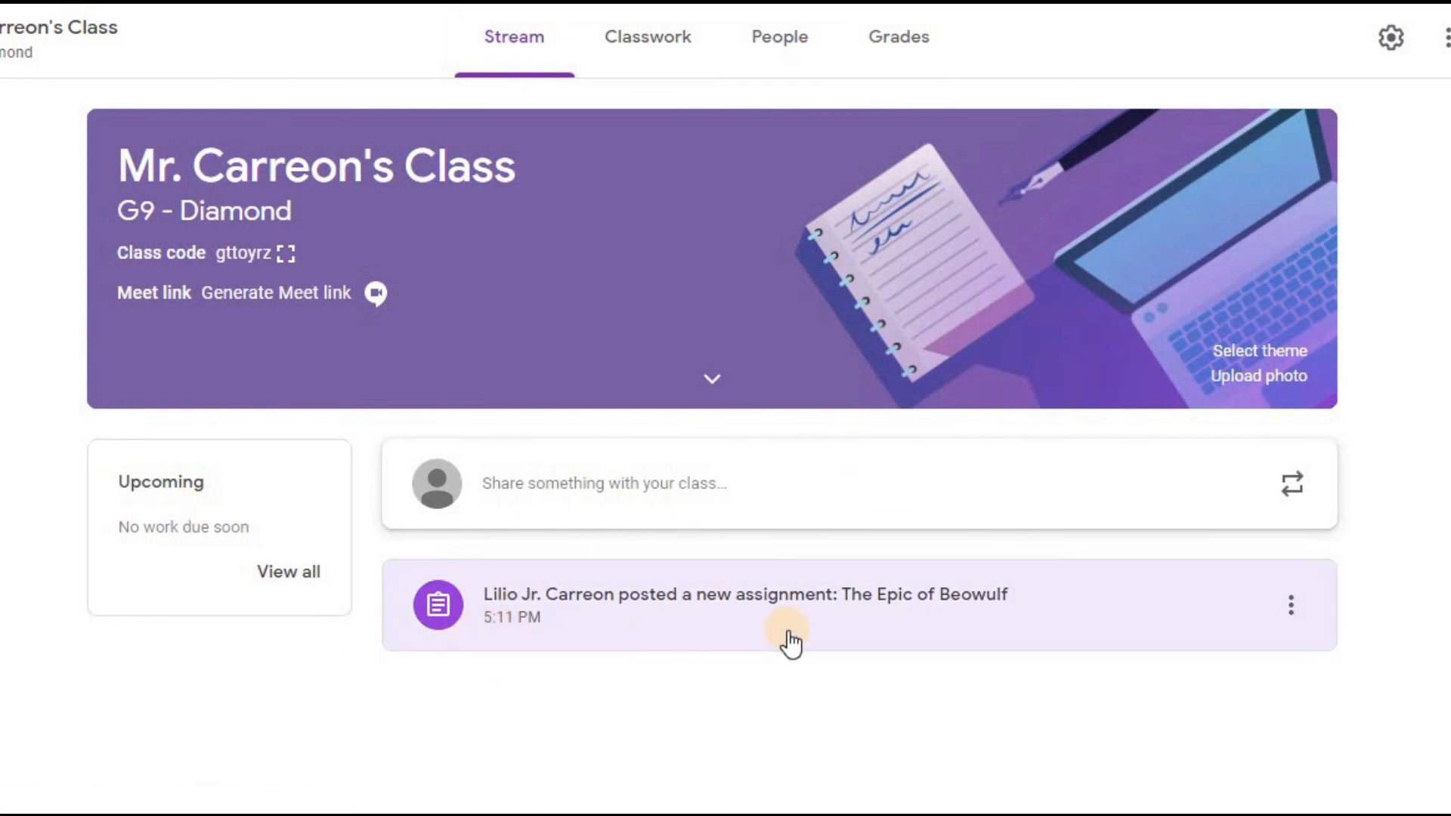